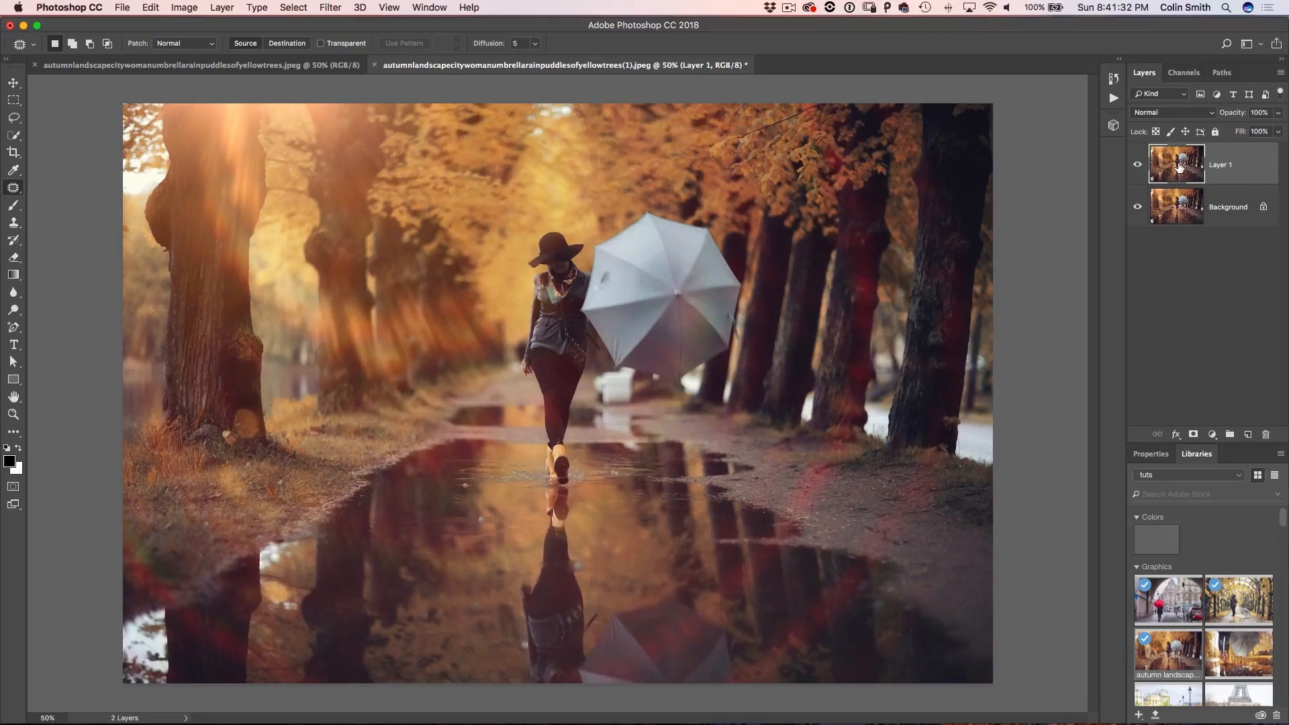
mouse_move(946, 204)
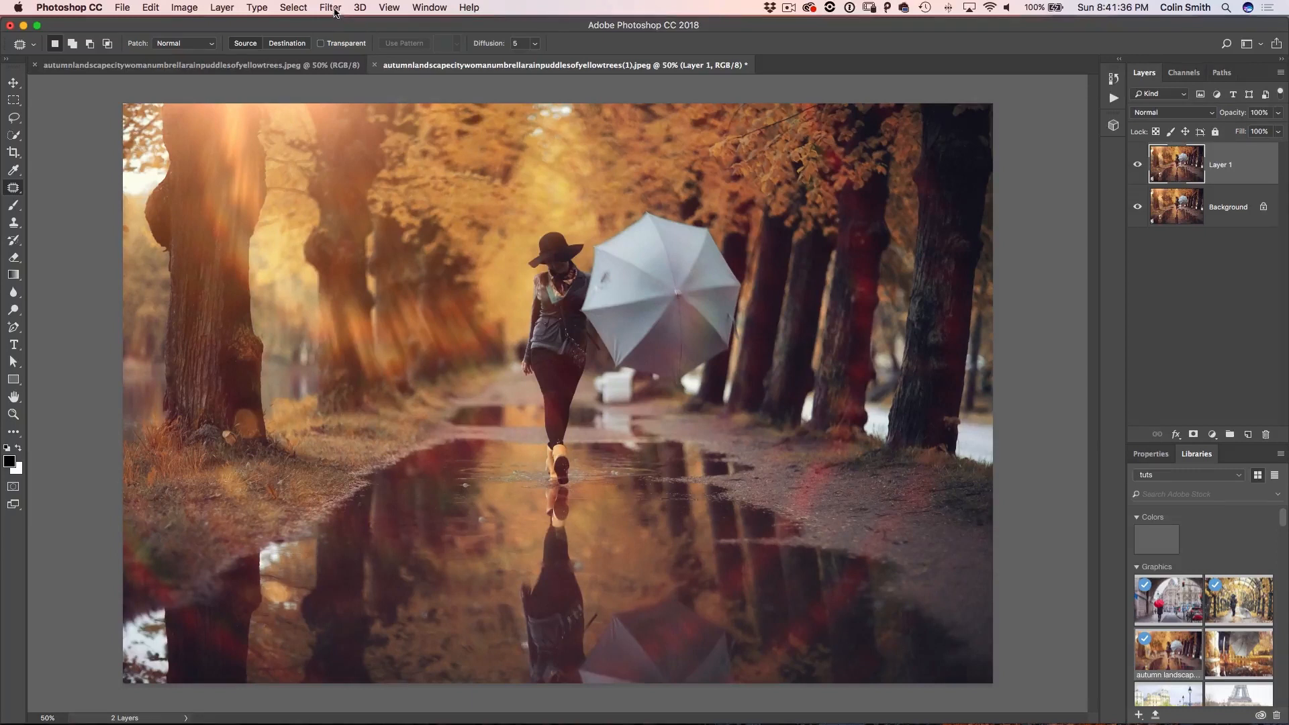
Bring up the Filter Gallery on Layer 1 for the Artistic Watercolor effect
left_click(330, 8)
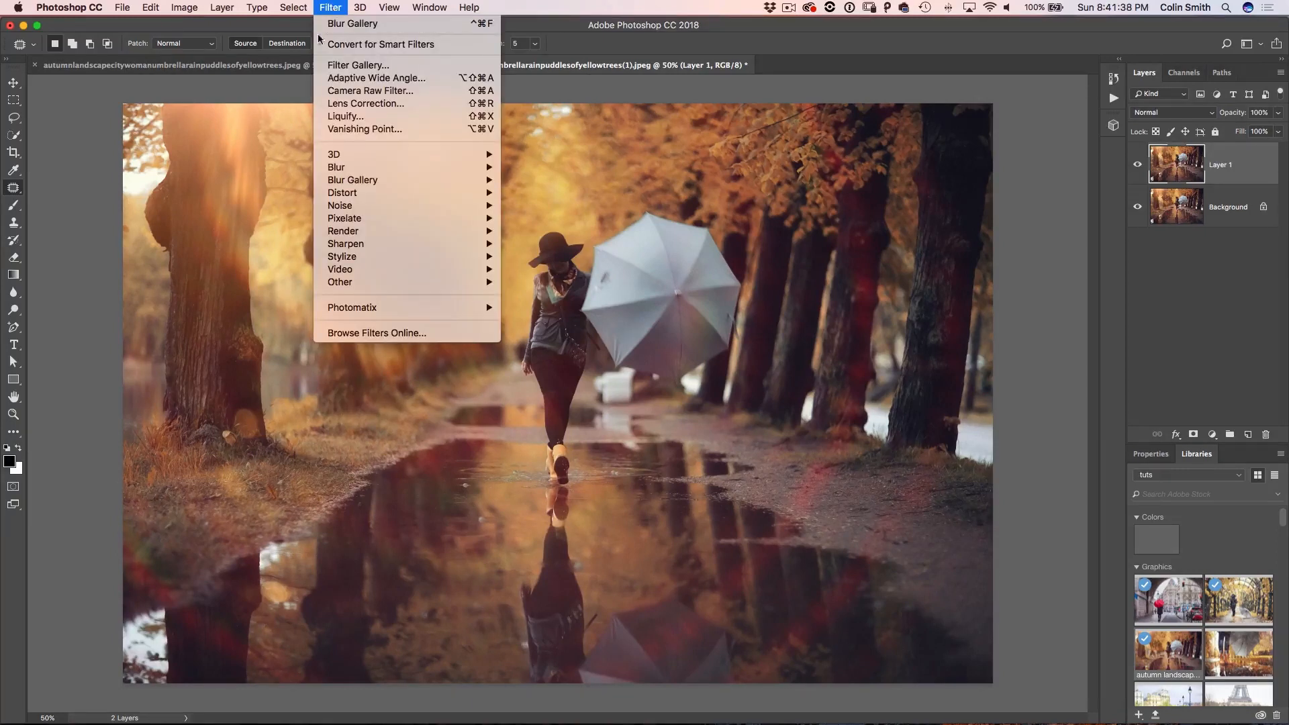
mouse_move(357, 65)
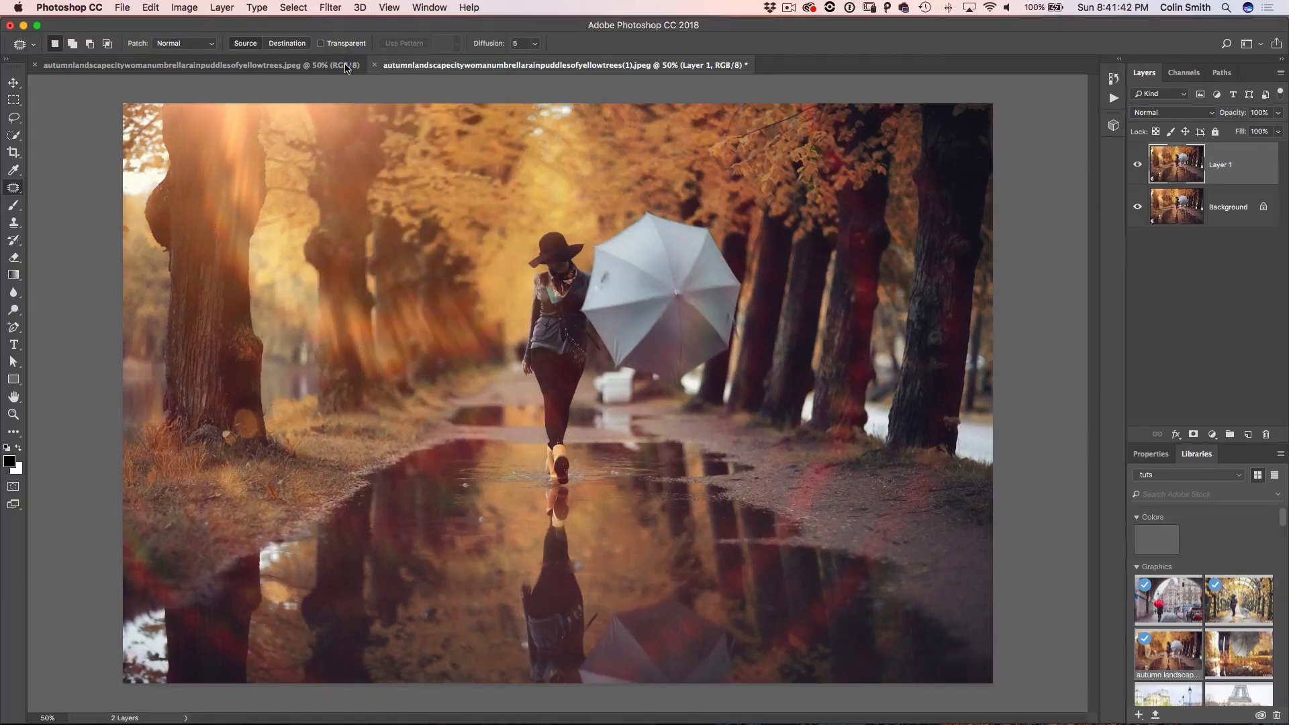
left_click(330, 7)
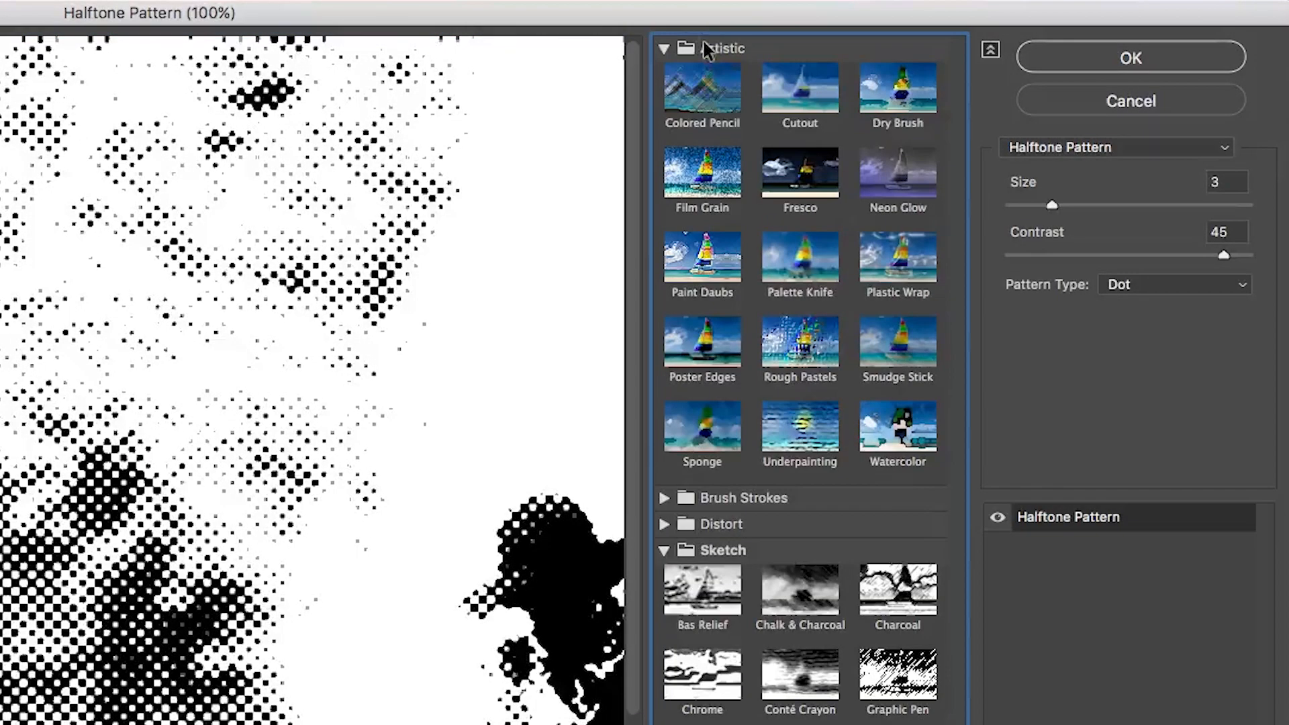
mouse_move(800, 345)
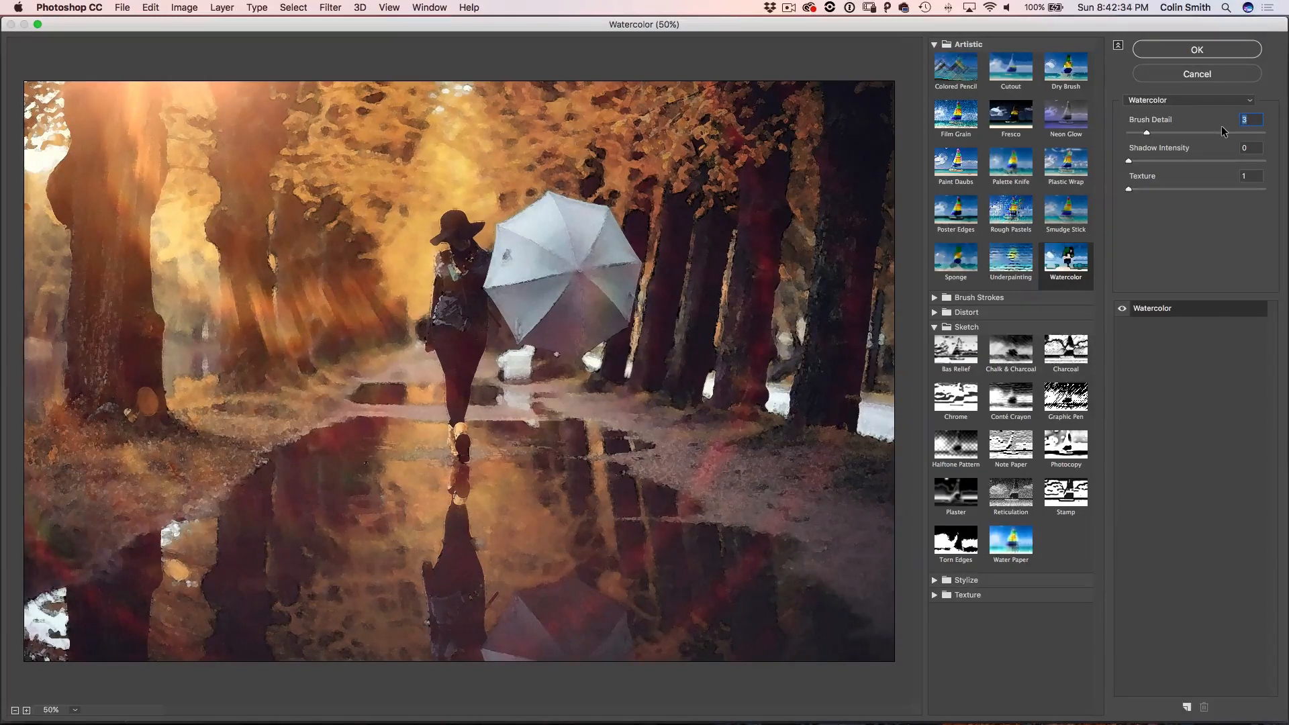
mouse_move(1218, 60)
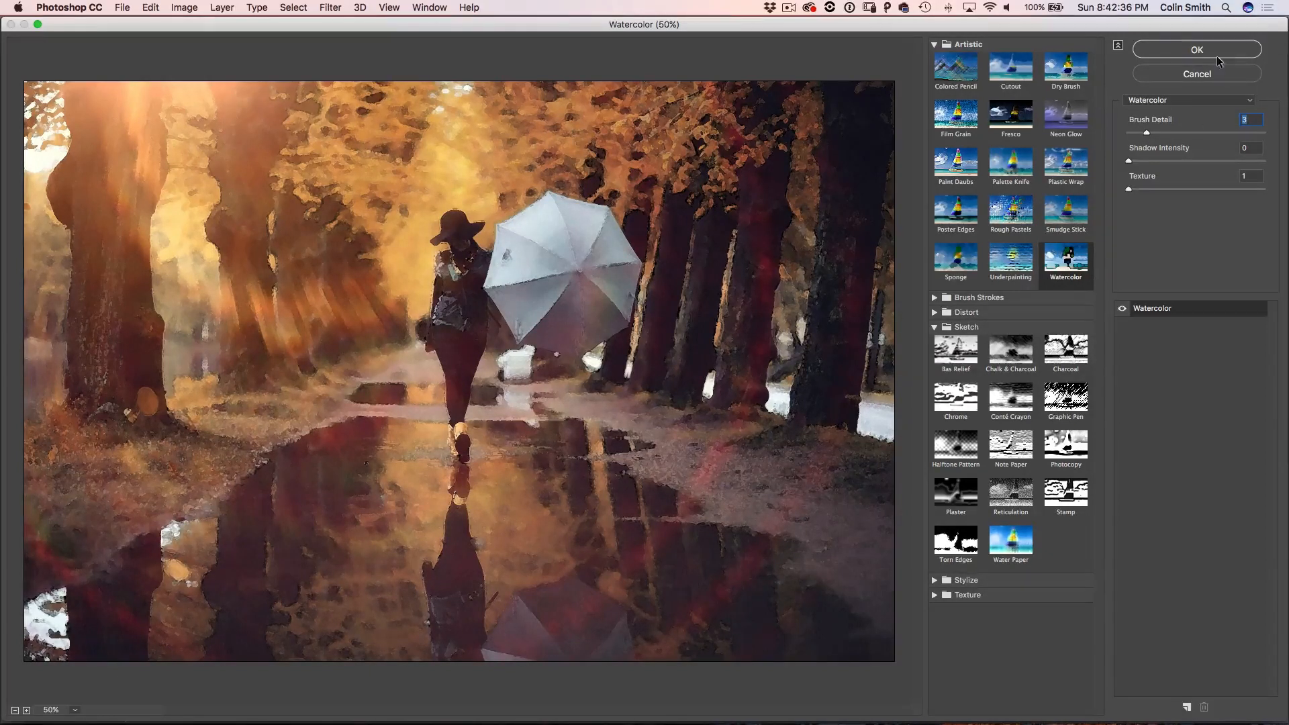
Apply the watercolor, rename the top duplicate layer 'ol' and run Find Edges on it
left_click(1195, 50)
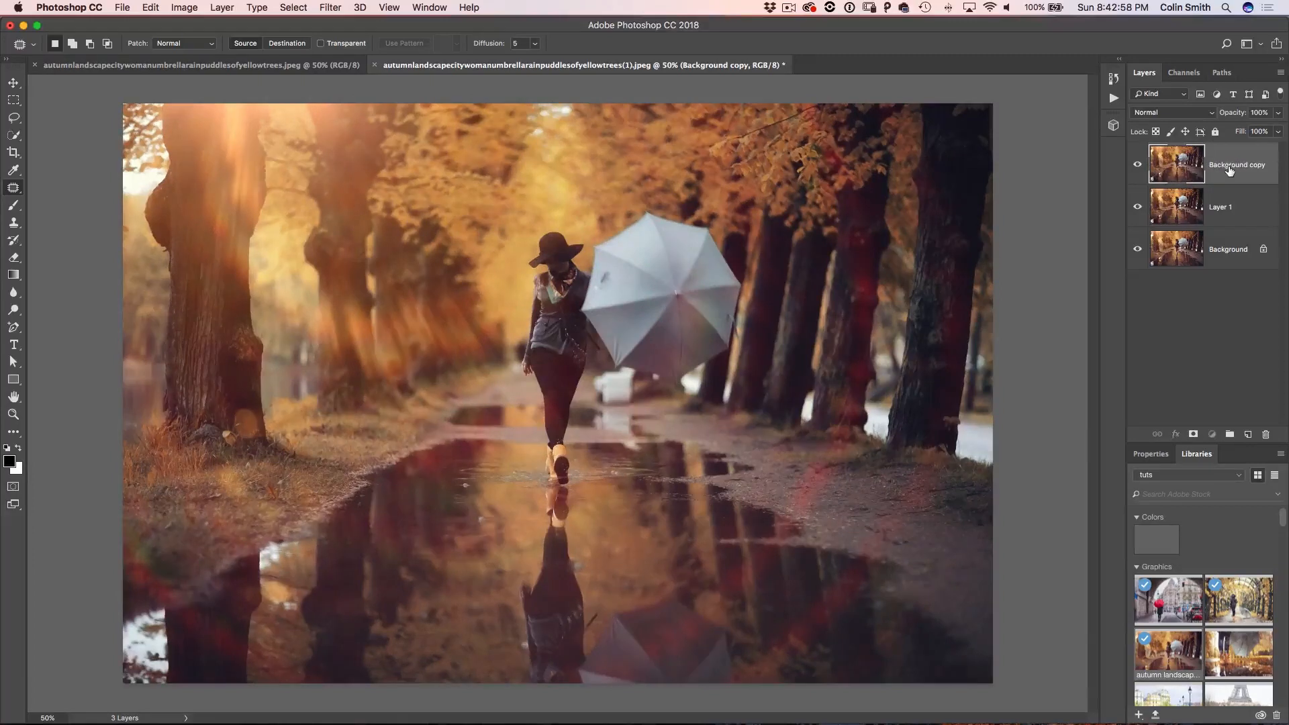
double_click(1237, 164)
type("ol")
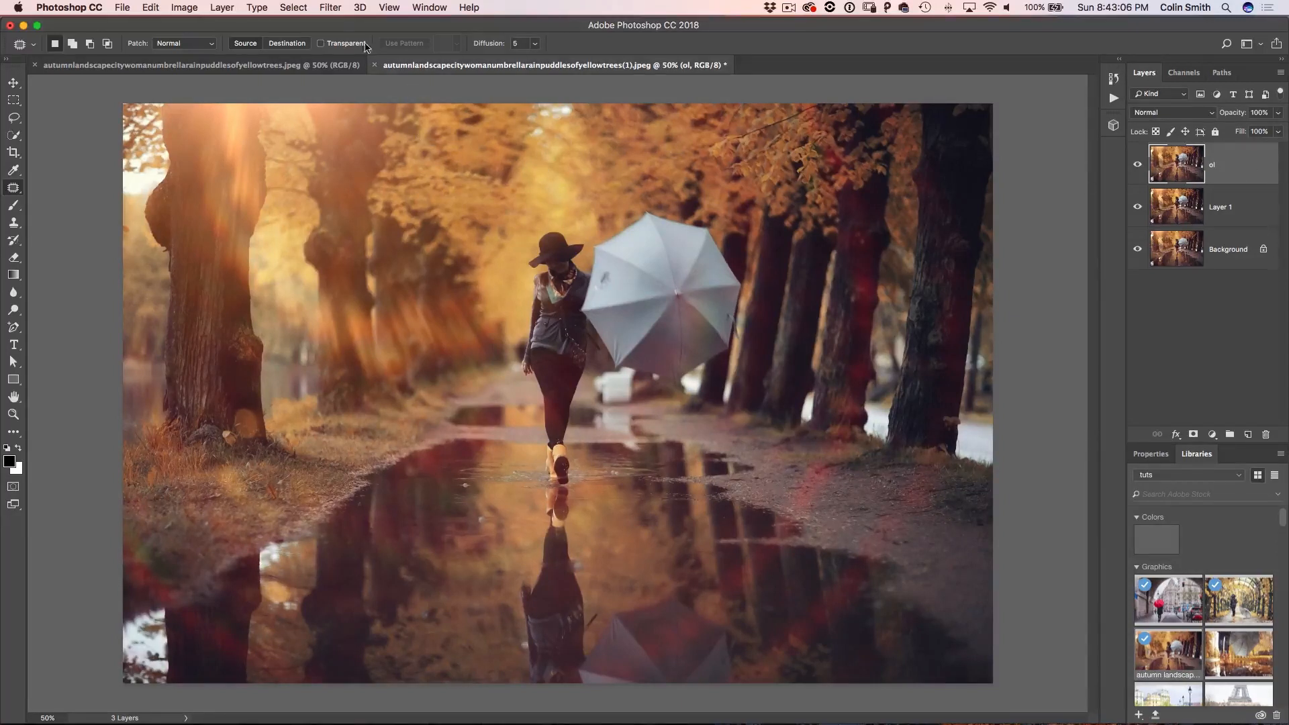
left_click(330, 8)
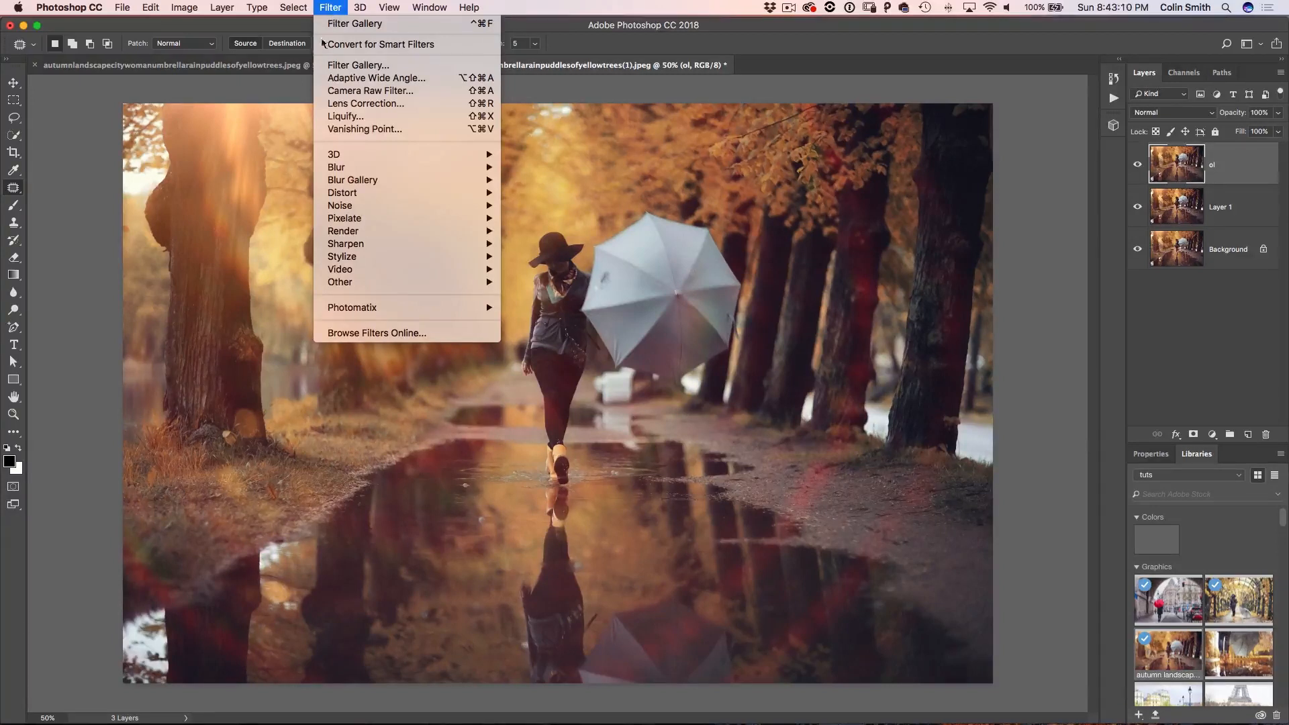
mouse_move(340, 256)
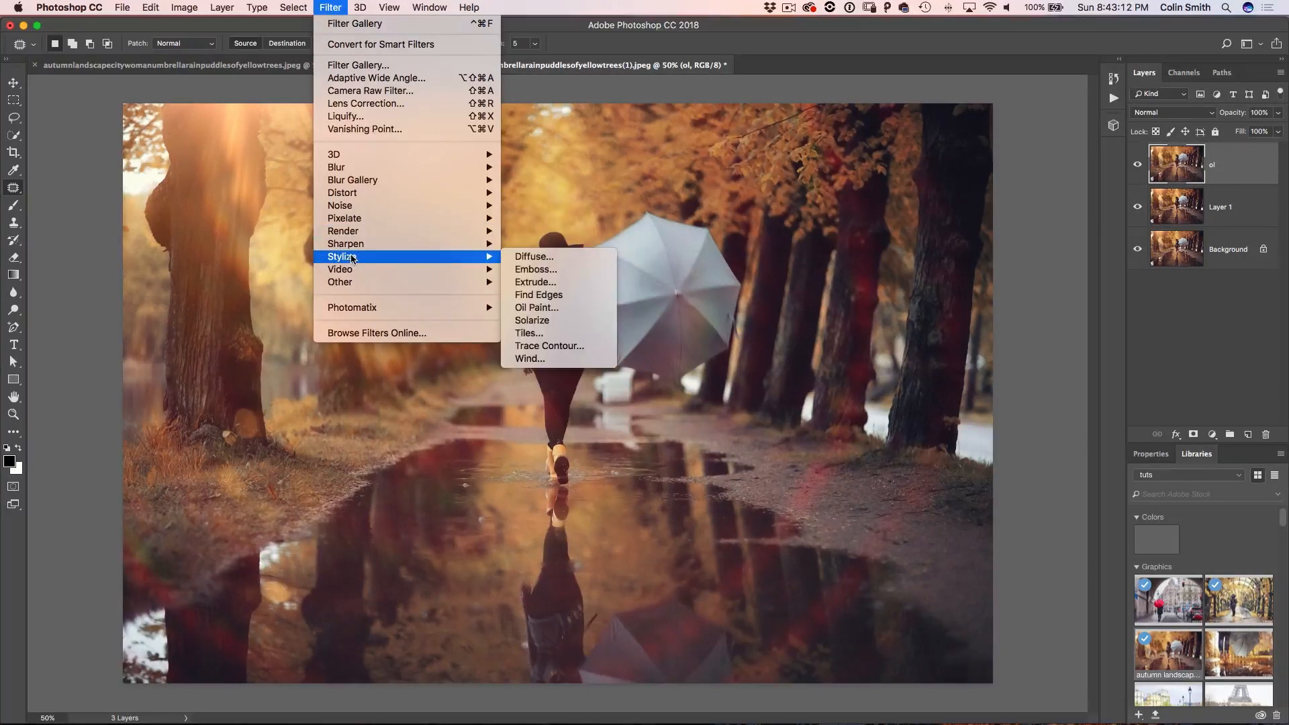
mouse_move(538, 294)
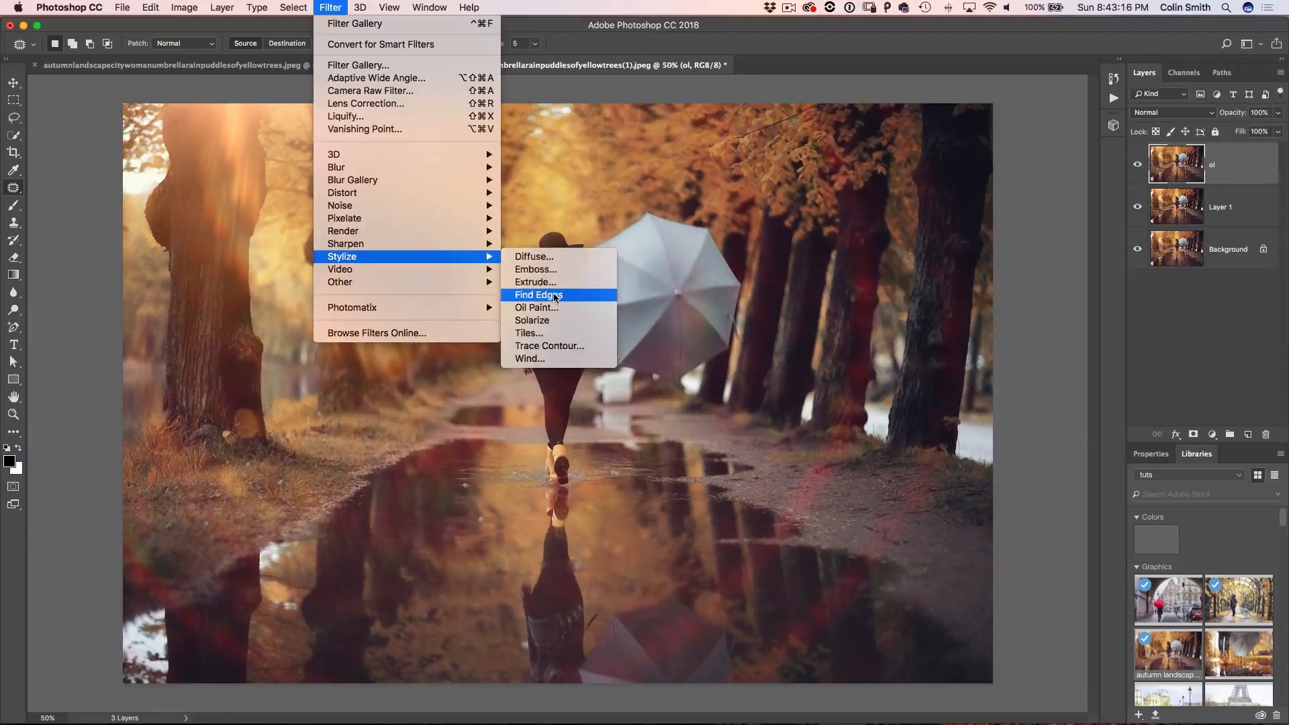
left_click(537, 294)
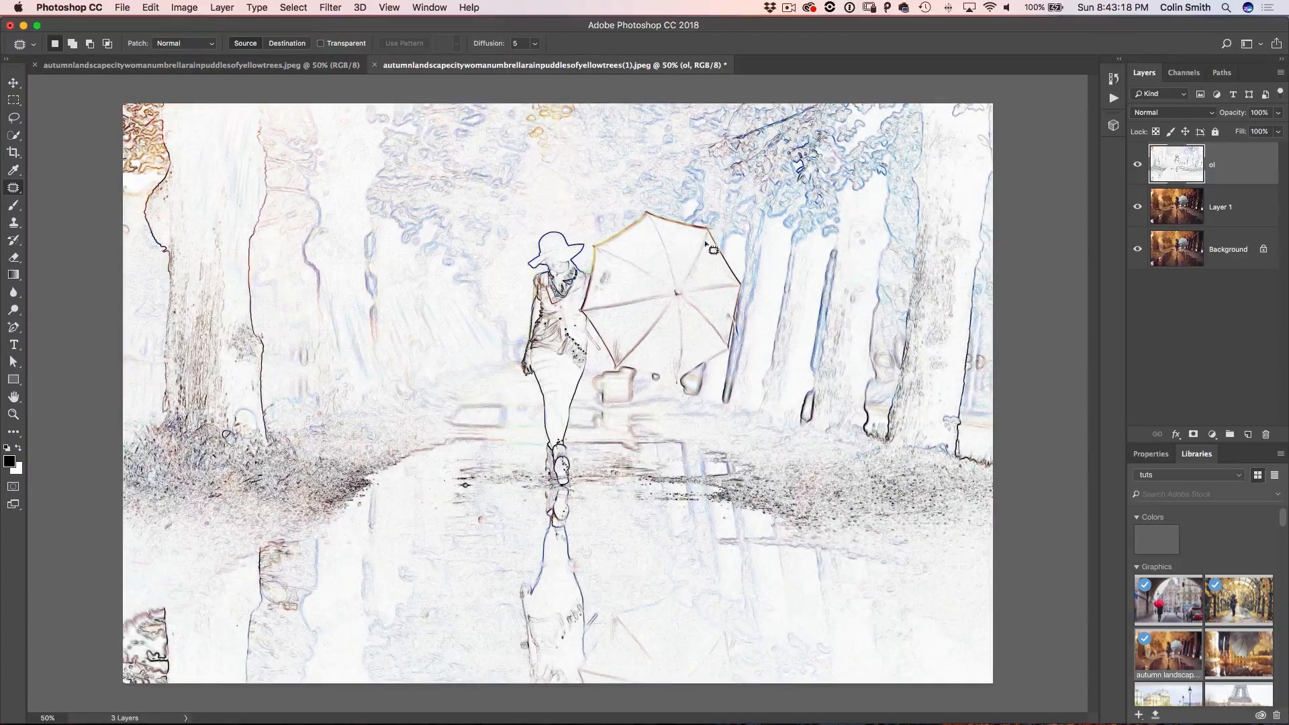
mouse_move(781, 239)
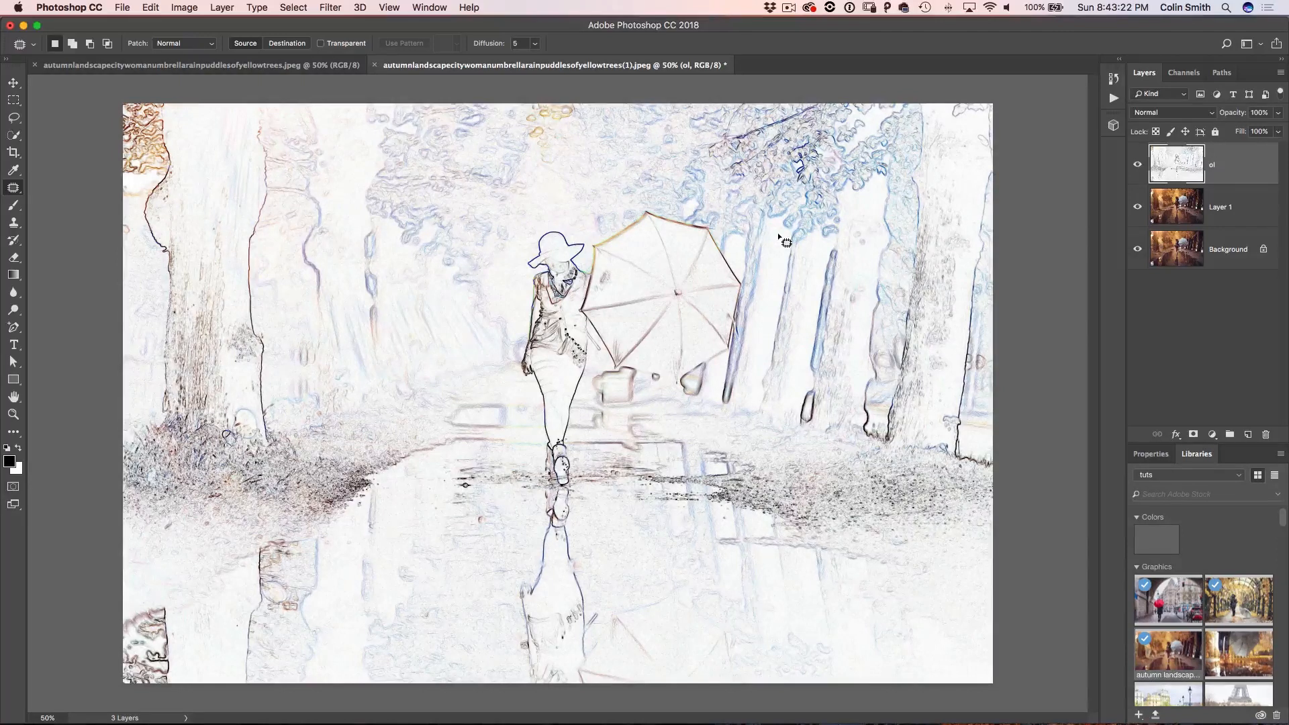
Desaturate the 'ol' sketch layer to black-and-white lines
left_click(184, 8)
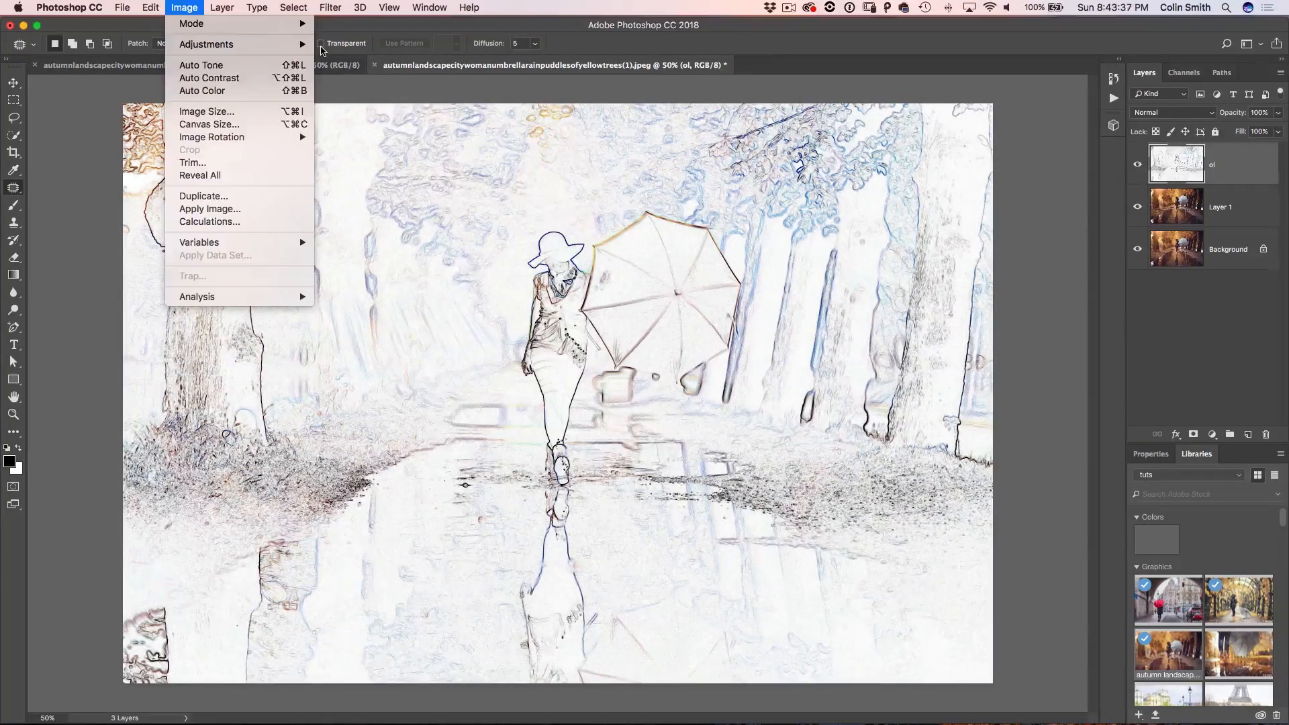
left_click(221, 8)
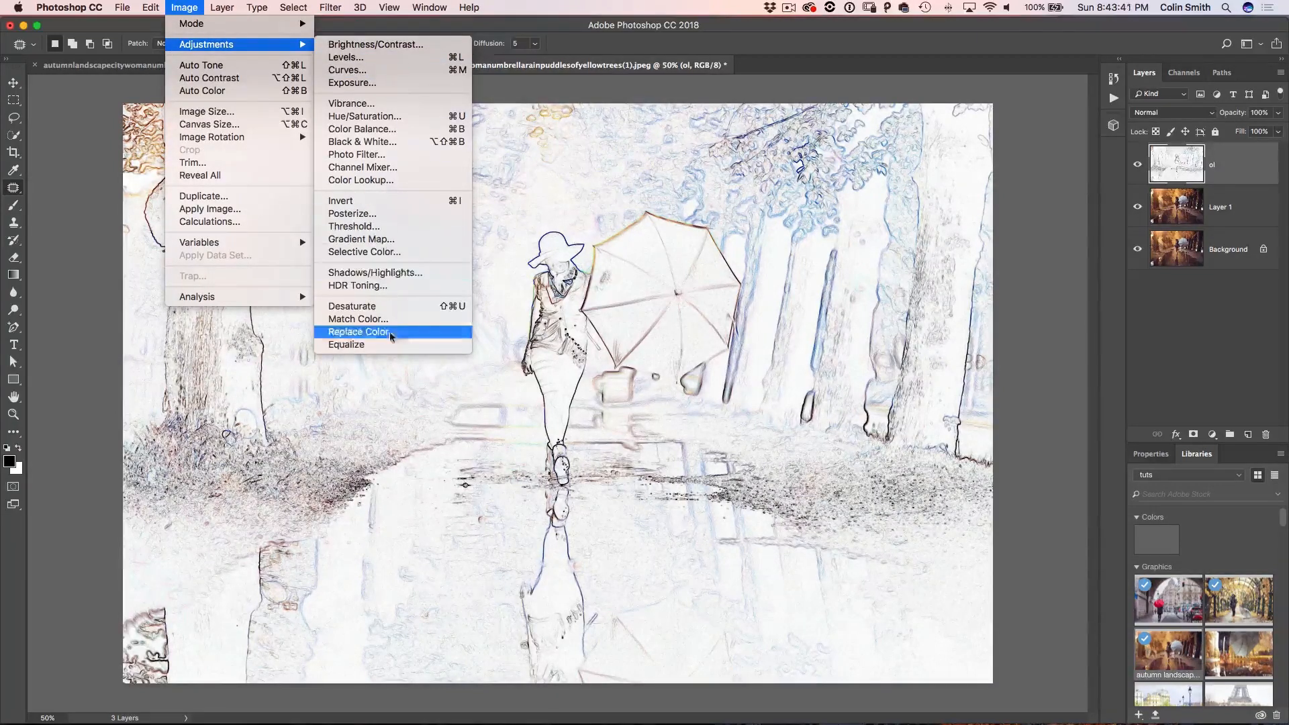
left_click(358, 332)
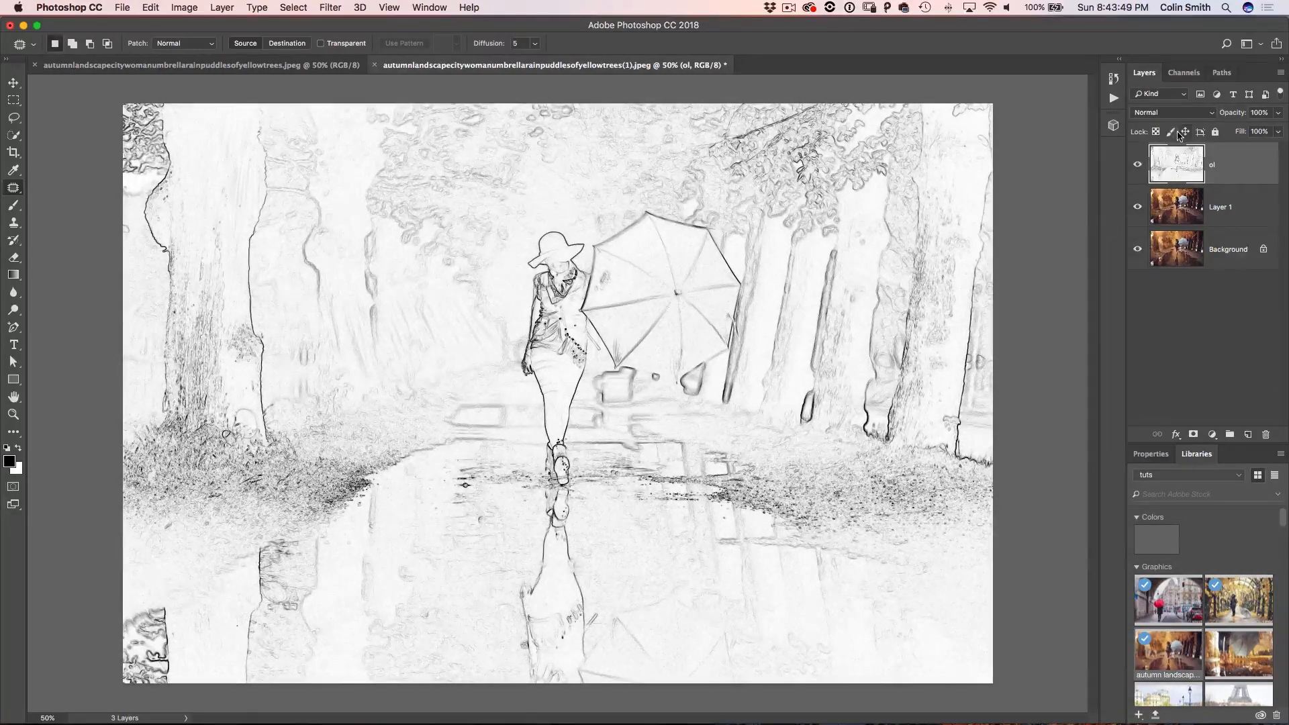
Blend the sketch layer in Multiply mode over the watercolor, then hide it
left_click(1166, 111)
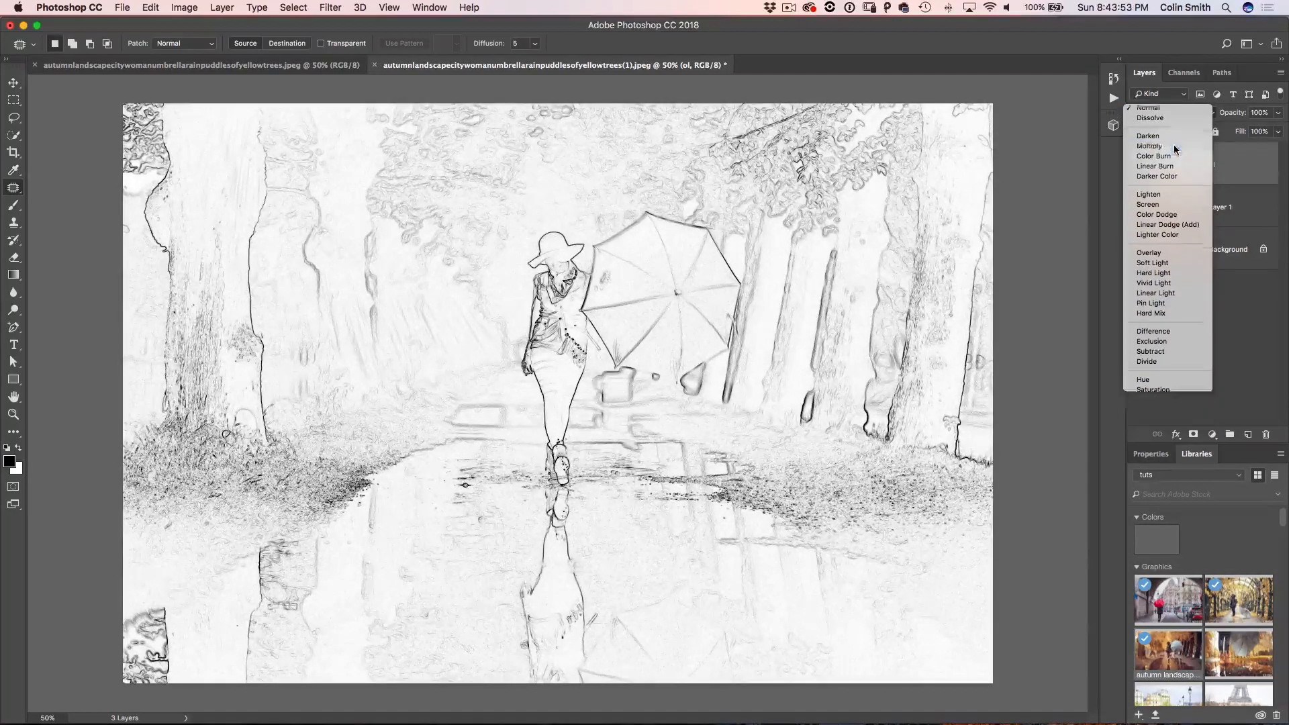
left_click(1148, 145)
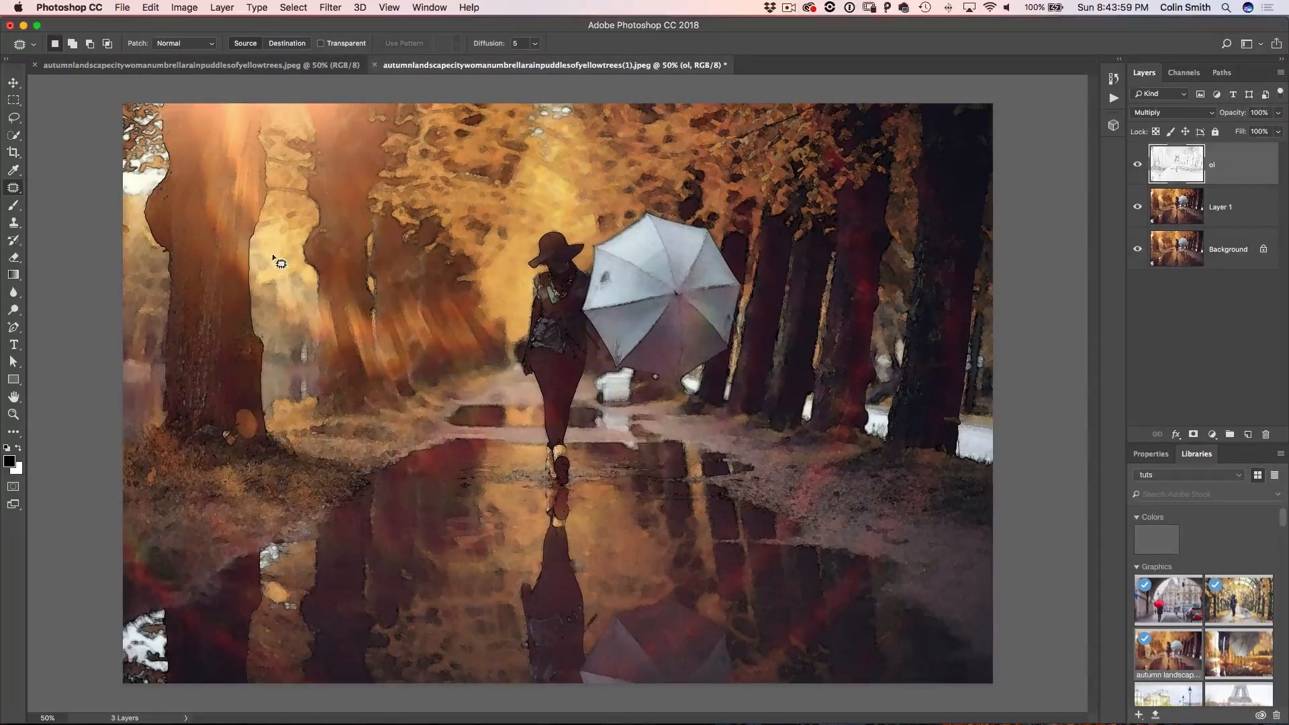
left_click(1137, 164)
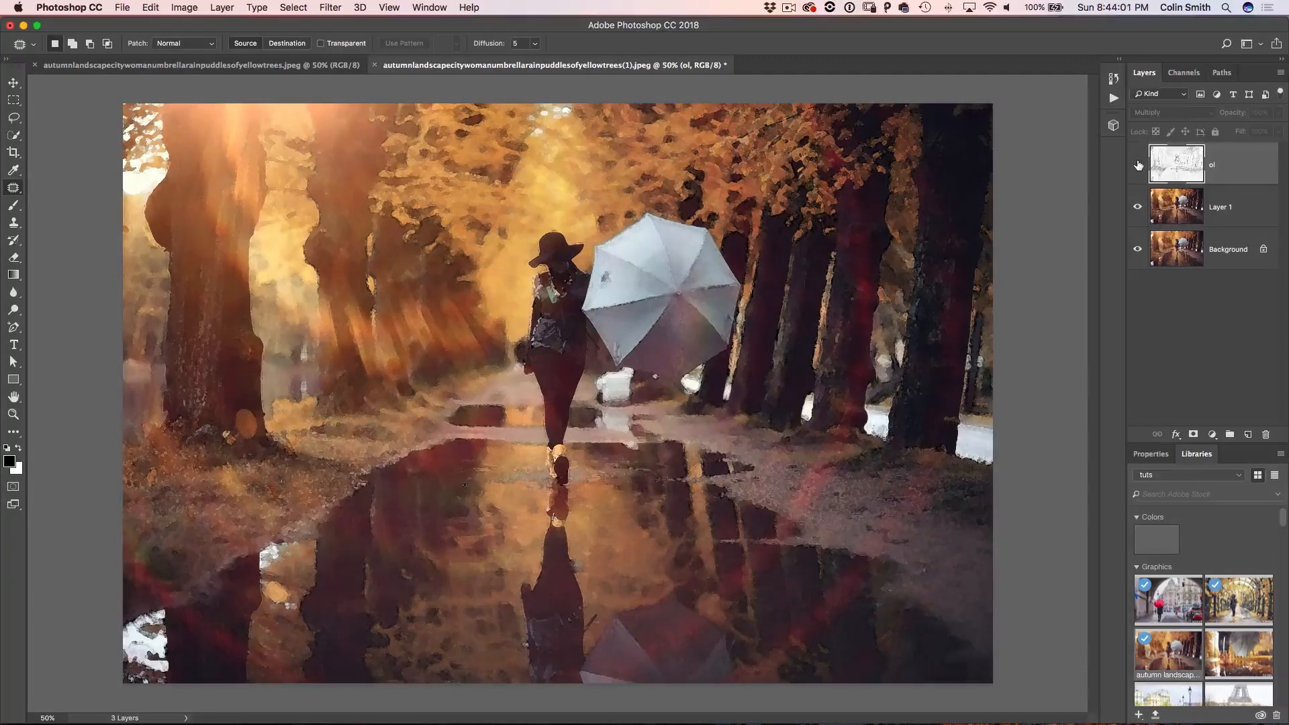
With Layer 1 selected, sample pale gold foreground and deeper orange background from the foliage
left_click(1137, 163)
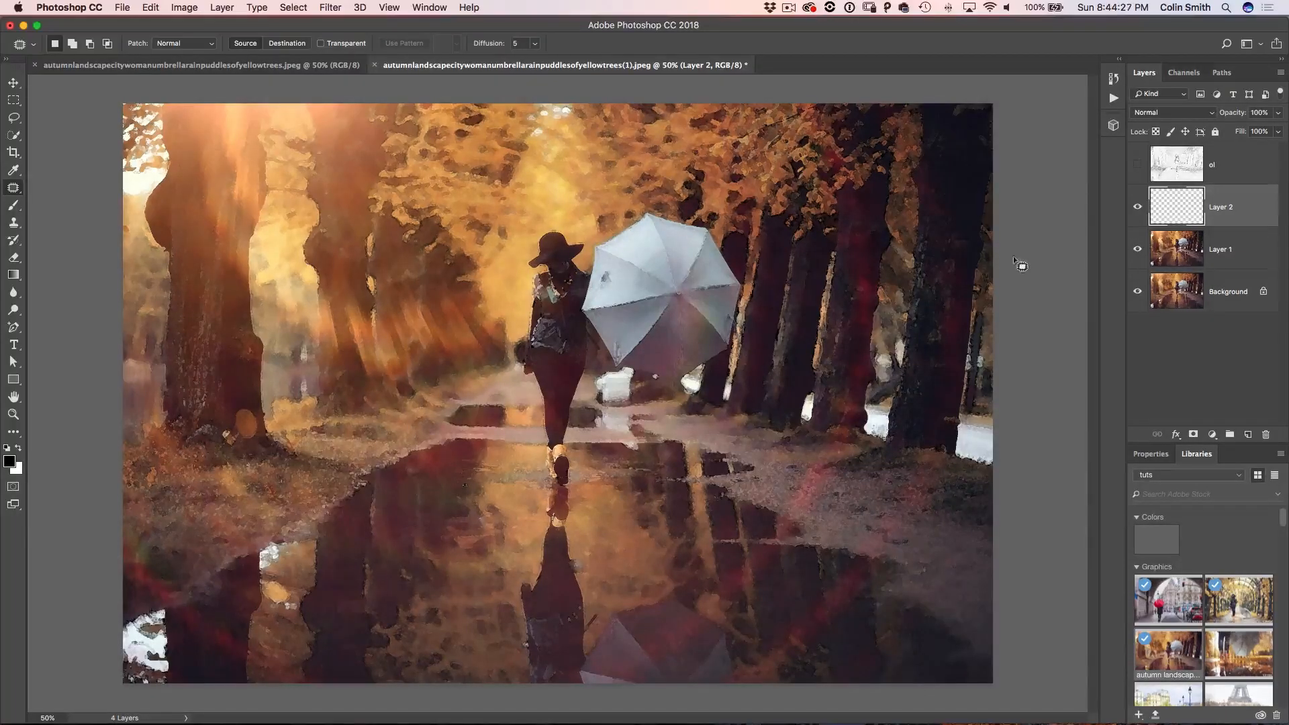
left_click(13, 170)
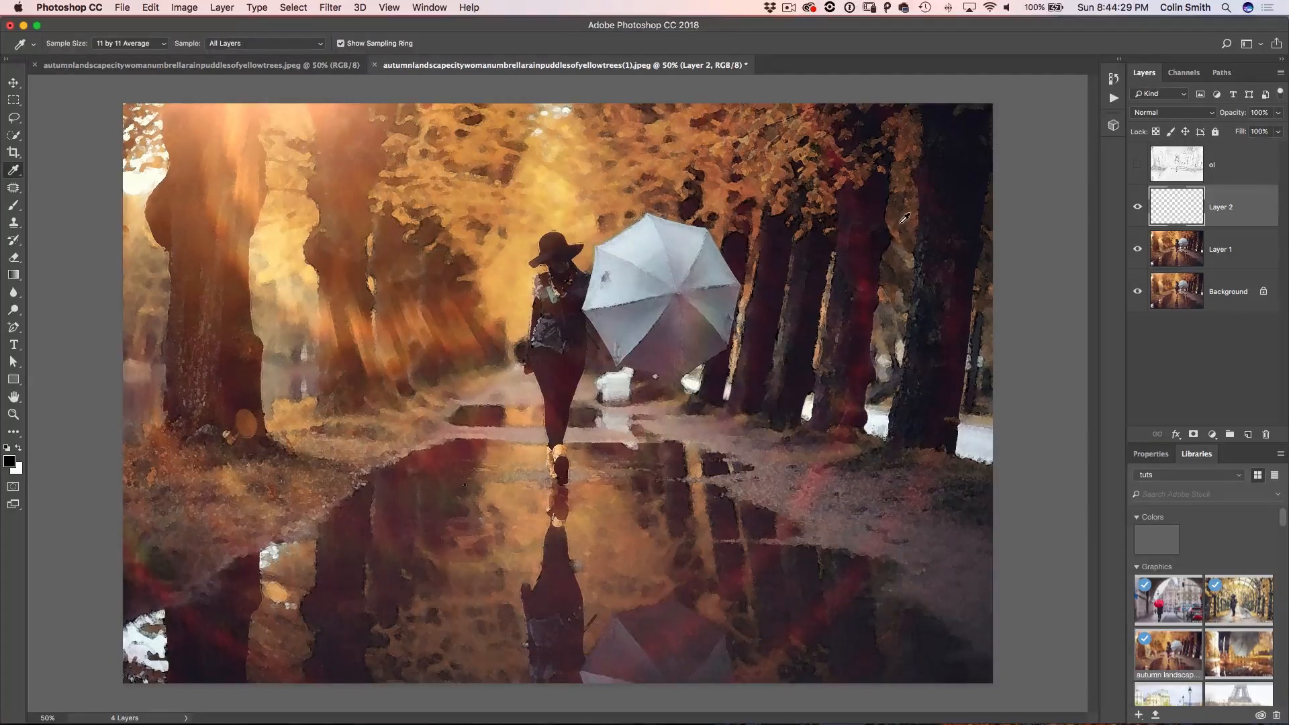
mouse_move(562, 179)
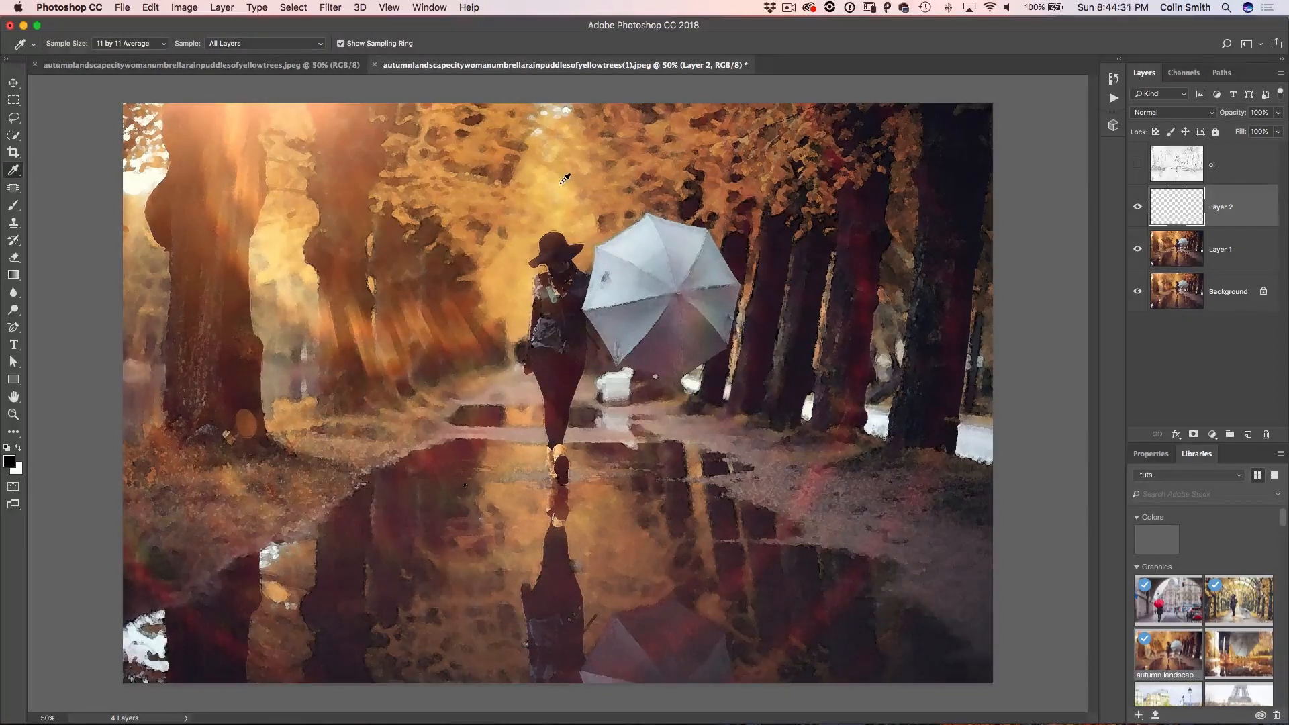
left_click(563, 181)
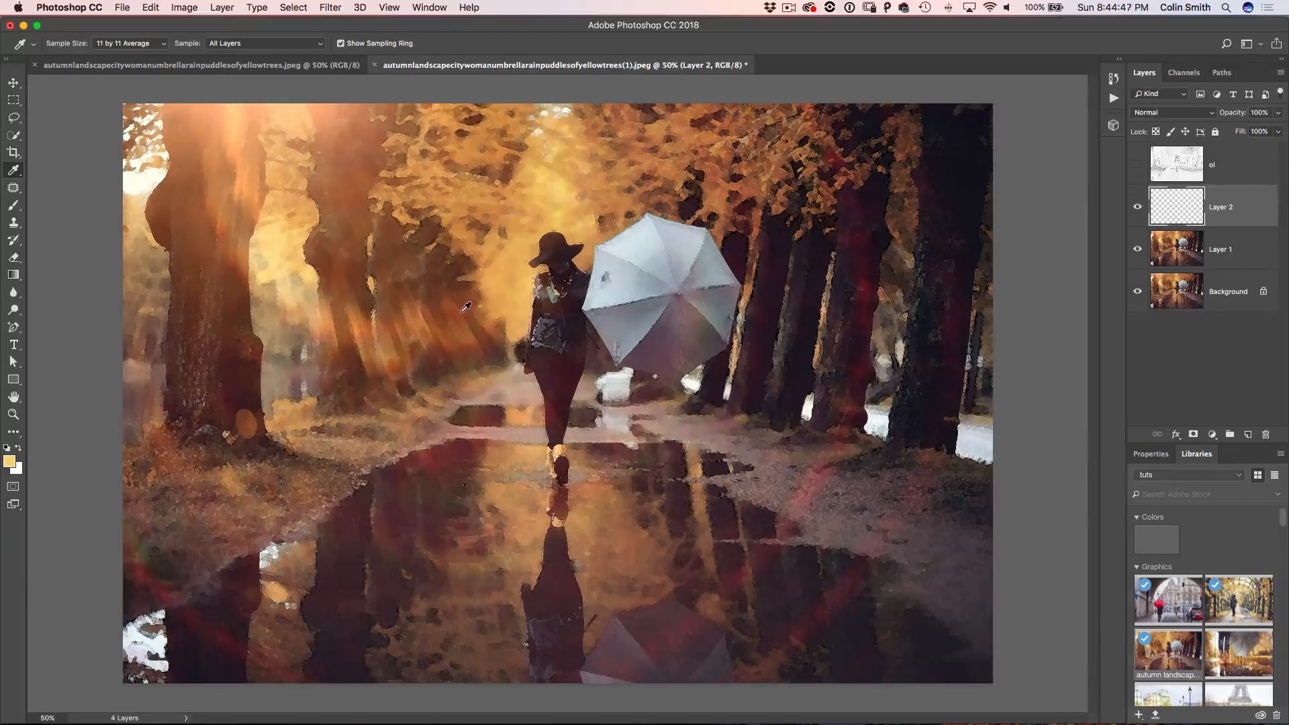
left_click(9, 460)
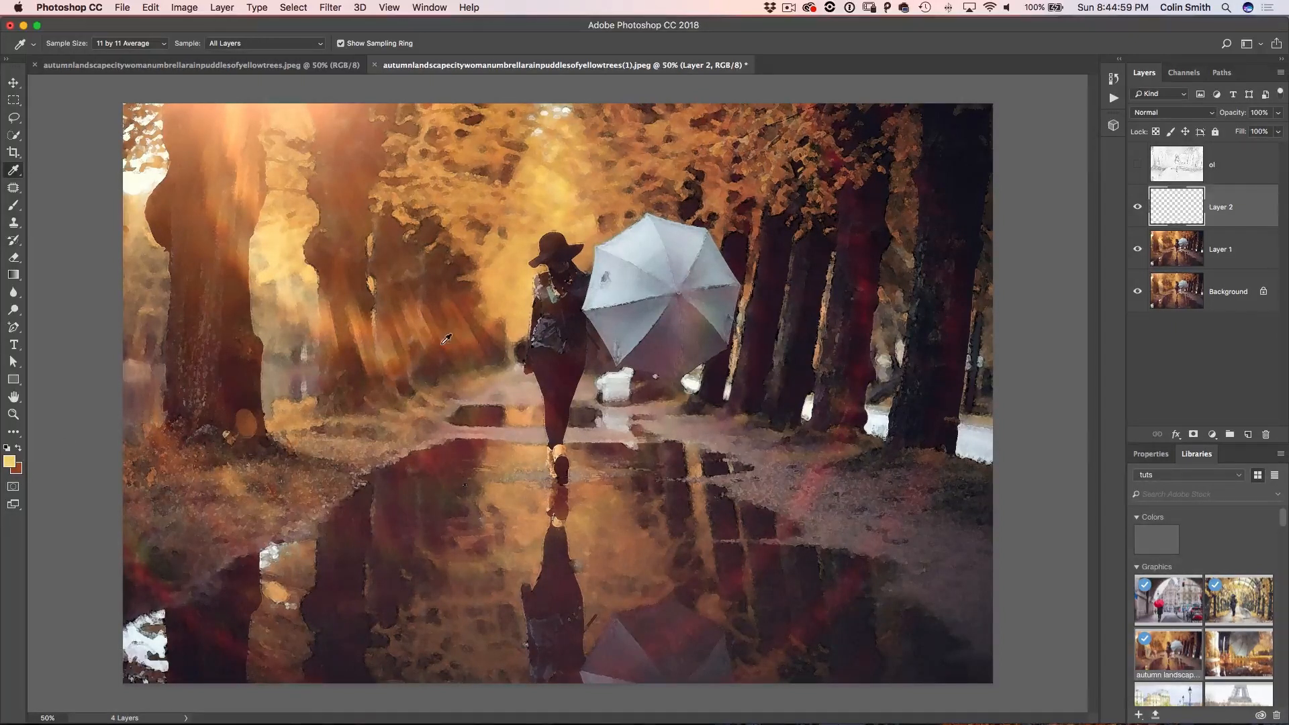
mouse_move(453, 327)
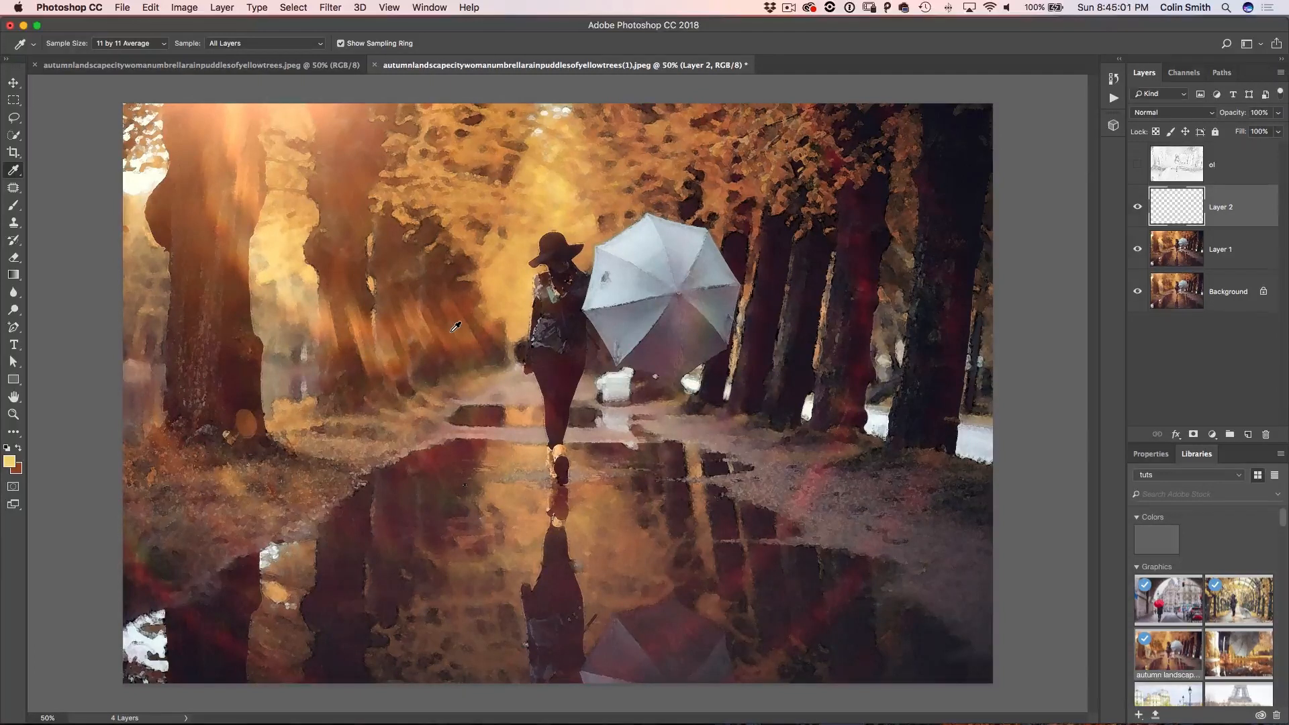
mouse_move(403, 75)
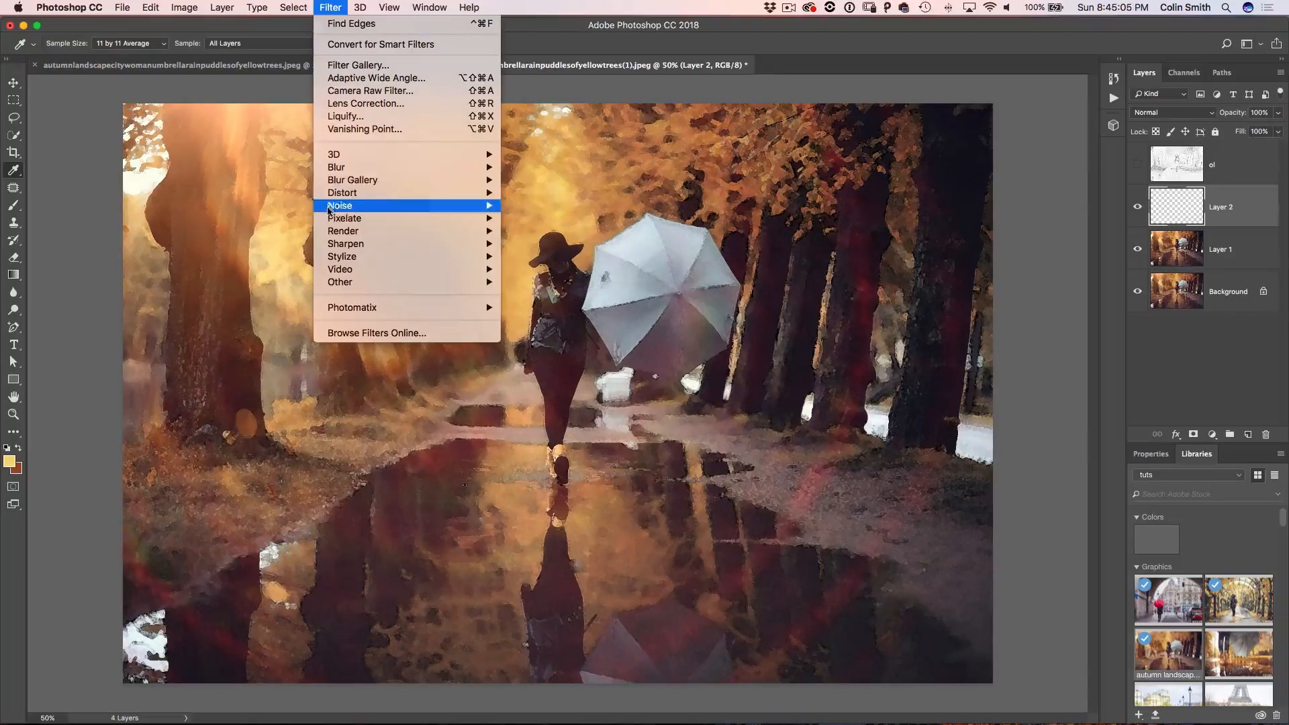
mouse_move(342, 231)
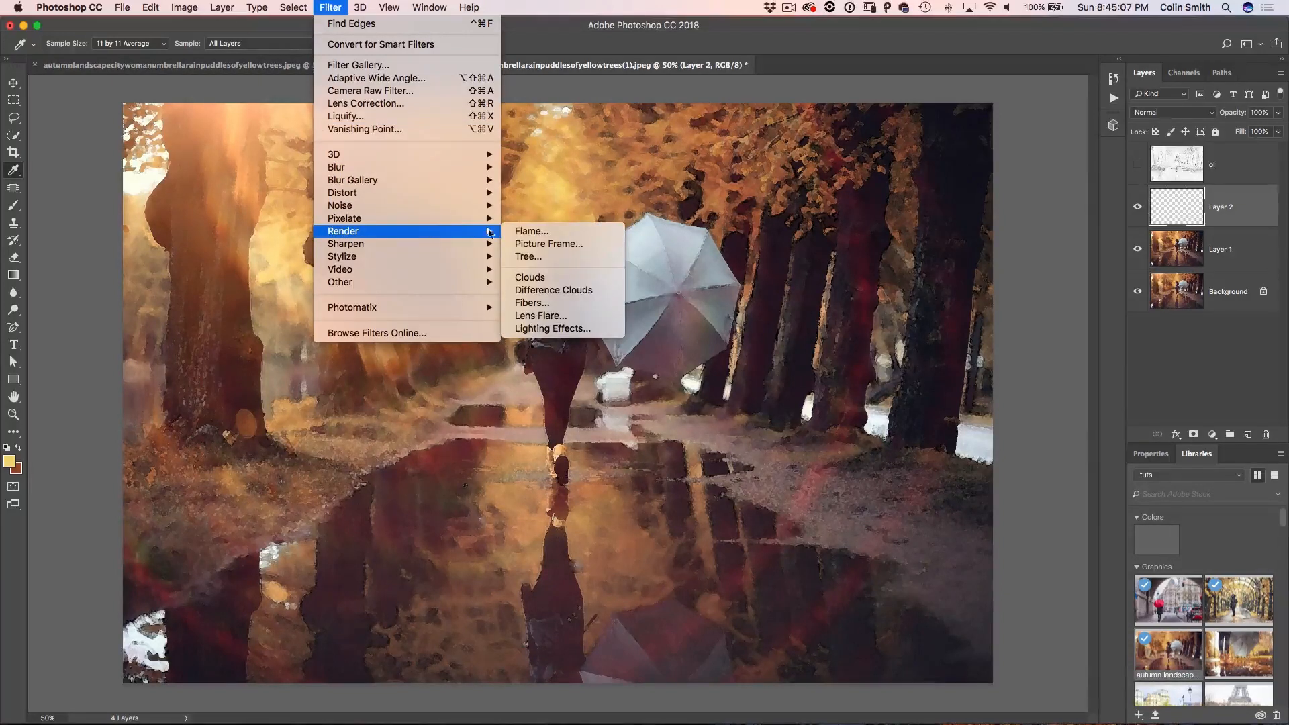
Fill Layer 2 with golden clouds, set it to Soft Light, and preview it solo then with all layers
left_click(529, 276)
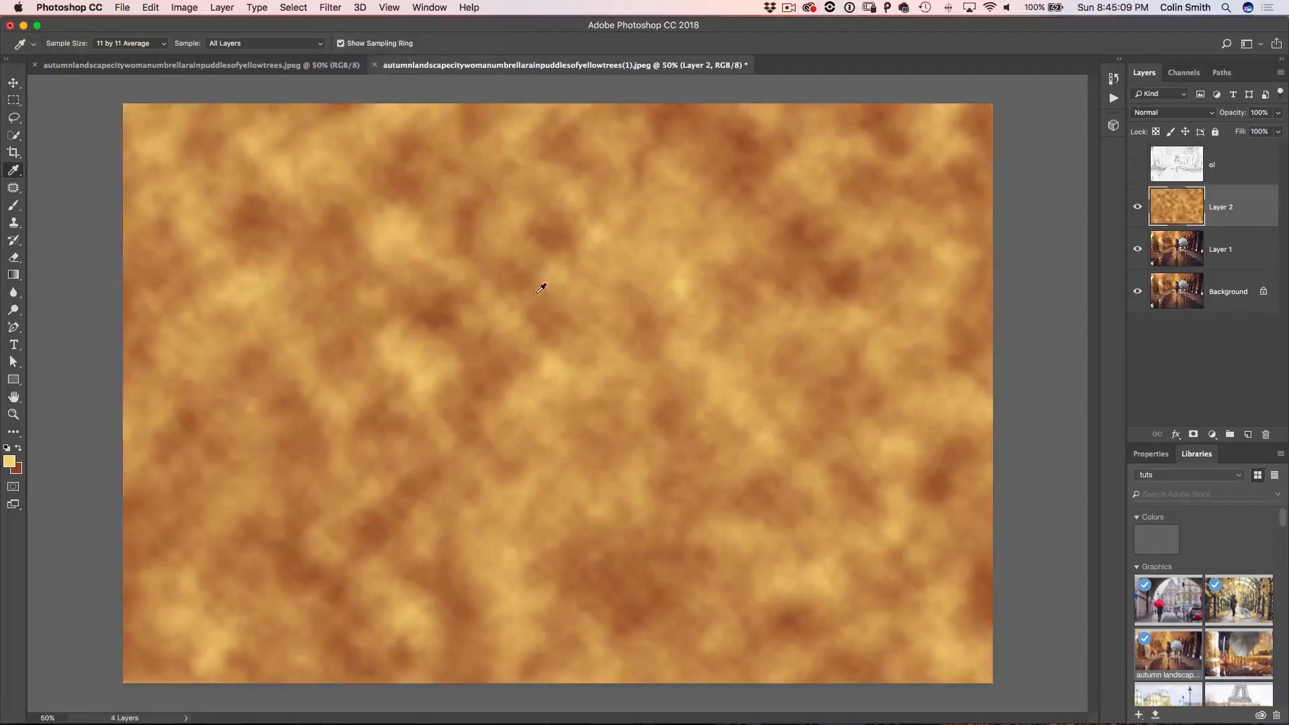
mouse_move(694, 380)
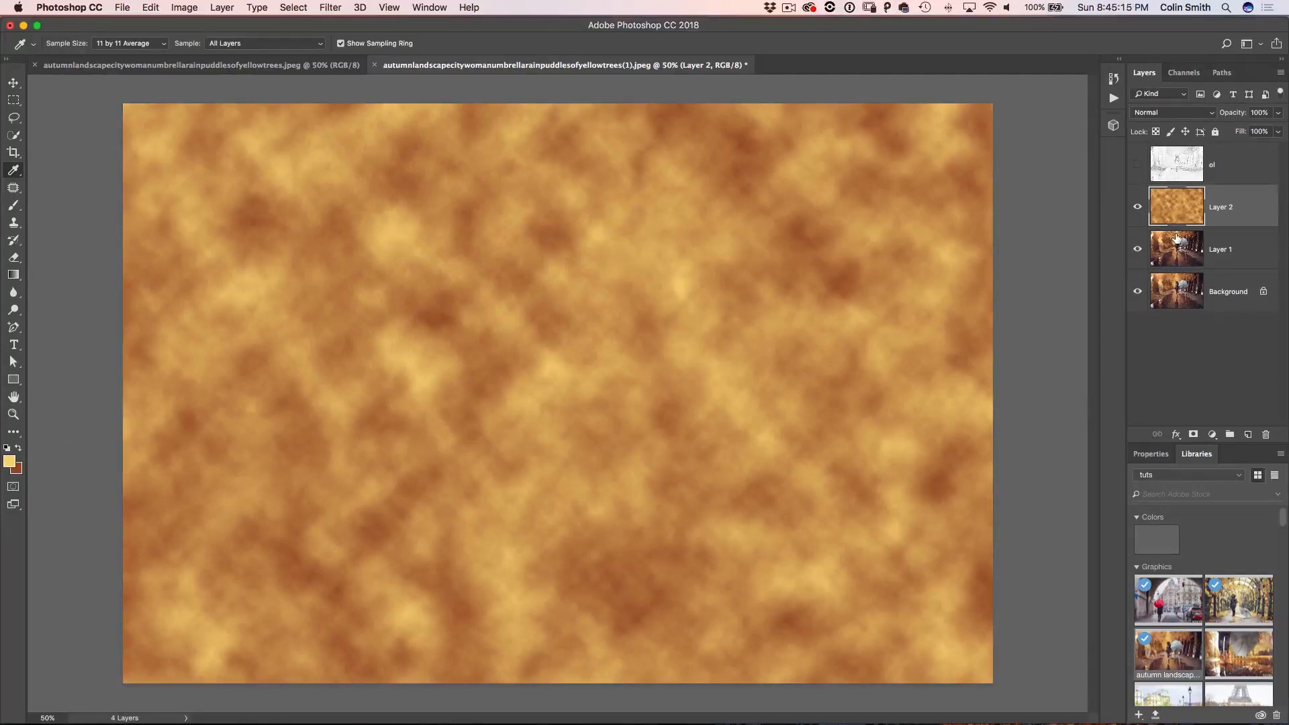
left_click(1170, 111)
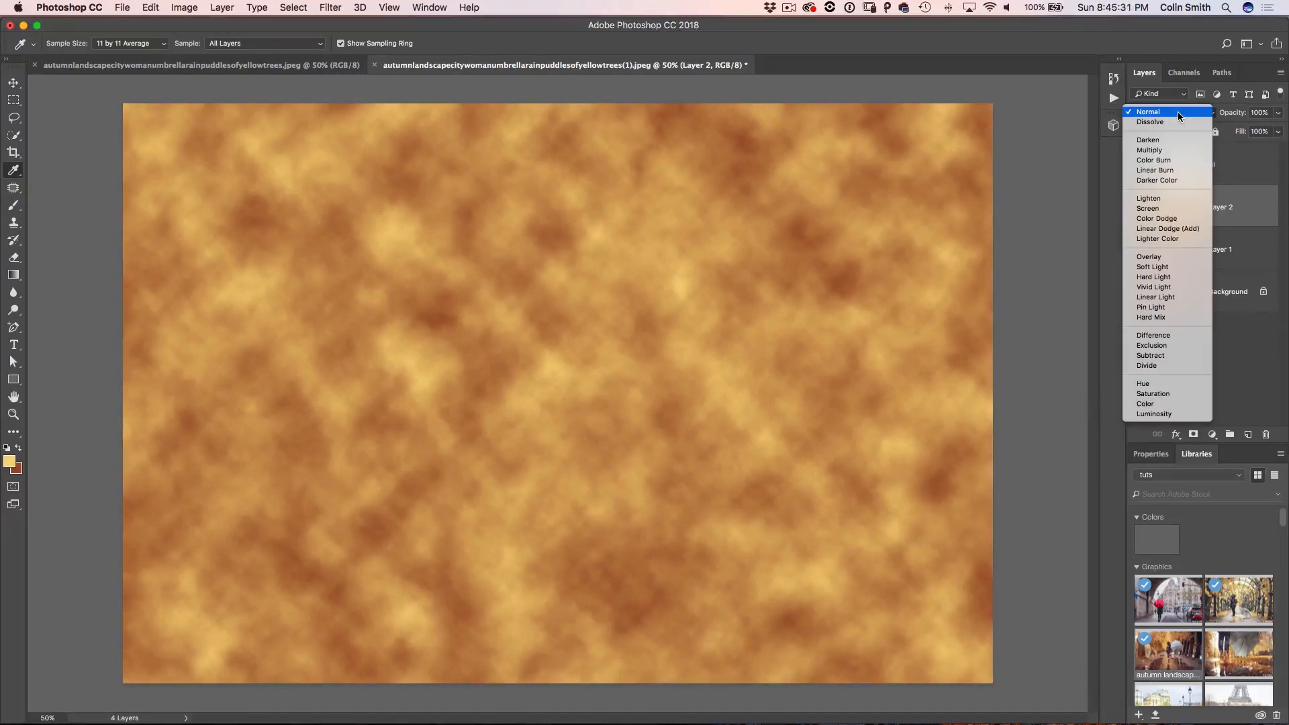
left_click(1152, 266)
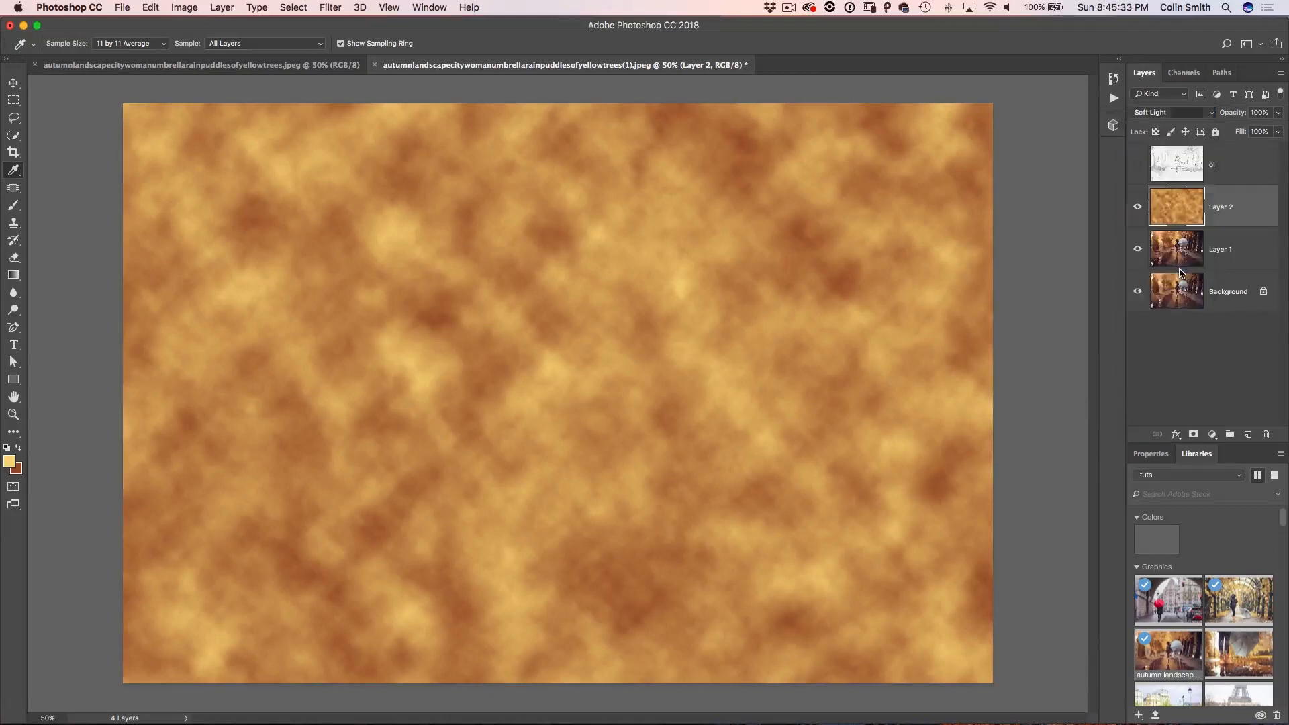
left_click(1137, 206)
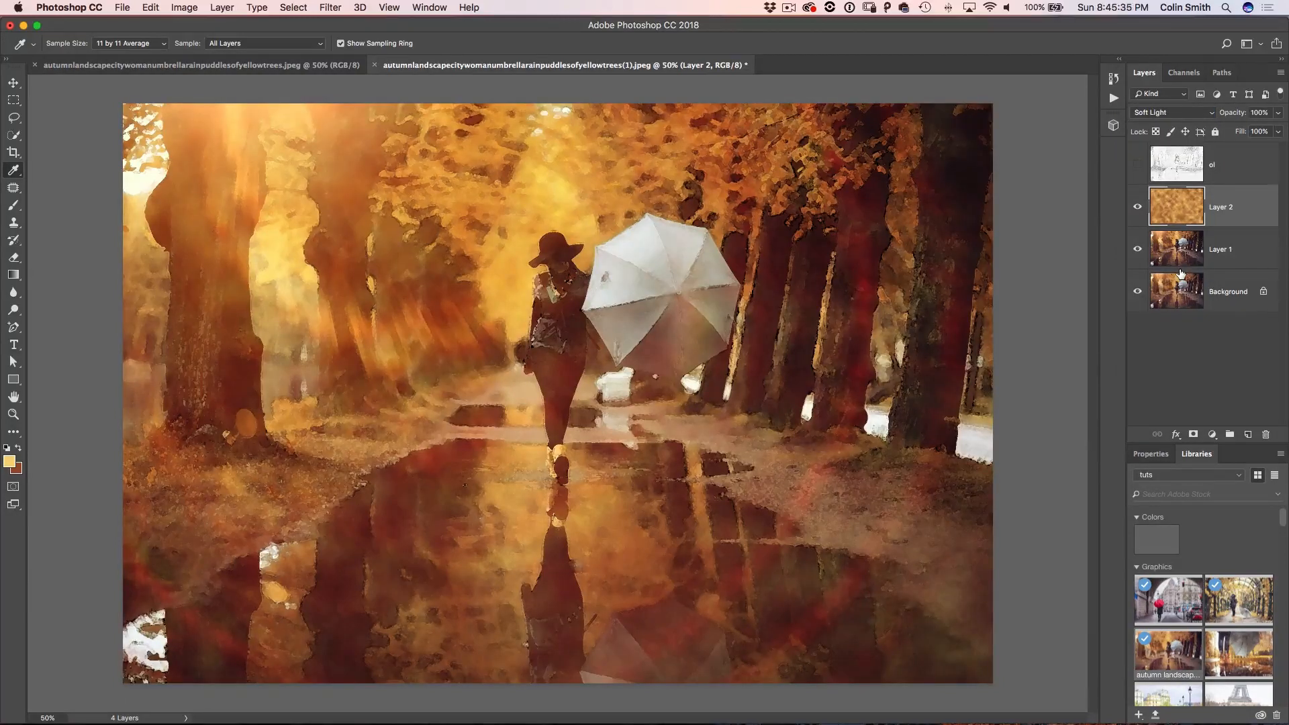
left_click(1137, 206)
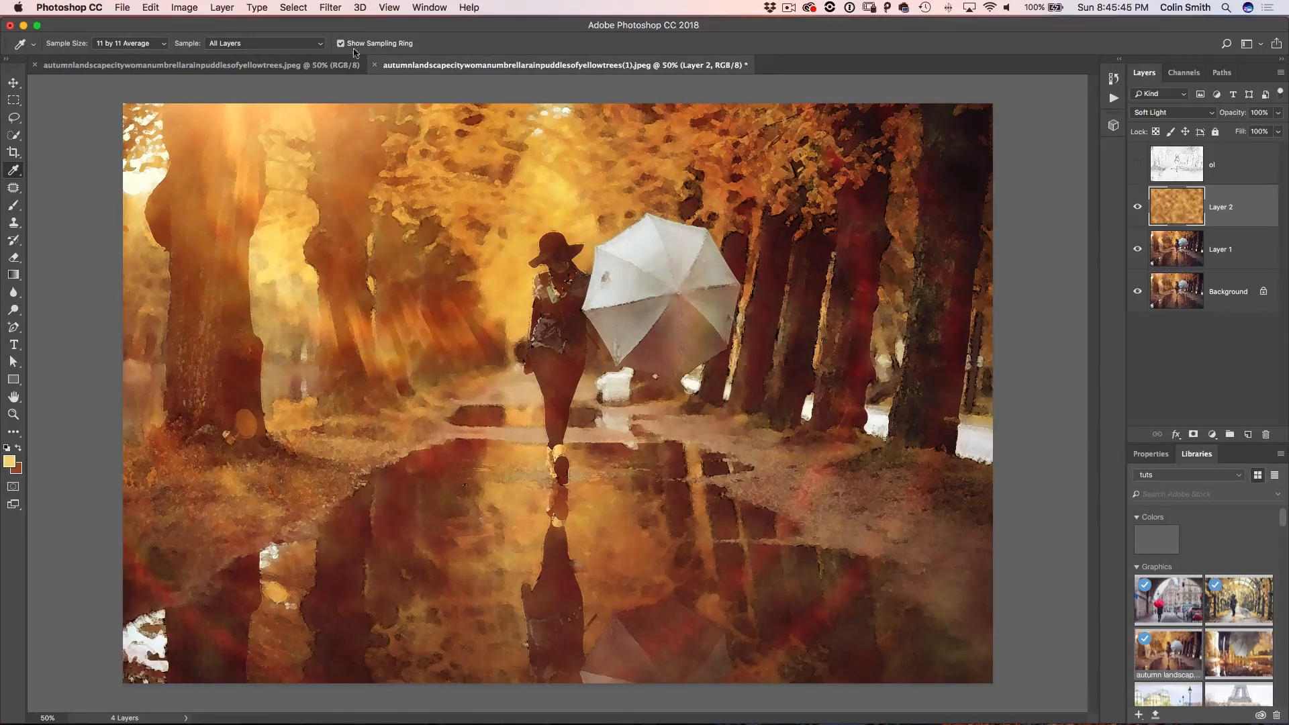
Soften the Layer 2 cloud texture with an 8.7-pixel Gaussian Blur
left_click(330, 8)
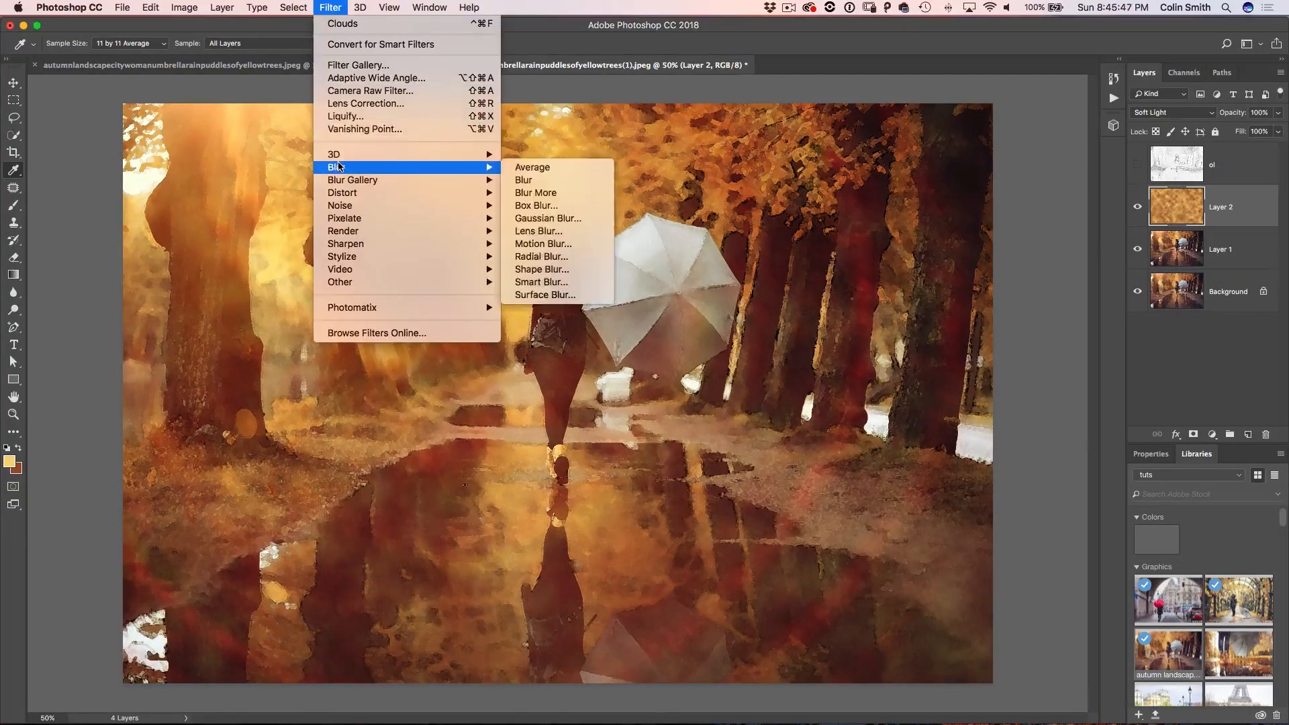
mouse_move(547, 217)
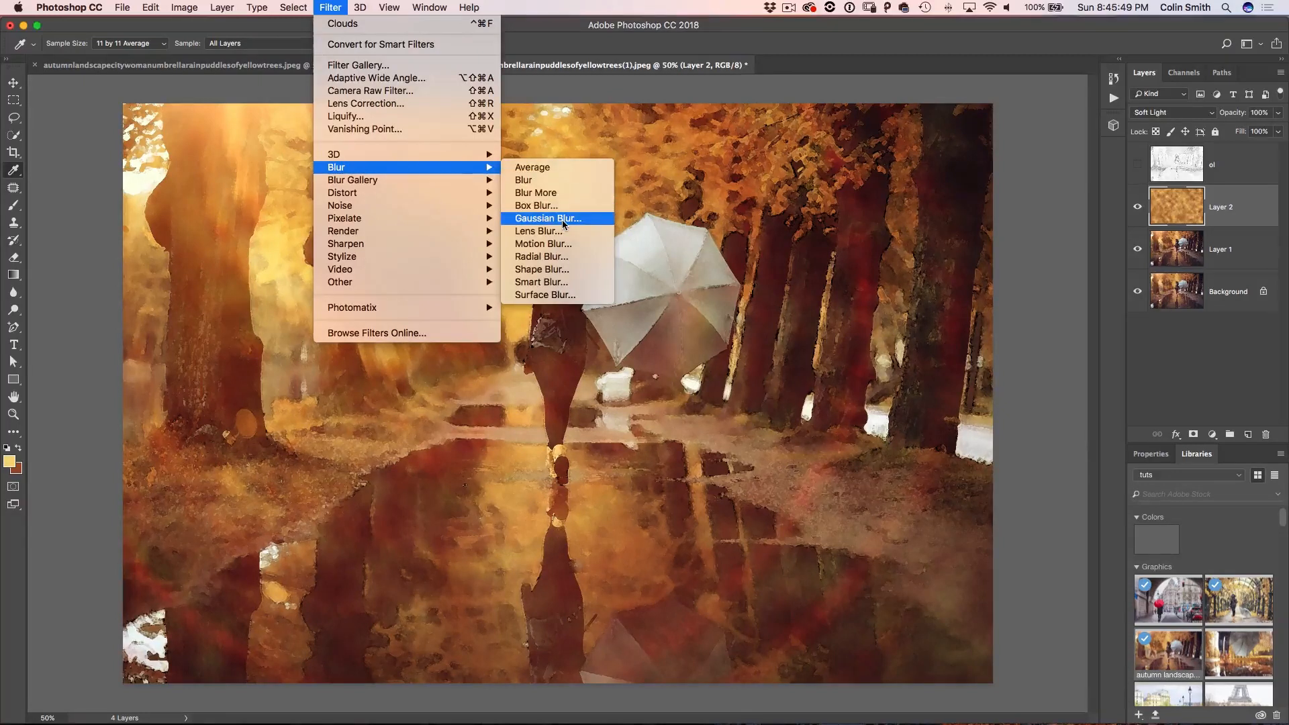
left_click(547, 217)
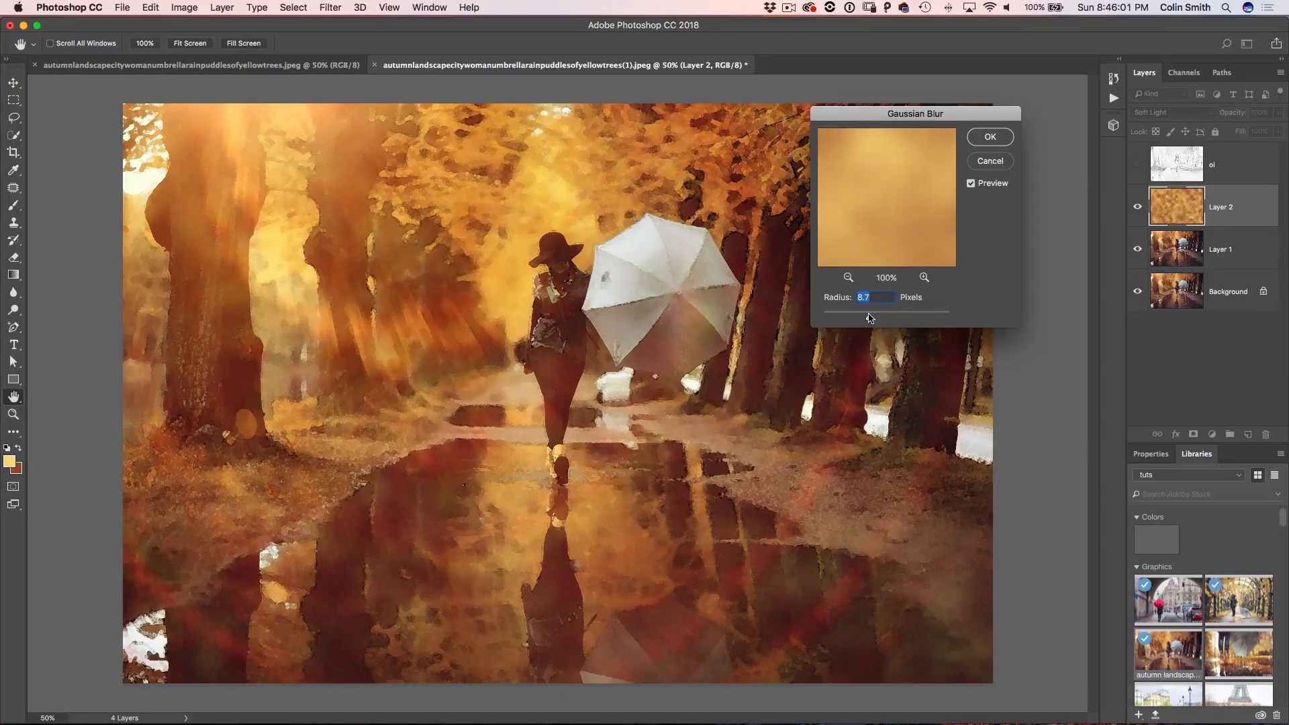
mouse_move(914, 205)
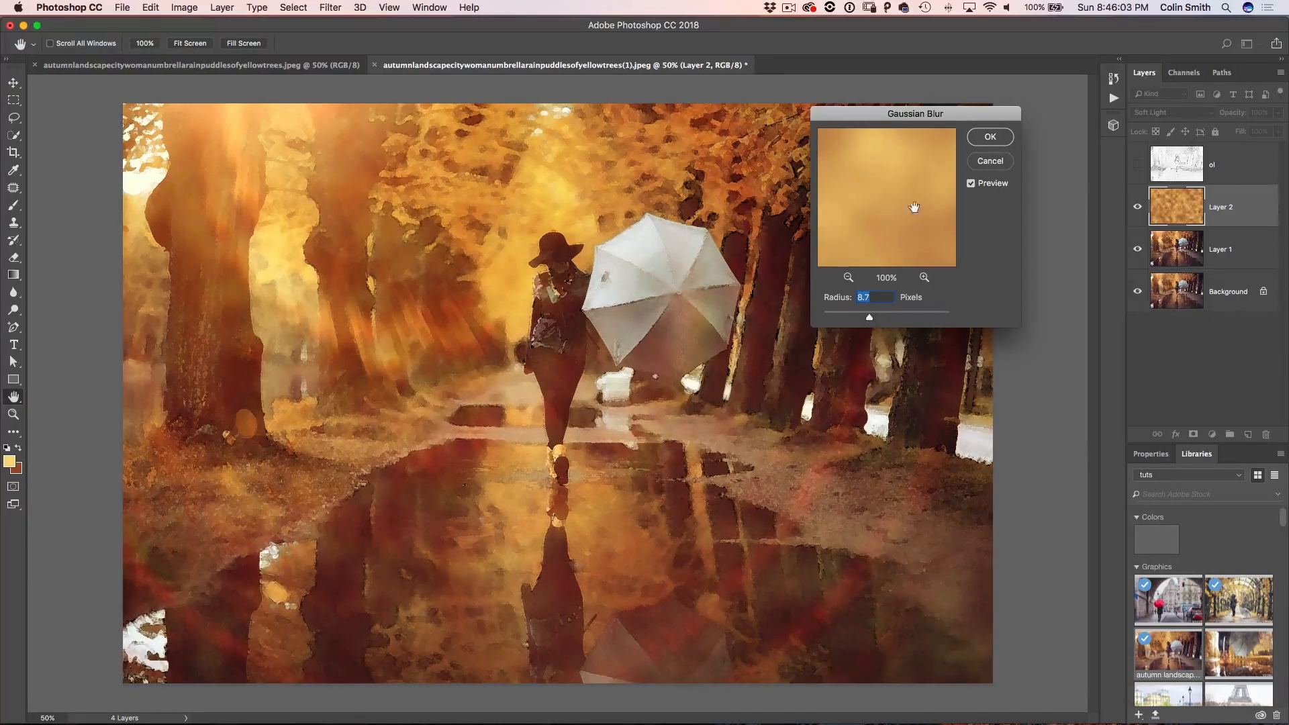
left_click(989, 137)
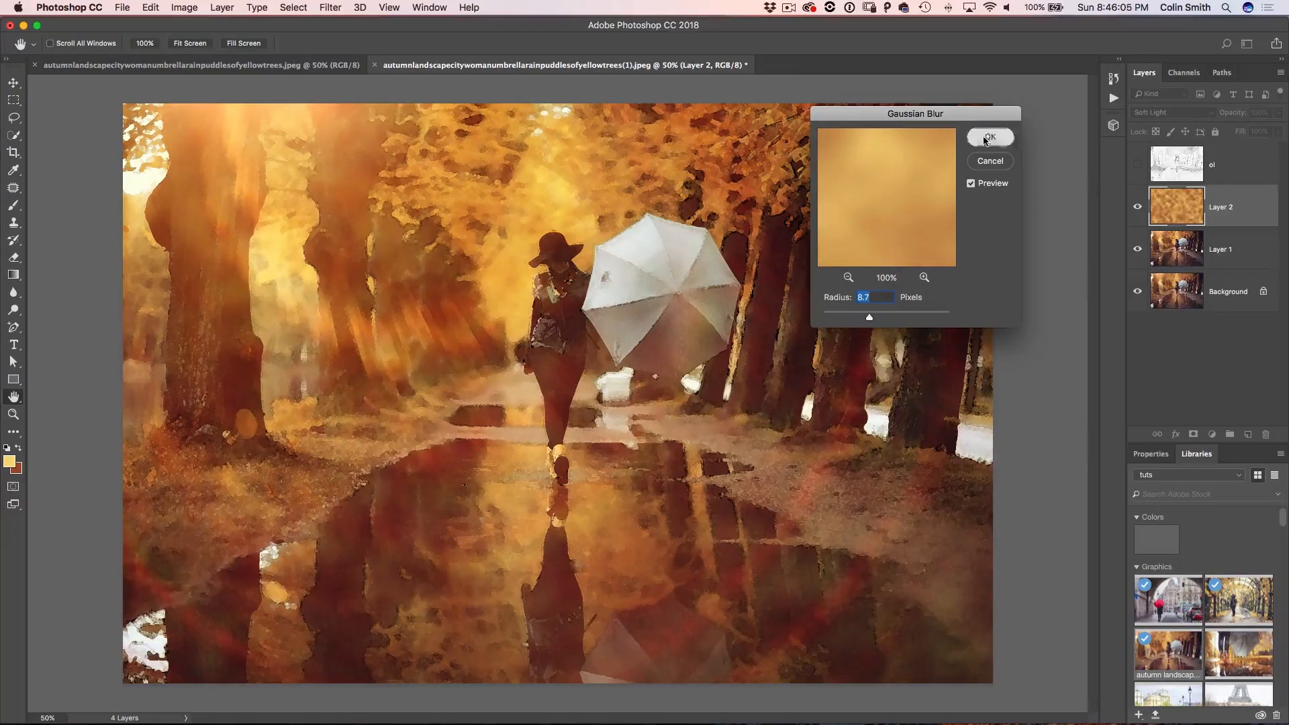
left_click(990, 137)
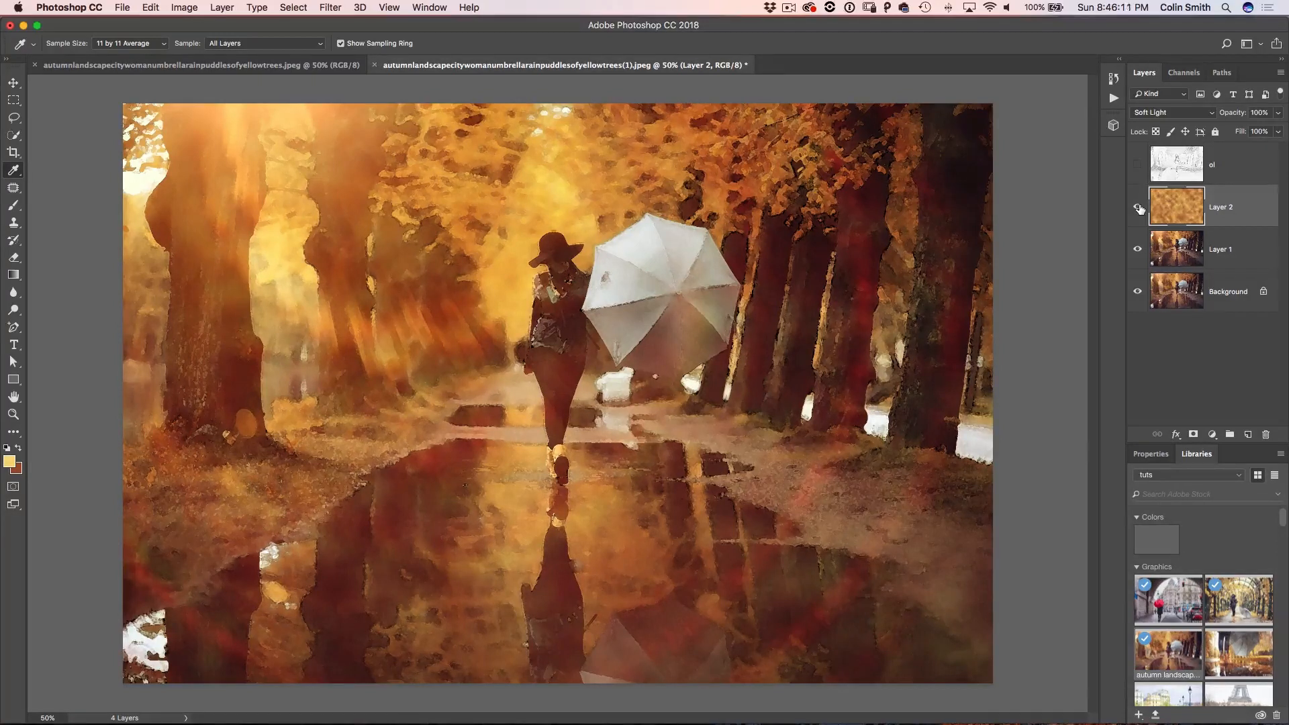
Show the 'ol' layer, switch its blending from Multiply to Darken, and hide it again
left_click(1137, 164)
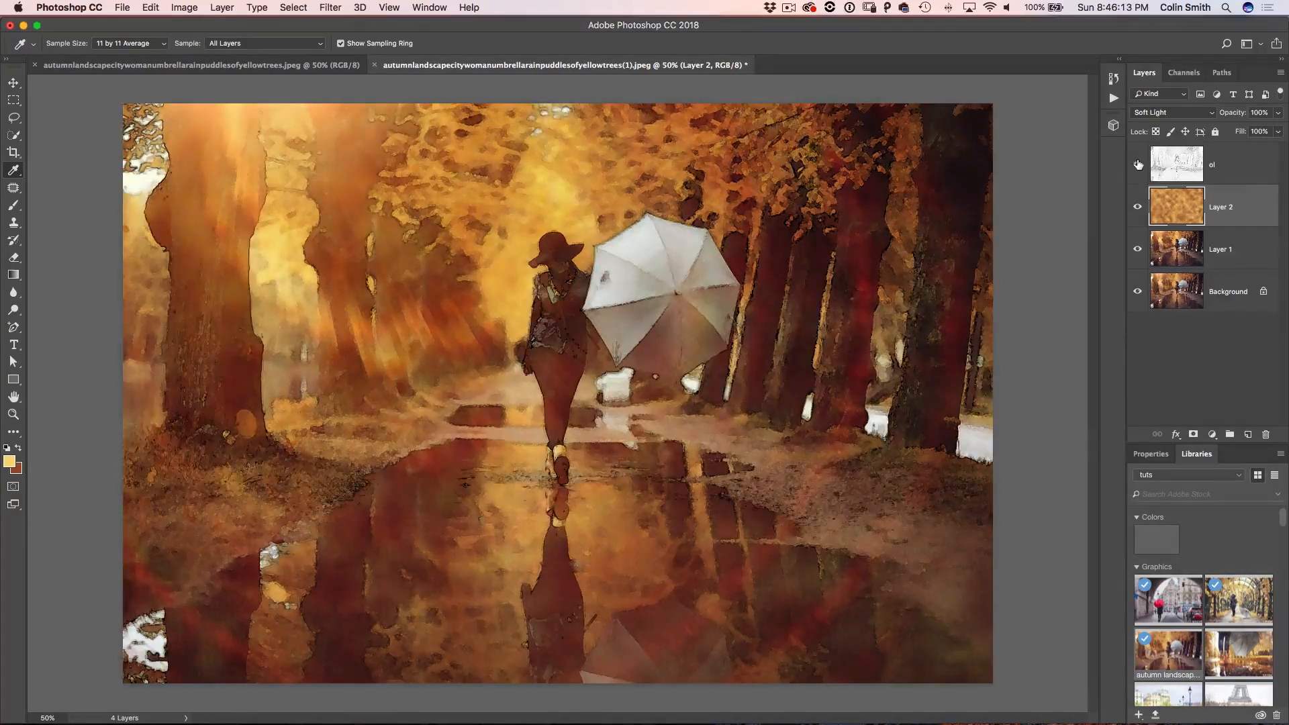
left_click(1137, 164)
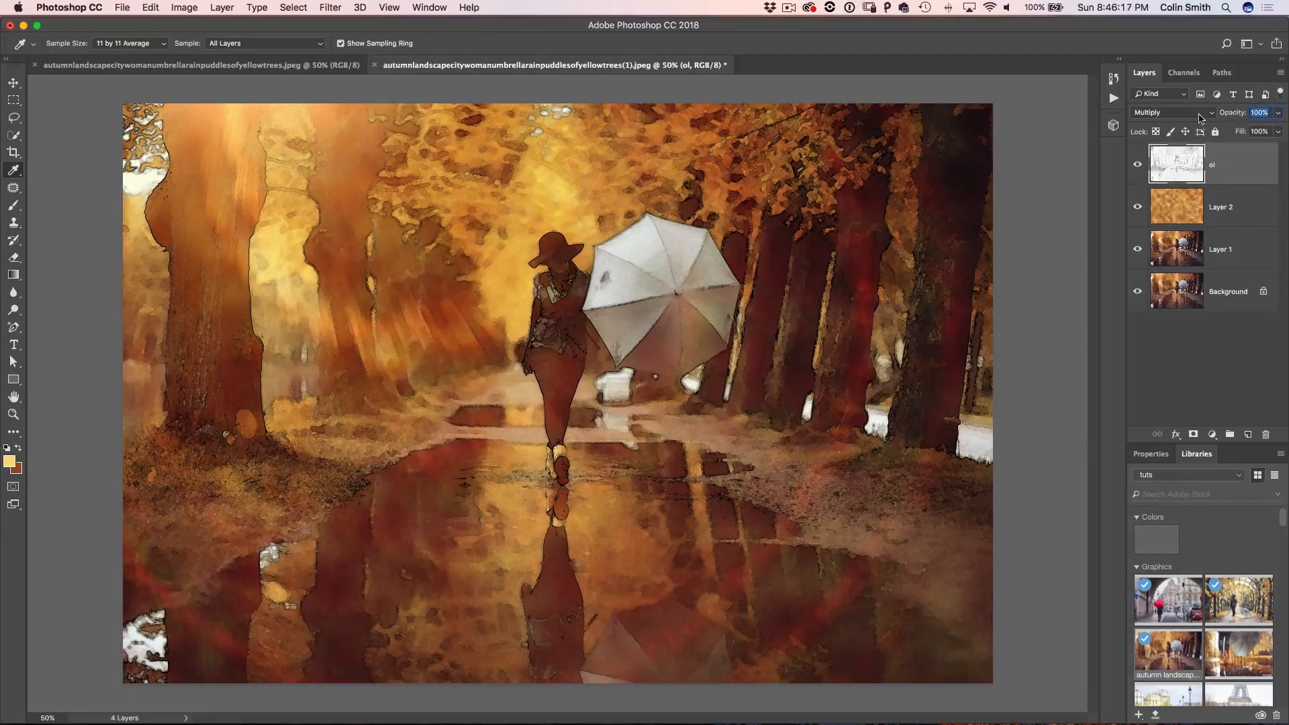
left_click(1158, 111)
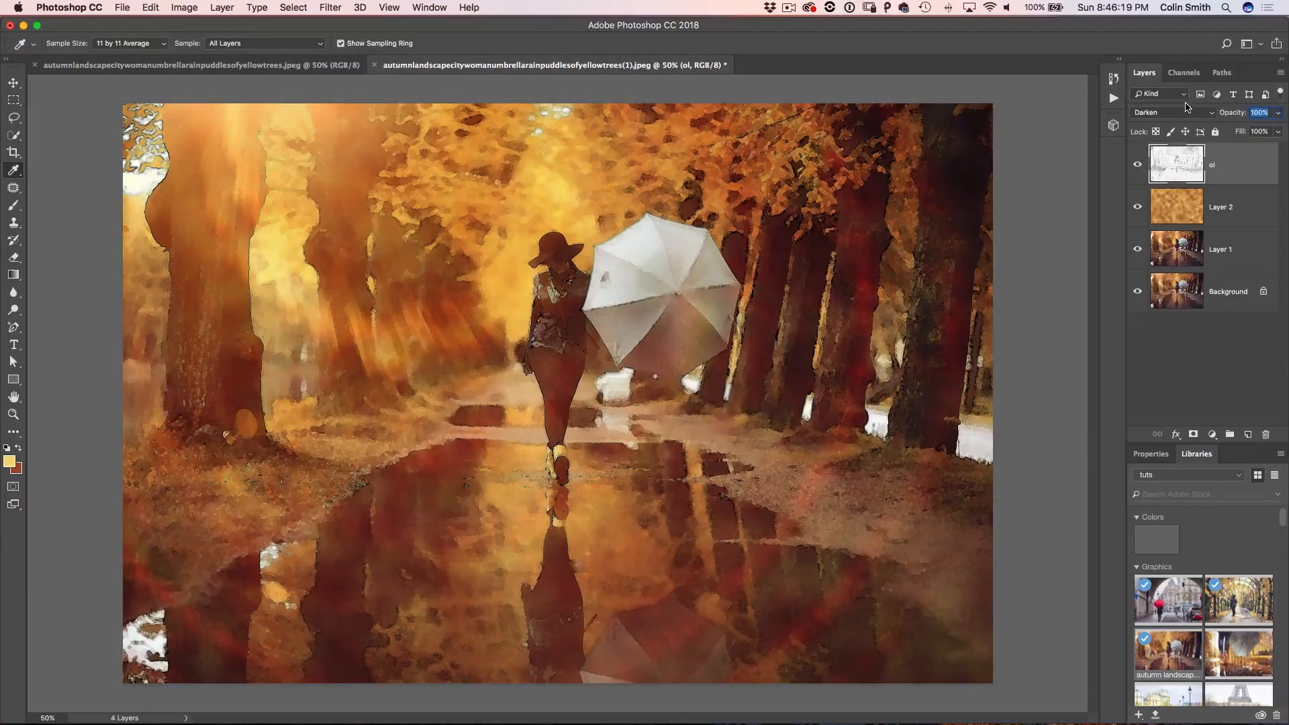
left_click(1137, 164)
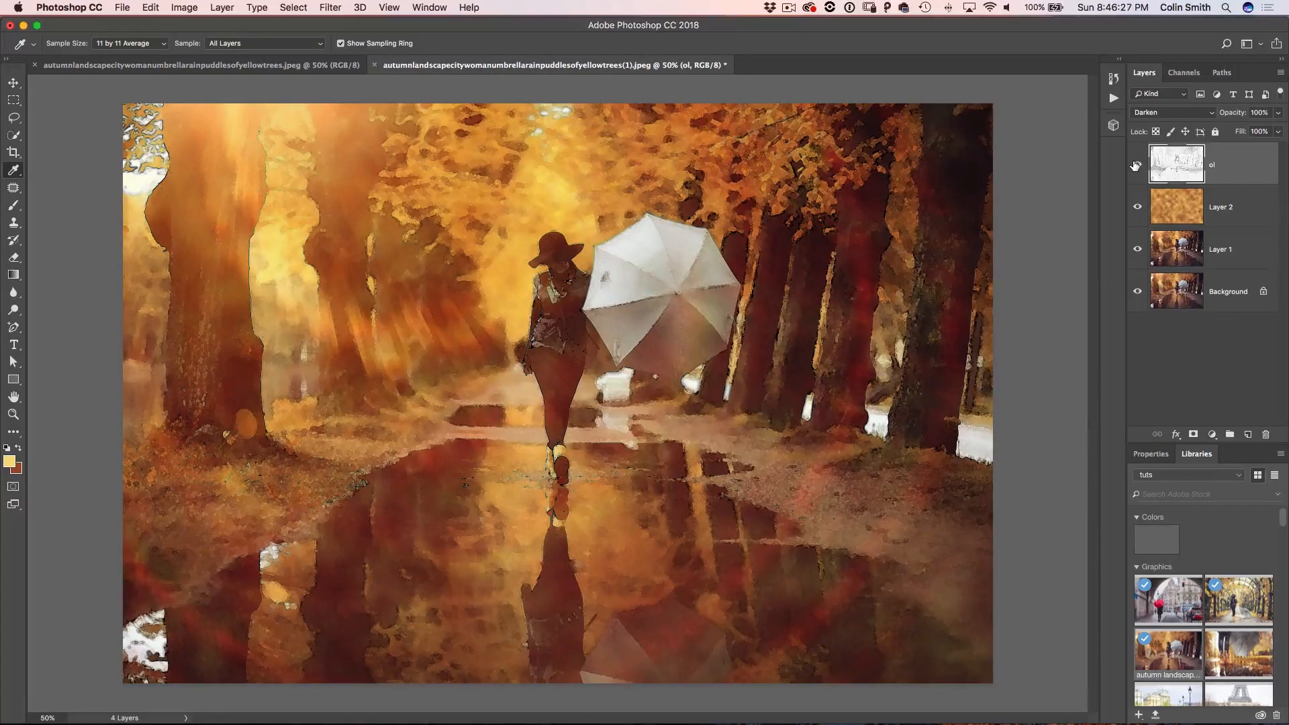
left_click(1136, 164)
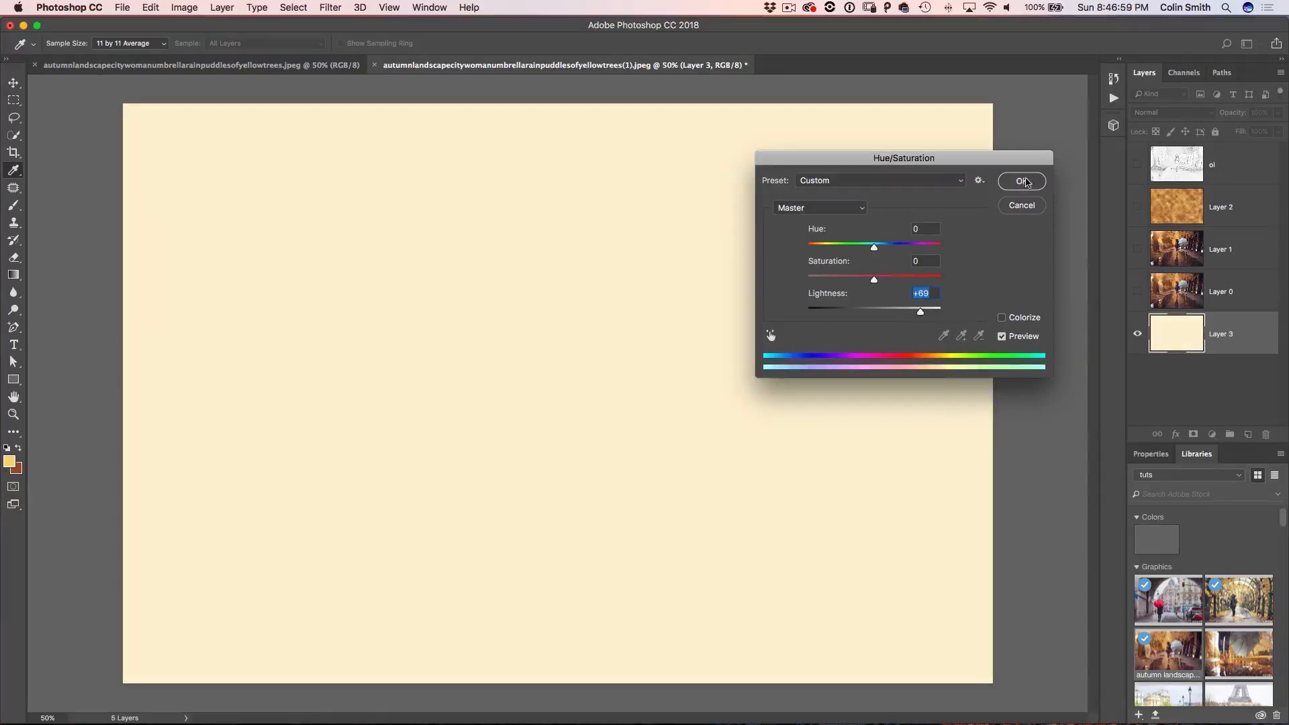
Confirm the +69 lightness cream paper on Layer 3 and show the 'ol' line layer again
left_click(1020, 182)
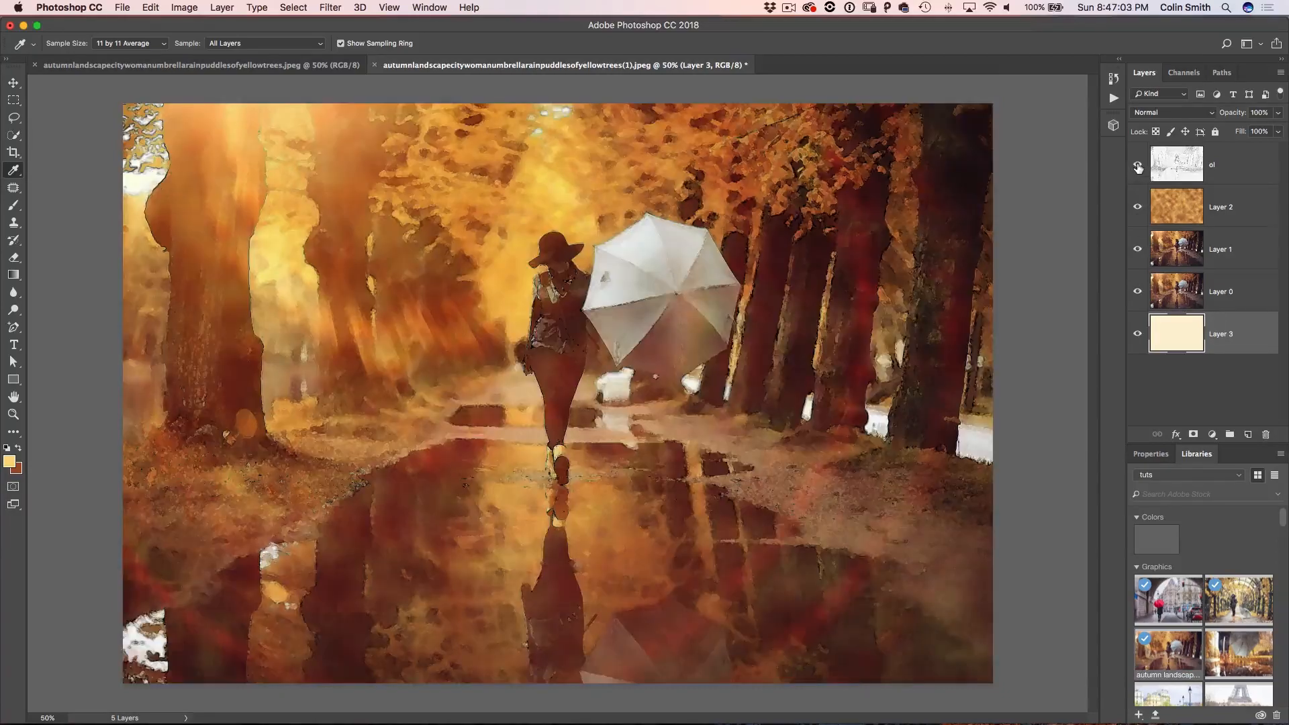
left_click(1136, 164)
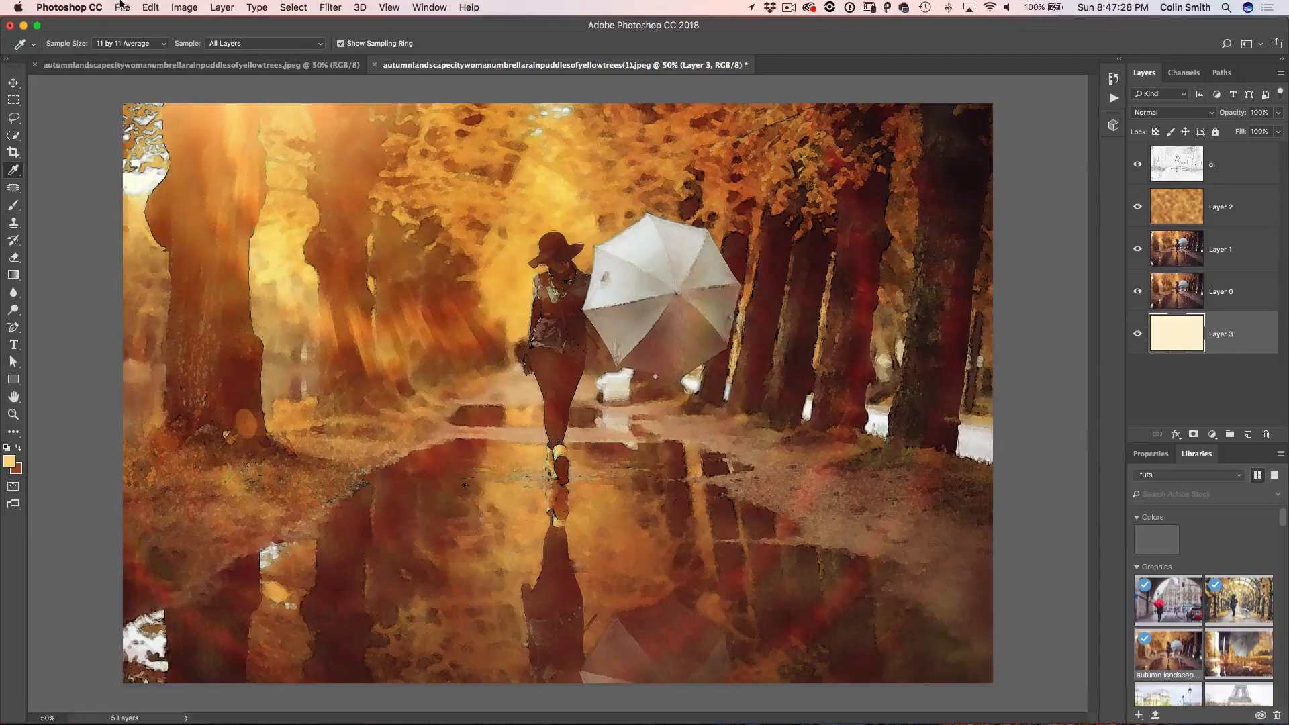
Create a new Film & Video HDTV 1080p (1920×1080) document
left_click(122, 6)
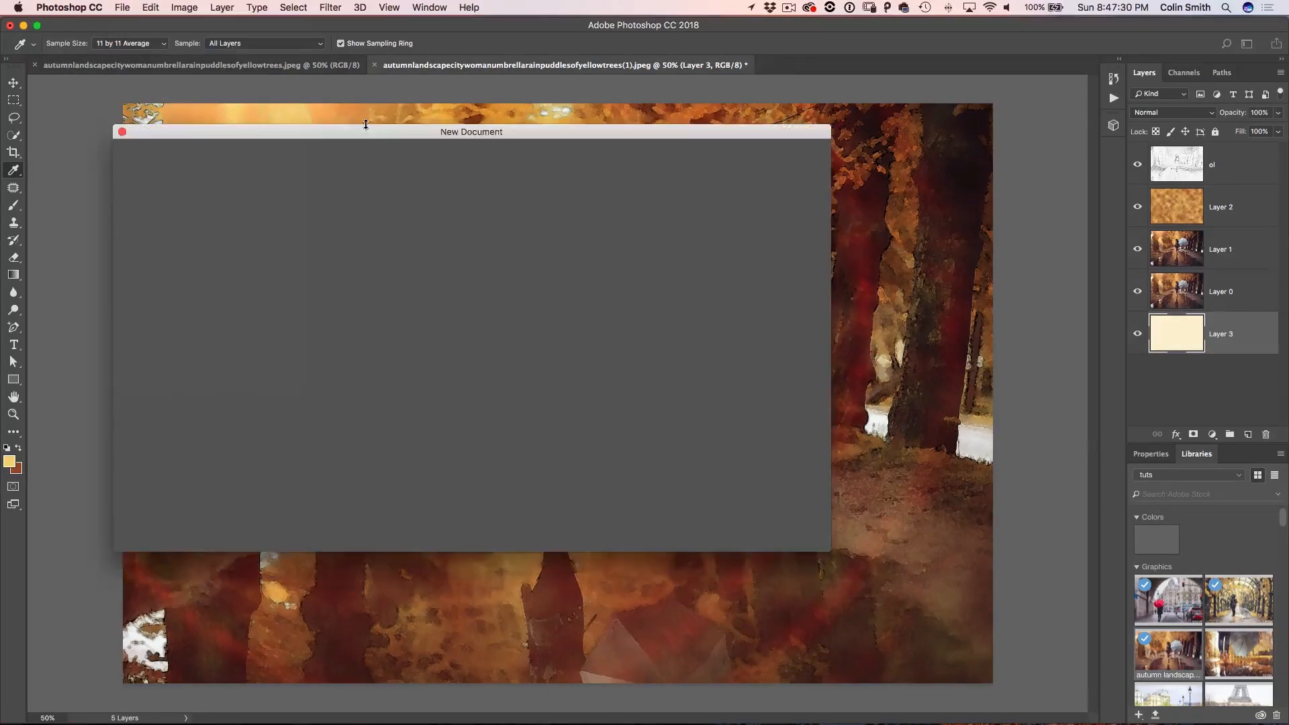
left_click(702, 155)
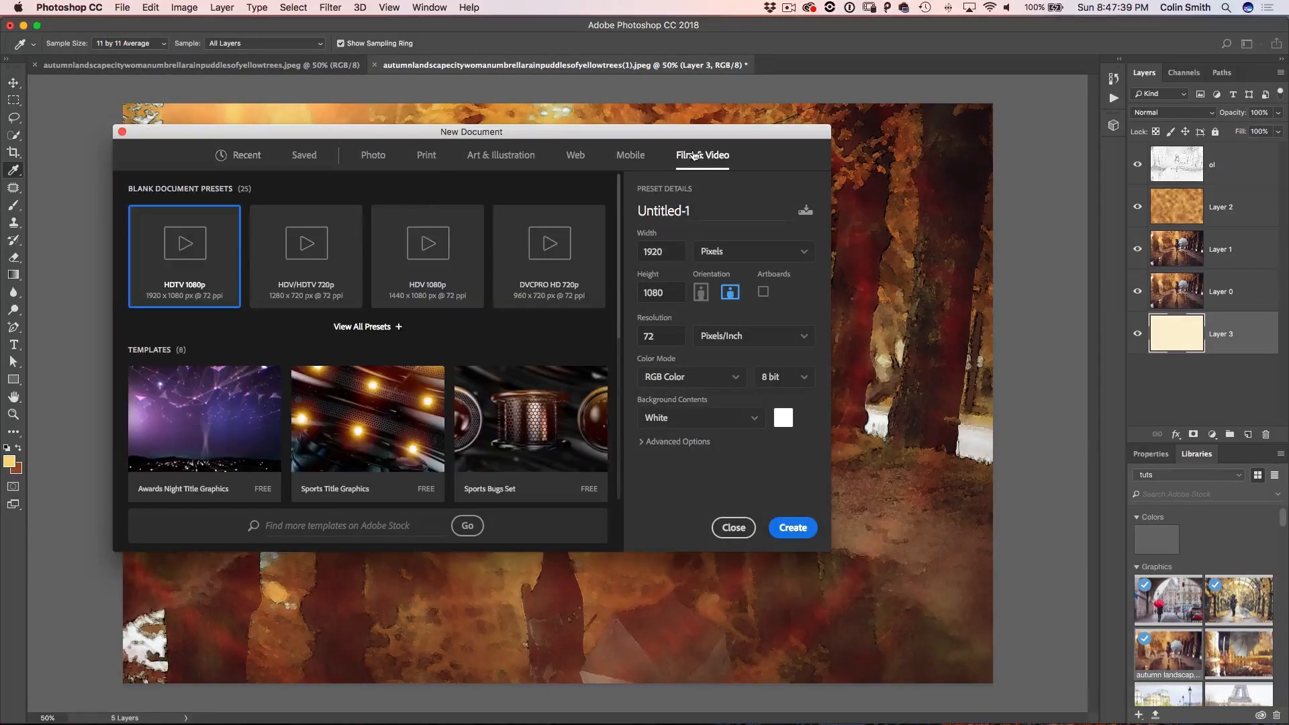
mouse_move(492, 404)
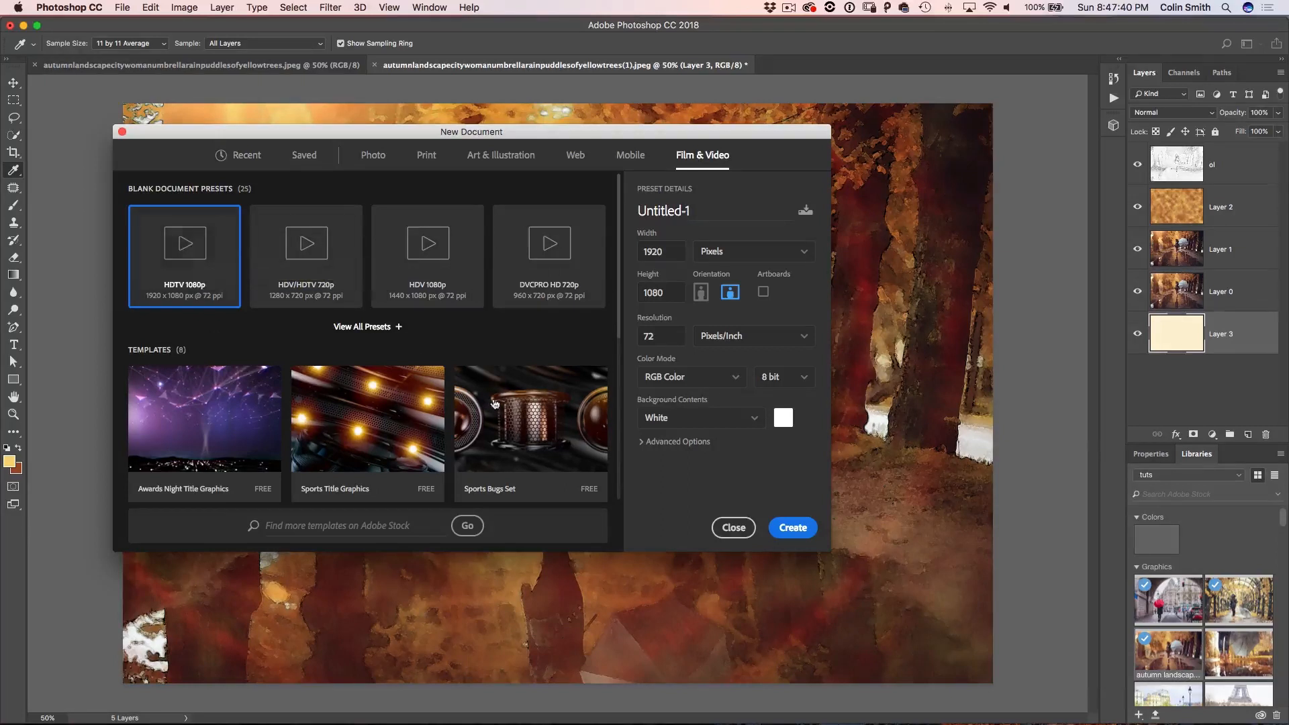
left_click(792, 526)
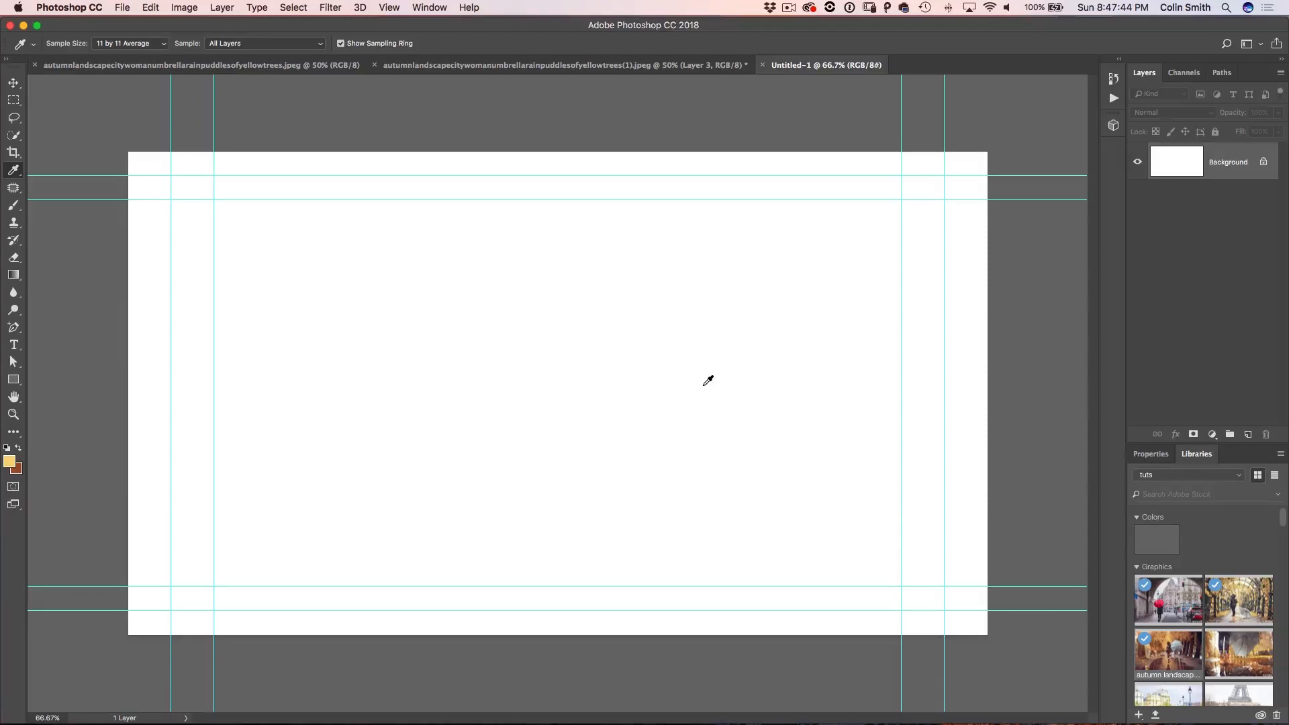
mouse_move(236, 430)
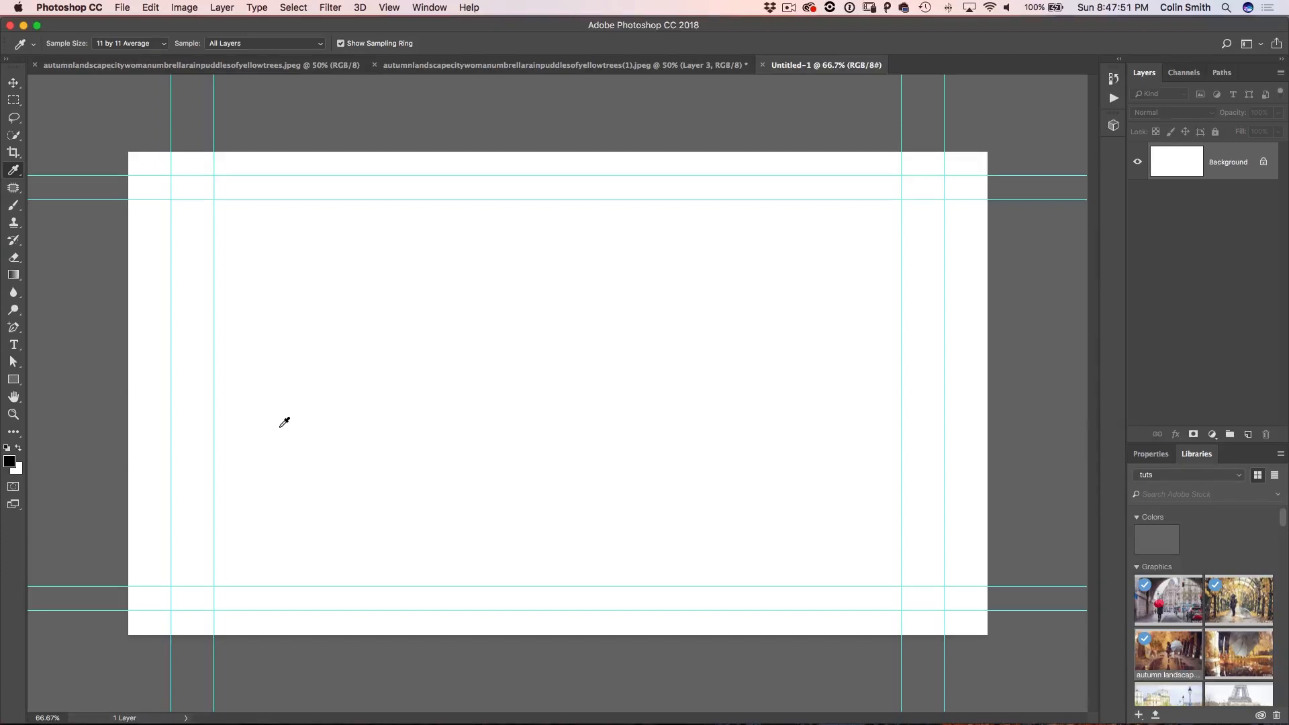
Render black-and-white clouds across the new document's background
left_click(330, 8)
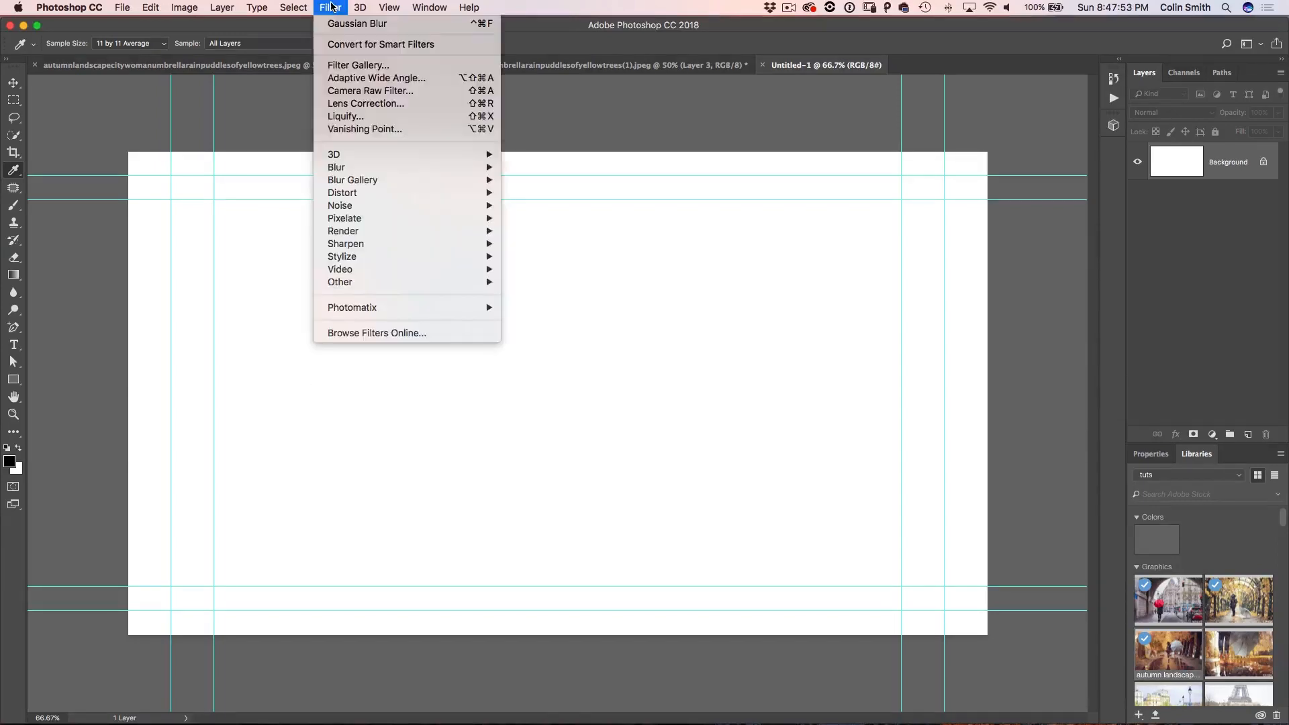
mouse_move(345, 231)
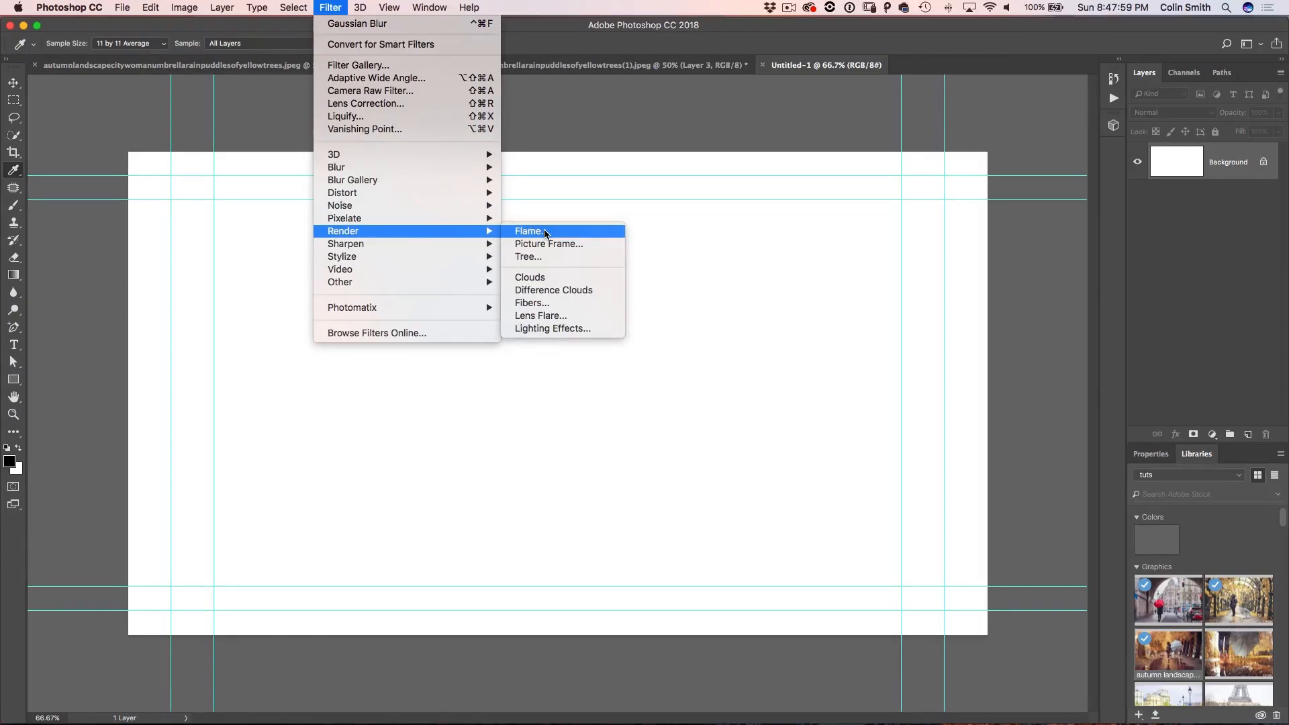
mouse_move(530, 277)
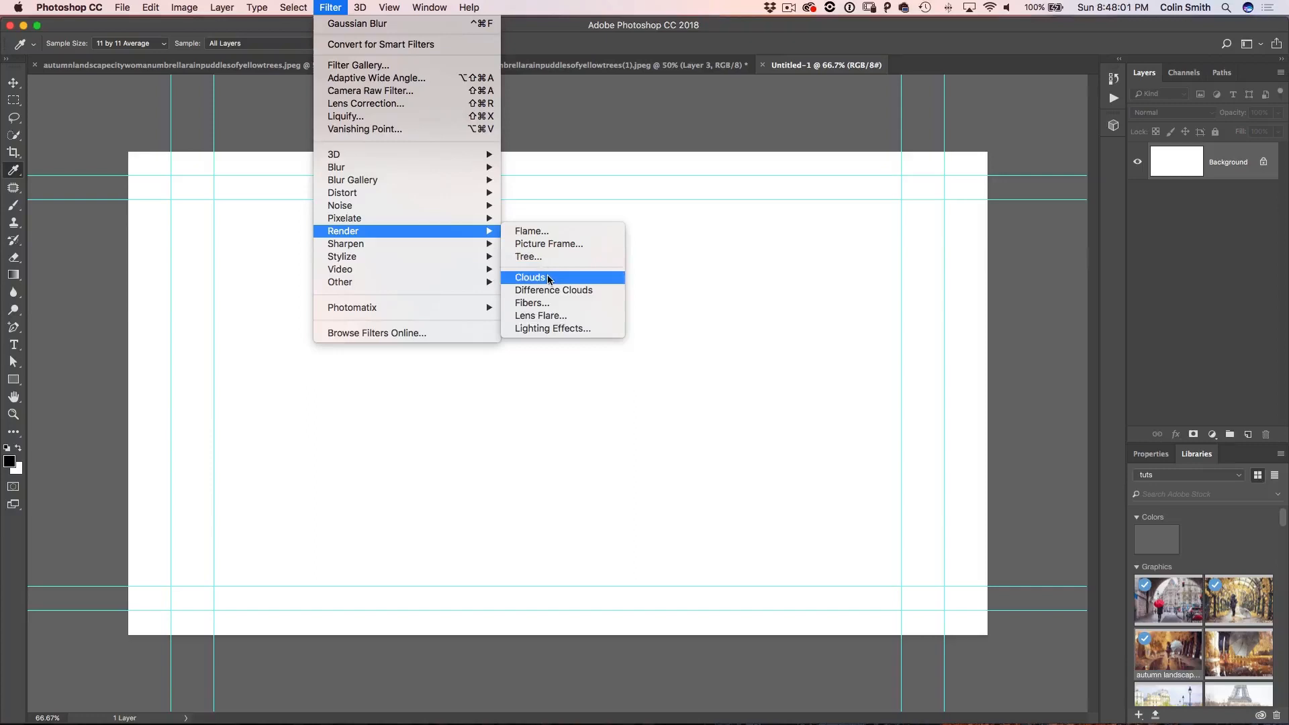
mouse_move(553, 290)
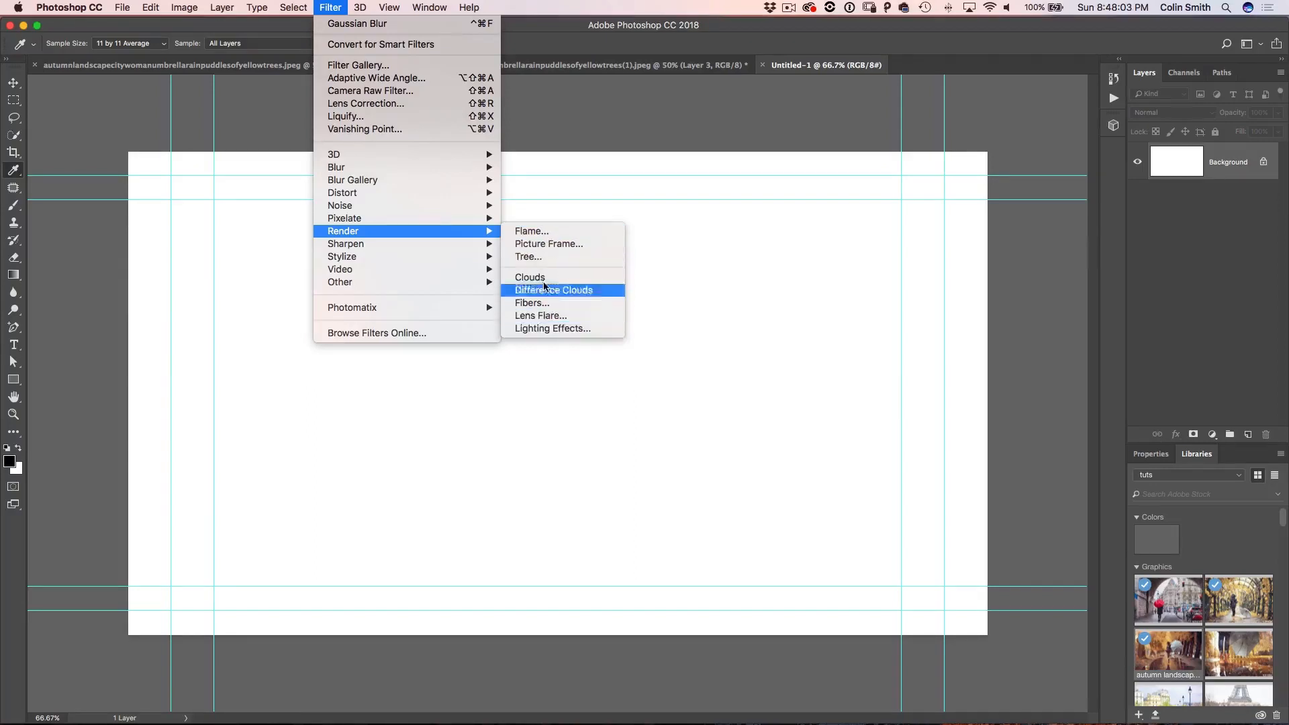
left_click(529, 277)
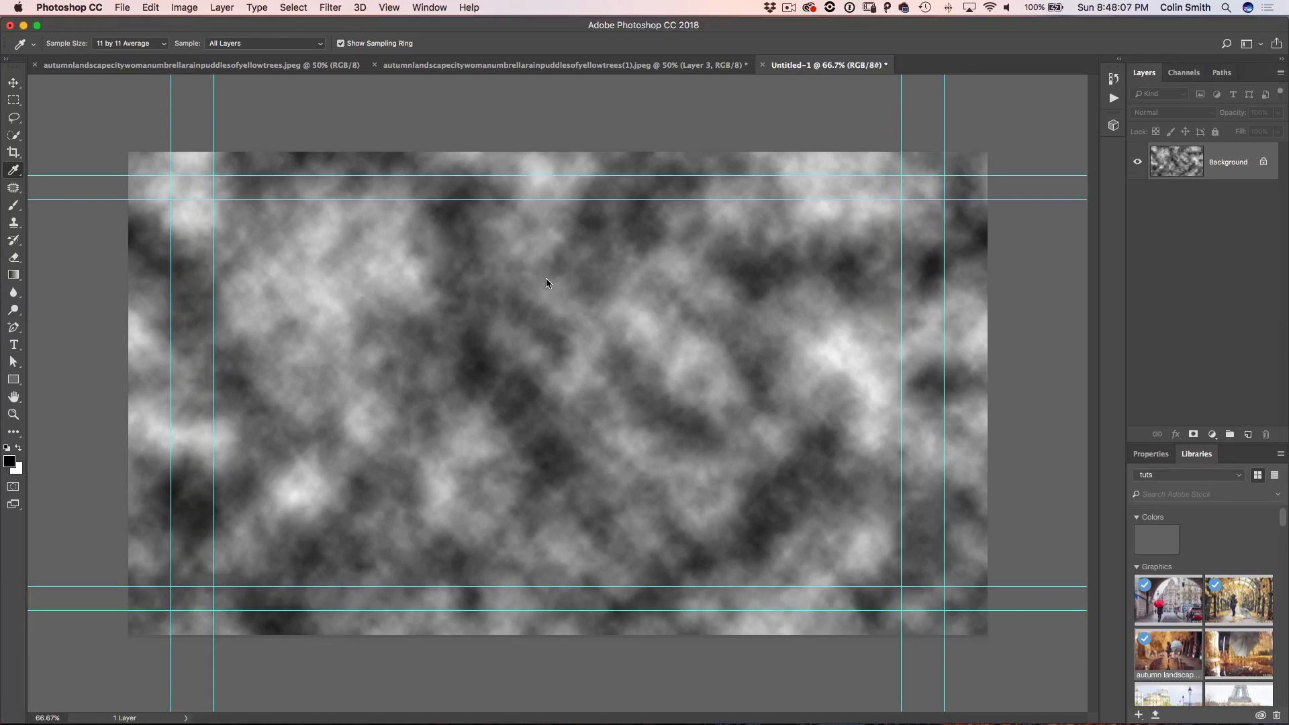
Switch to the Elliptical Marquee and draw a large oval selection on the clouds
left_click(13, 100)
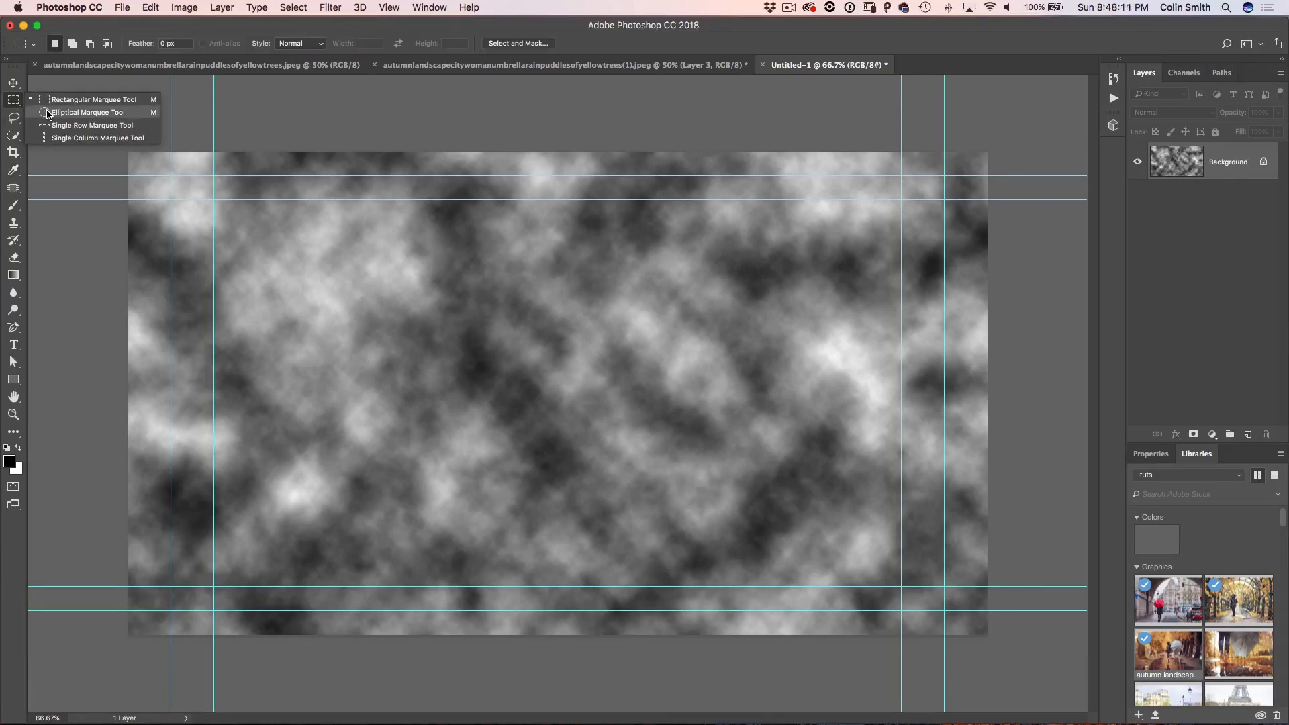
left_click(86, 111)
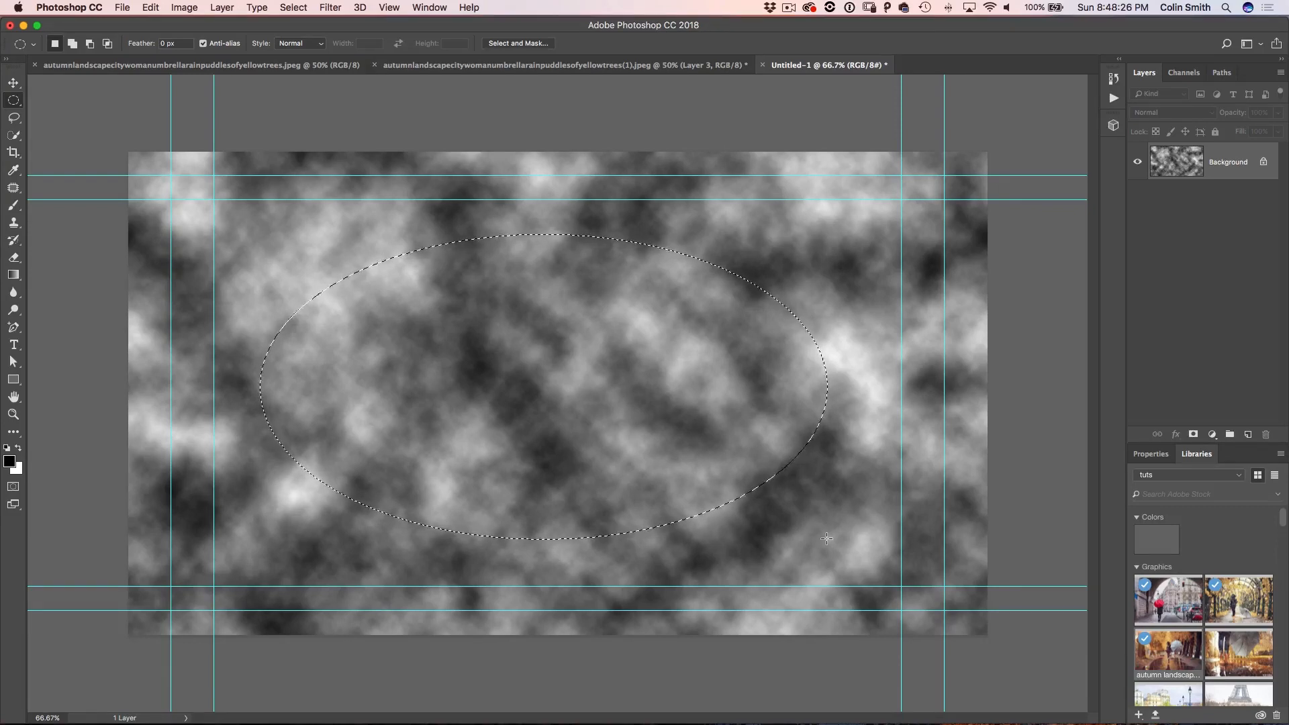
mouse_move(702, 440)
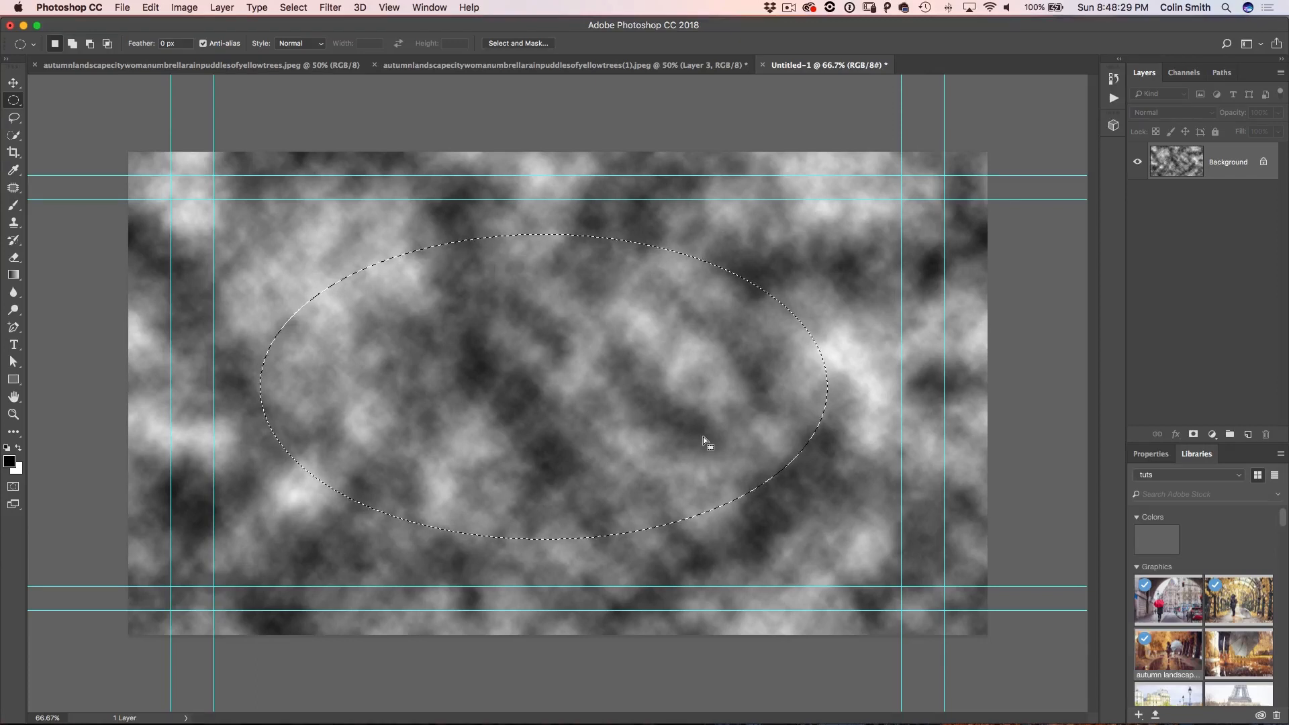
left_click(292, 8)
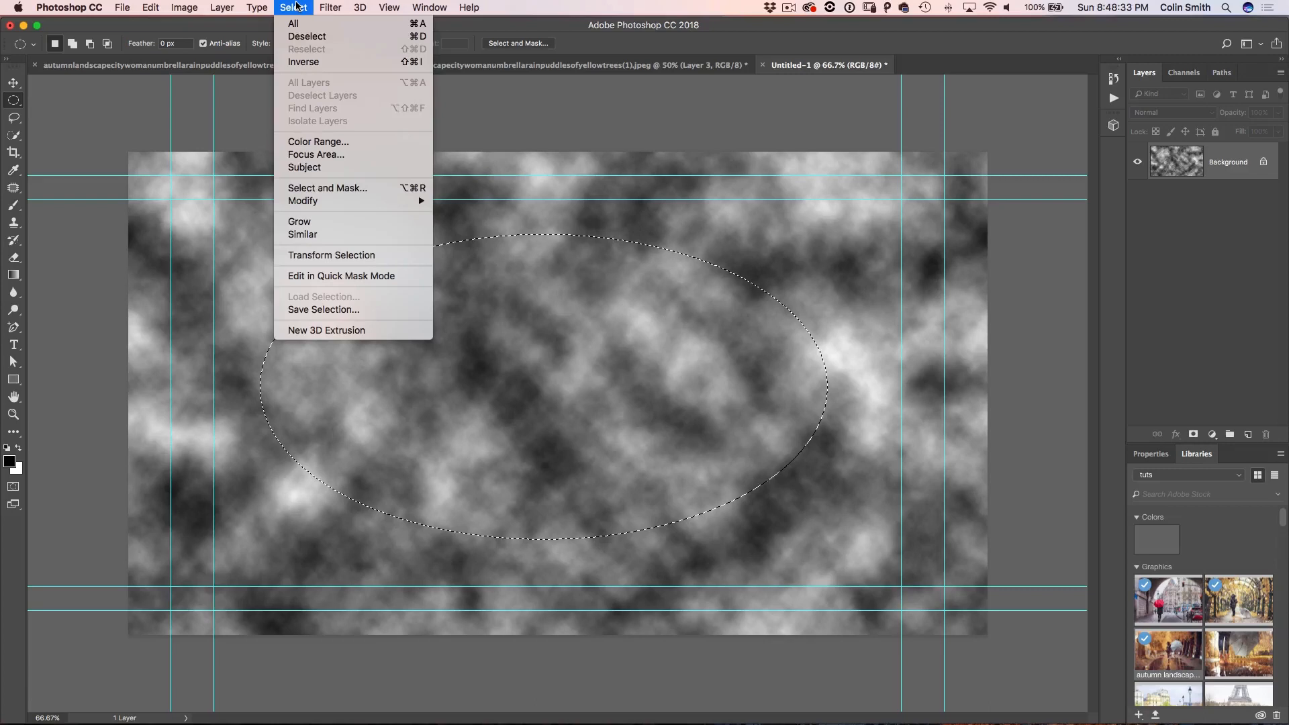
mouse_move(293, 23)
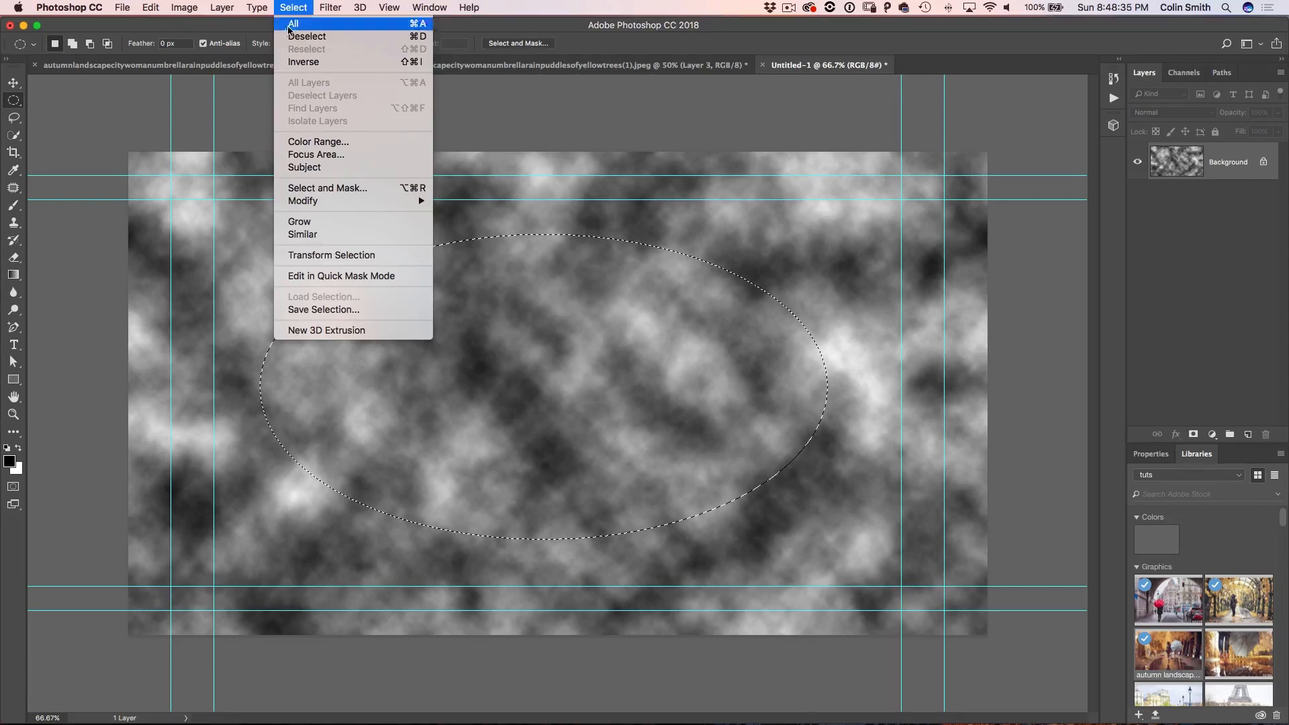
mouse_move(302, 200)
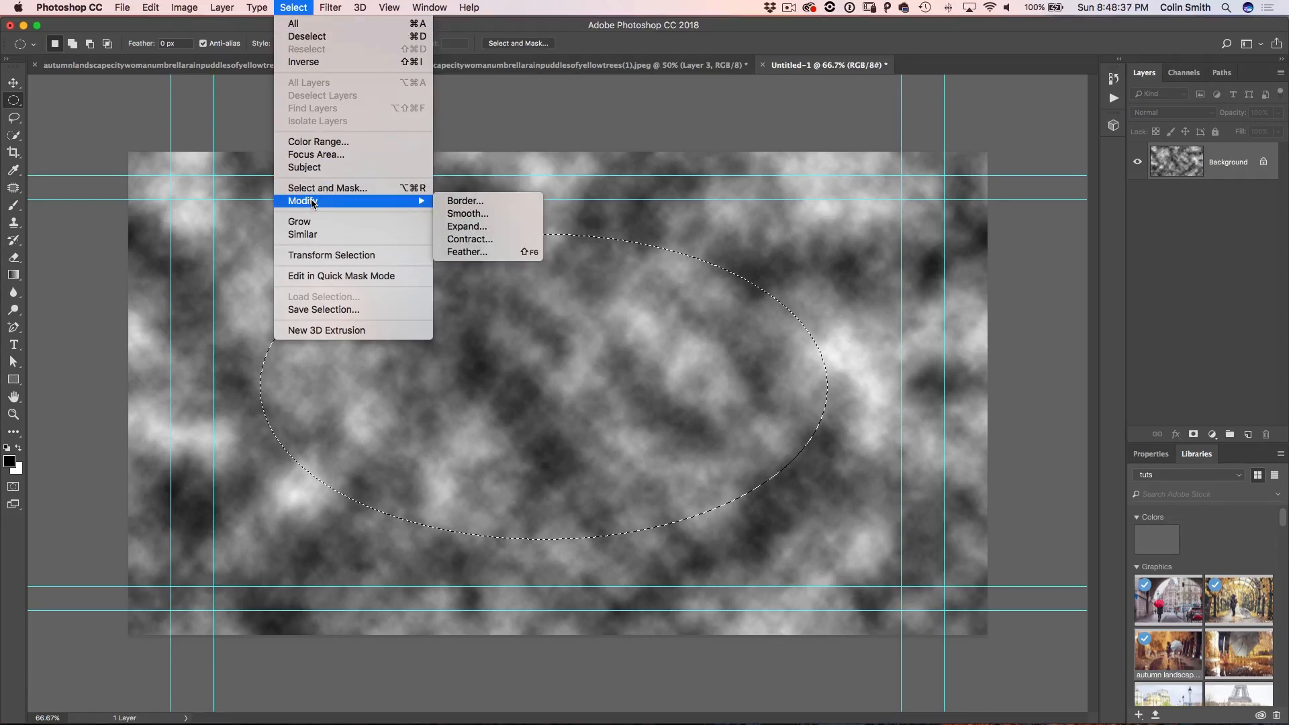
mouse_move(333, 203)
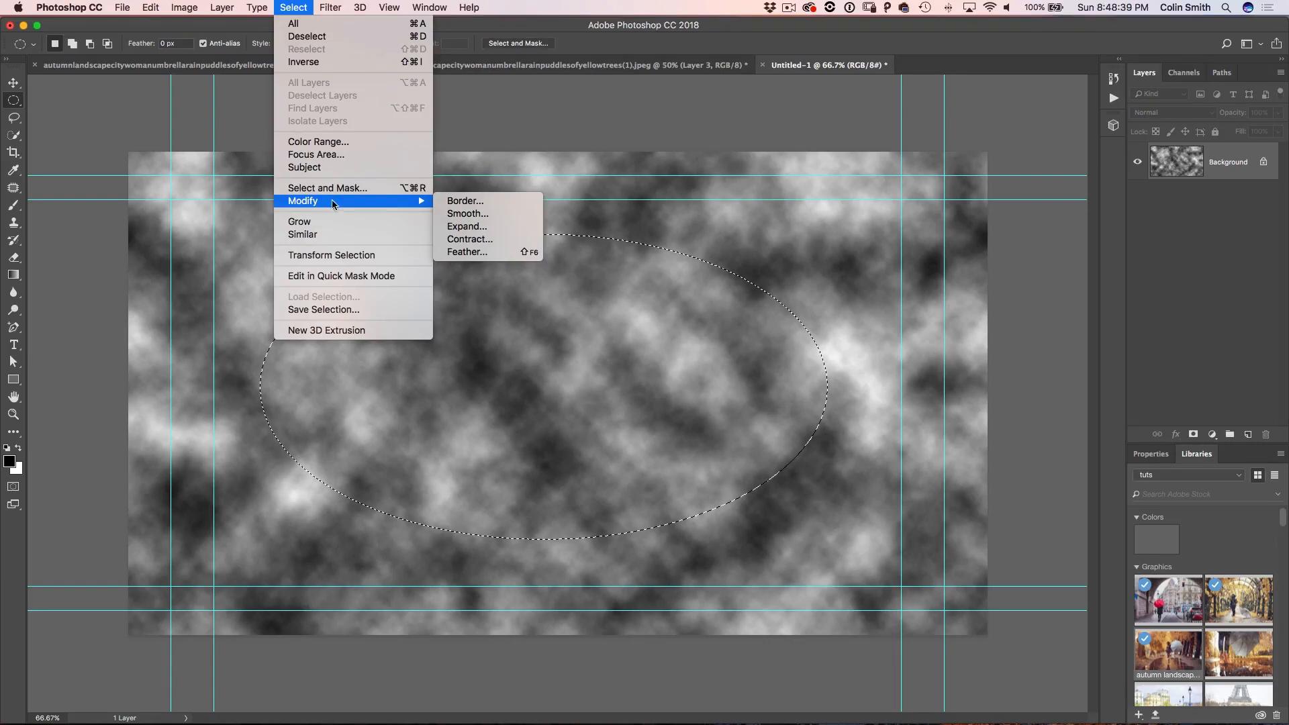
mouse_move(467, 251)
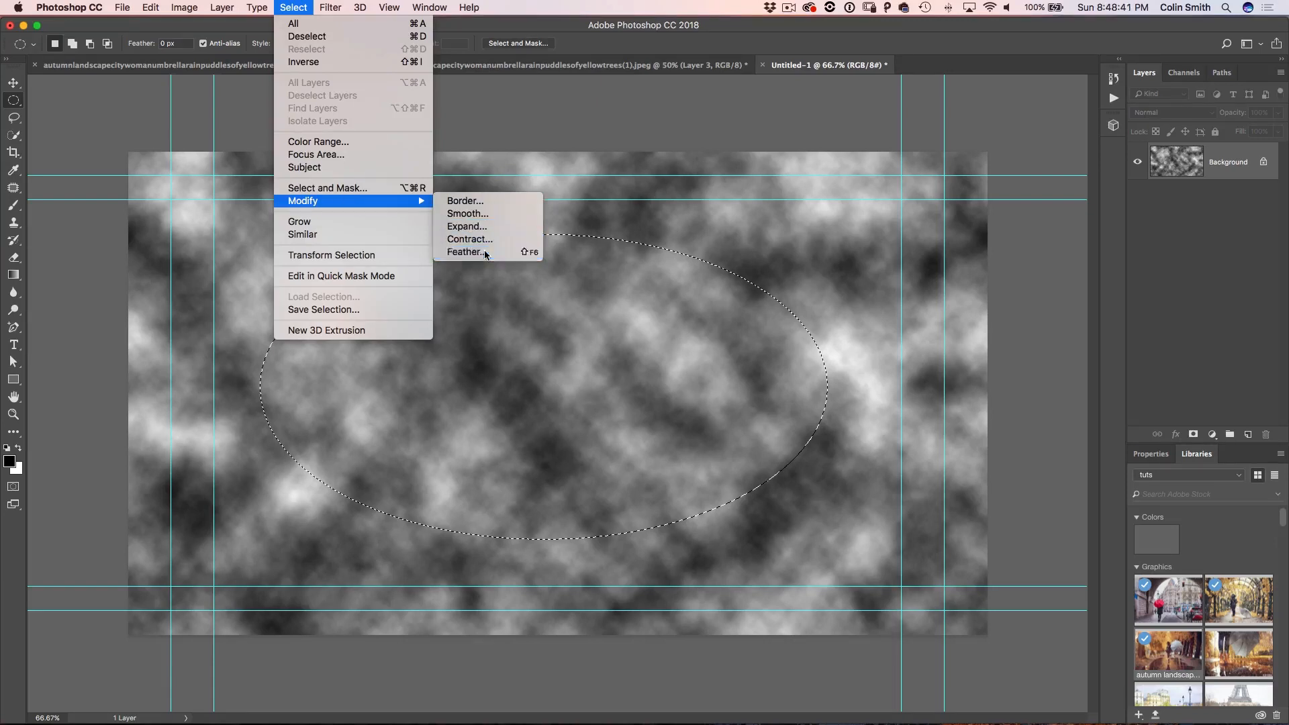
Feather the oval selection by about 97 pixels for a wide soft edge
left_click(465, 251)
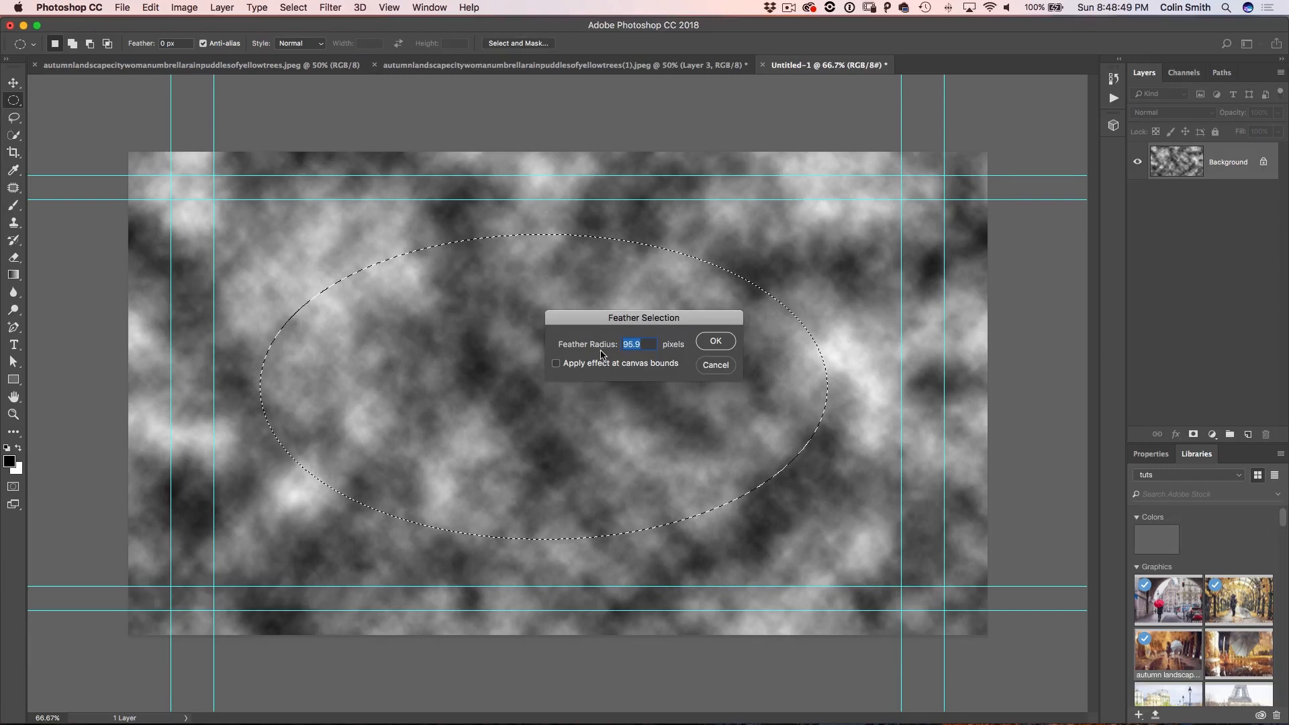
mouse_move(677, 337)
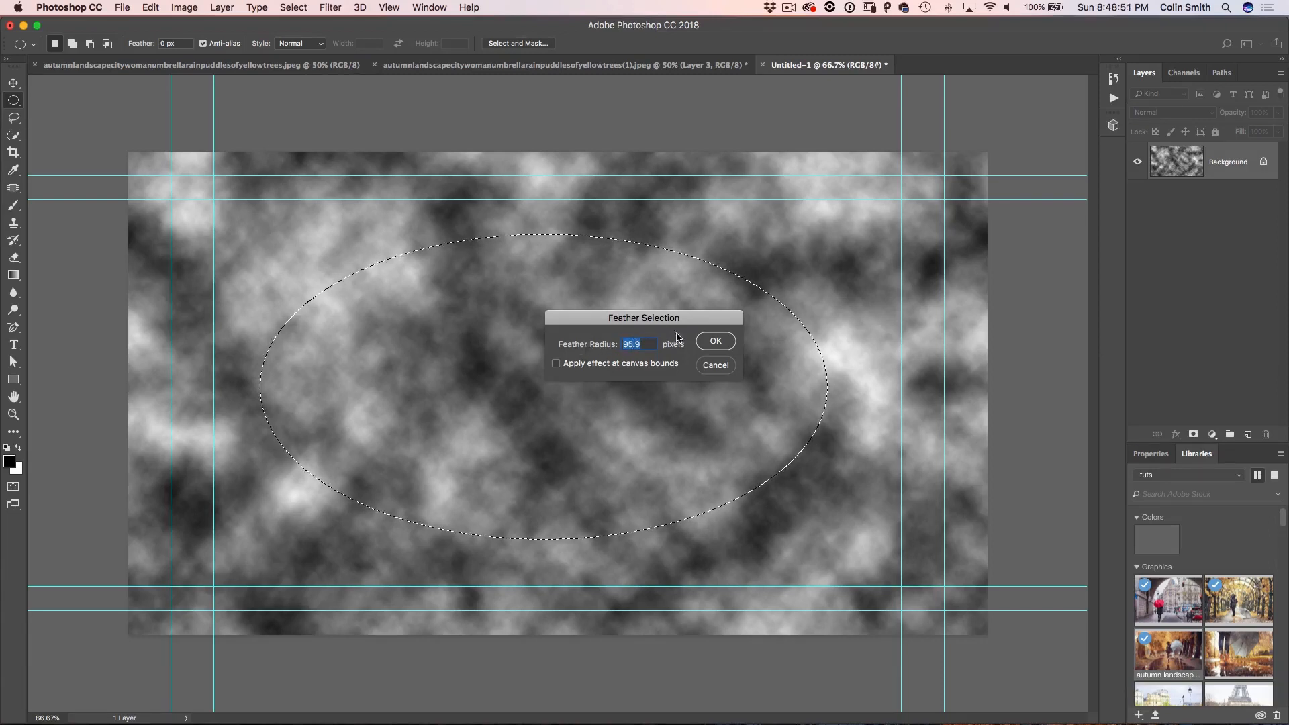
left_click(713, 340)
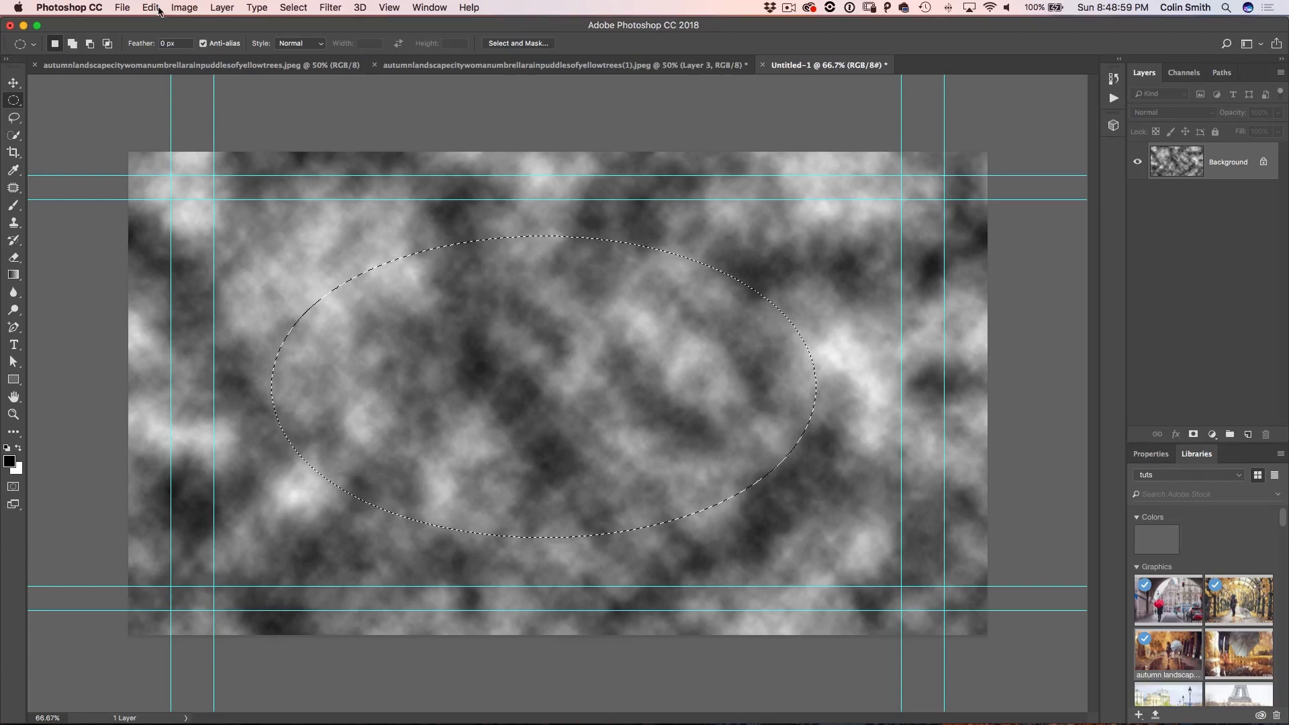
Define the feathered cloud oval as a new brush preset named 'clouds'
left_click(149, 8)
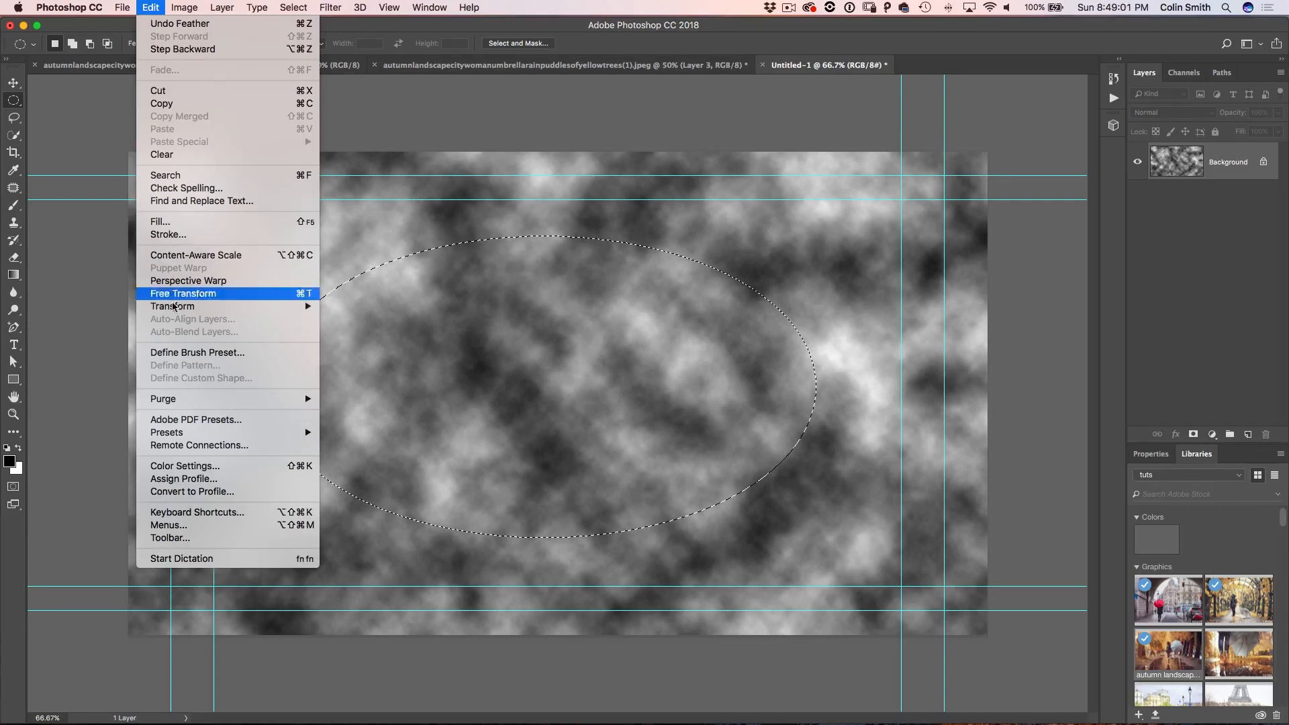
mouse_move(197, 357)
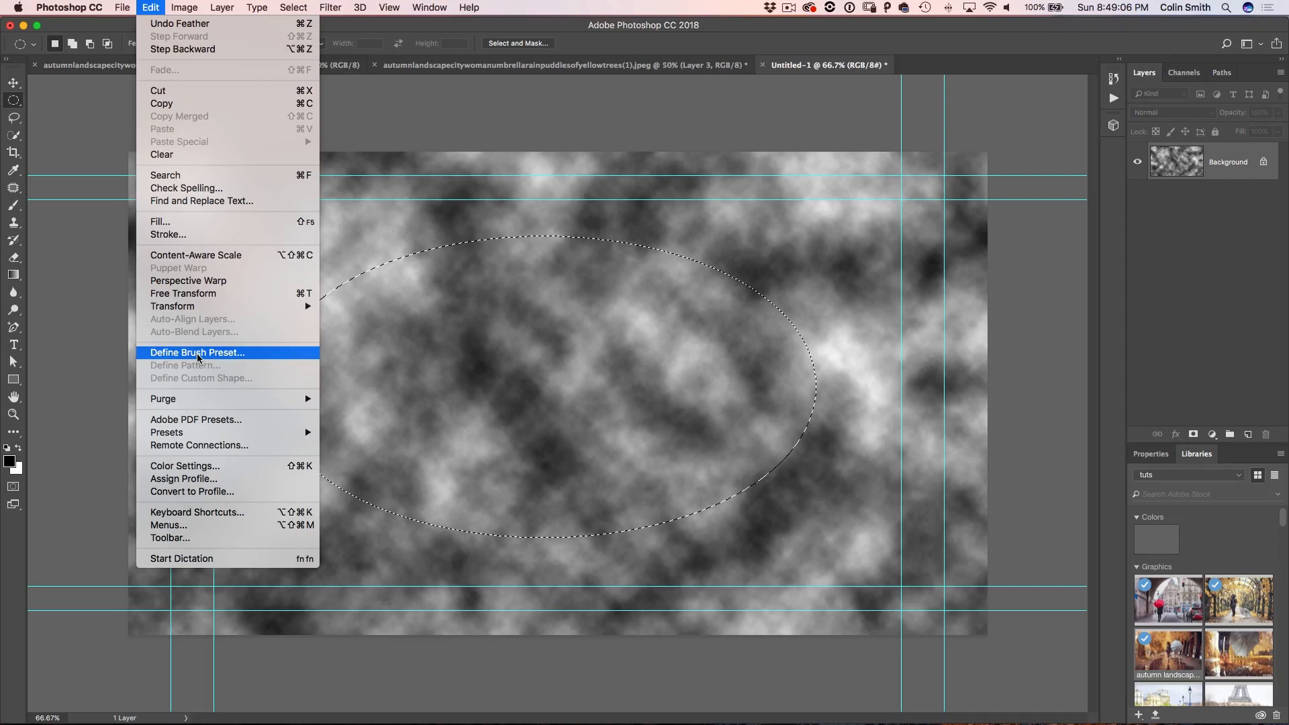
left_click(196, 351)
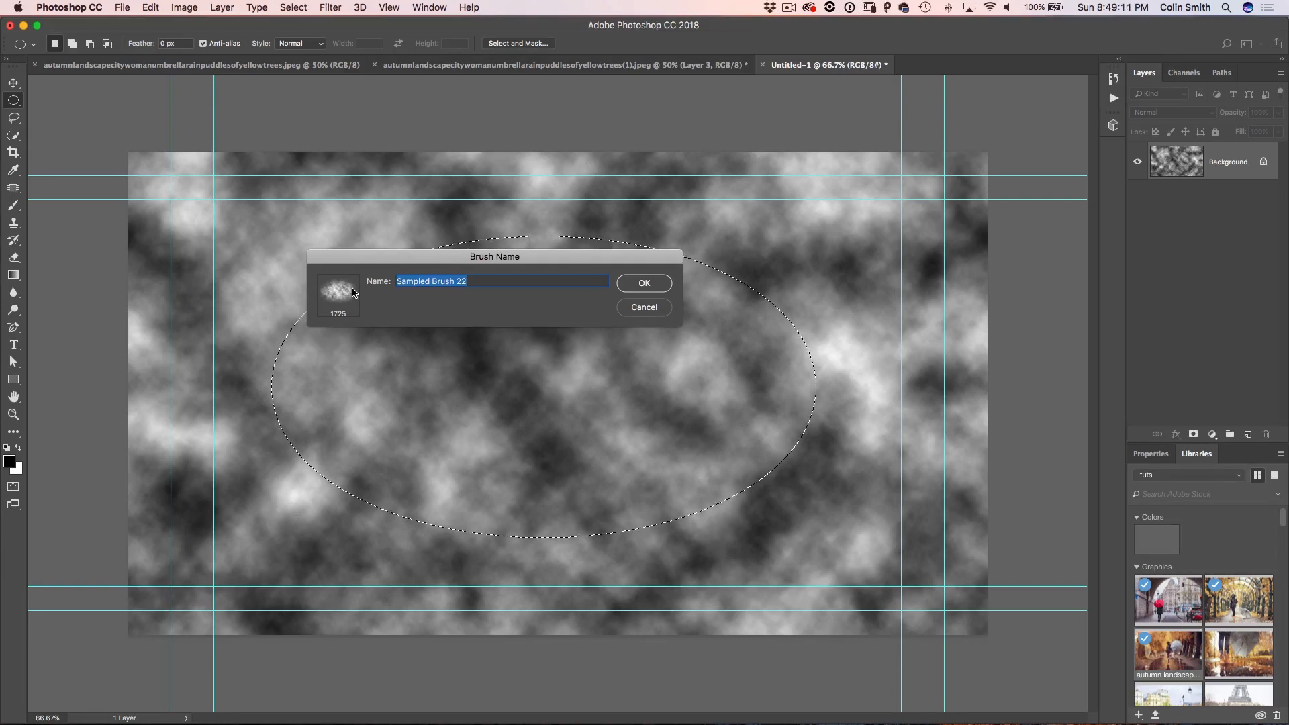
type("clou")
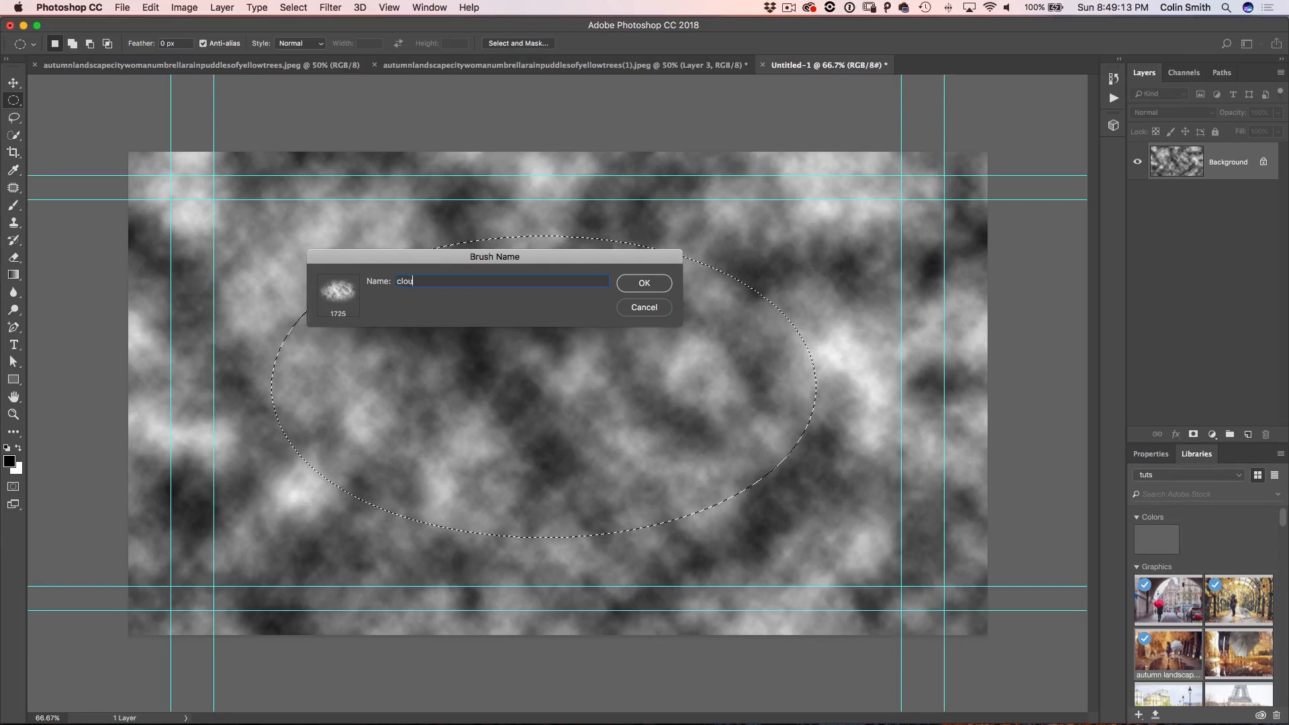
type("ds")
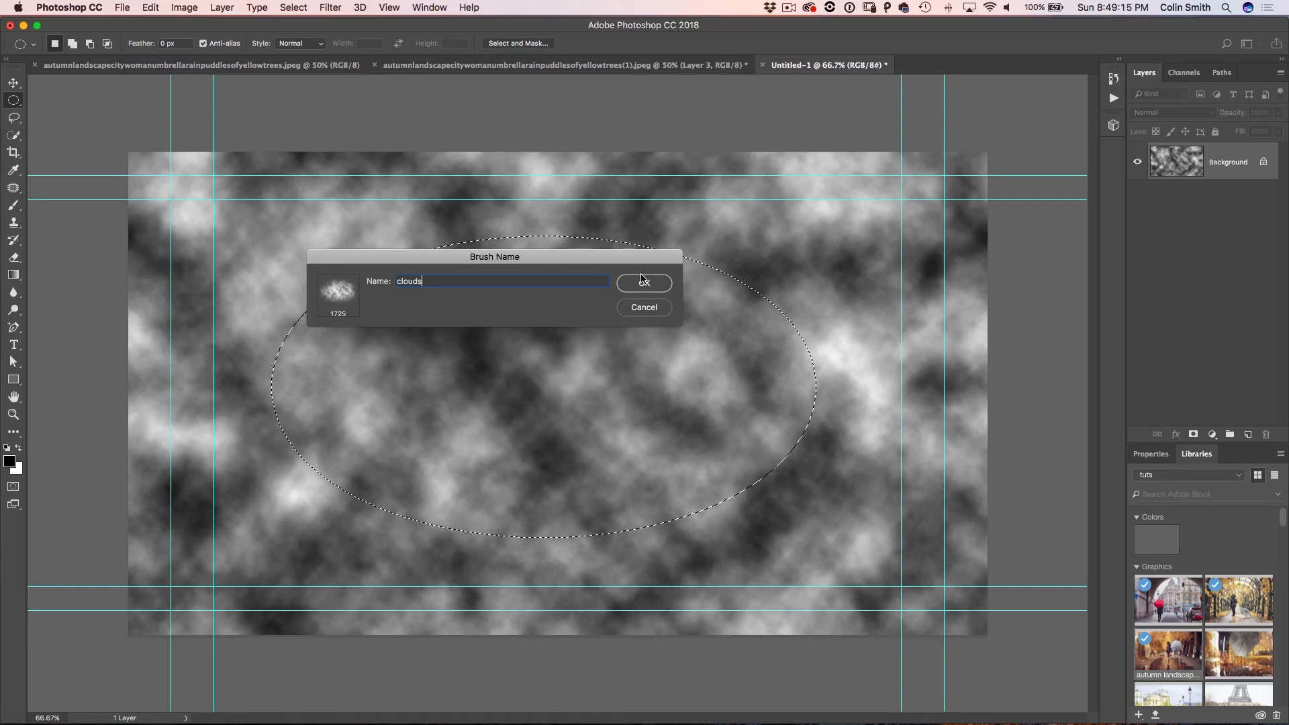
left_click(643, 283)
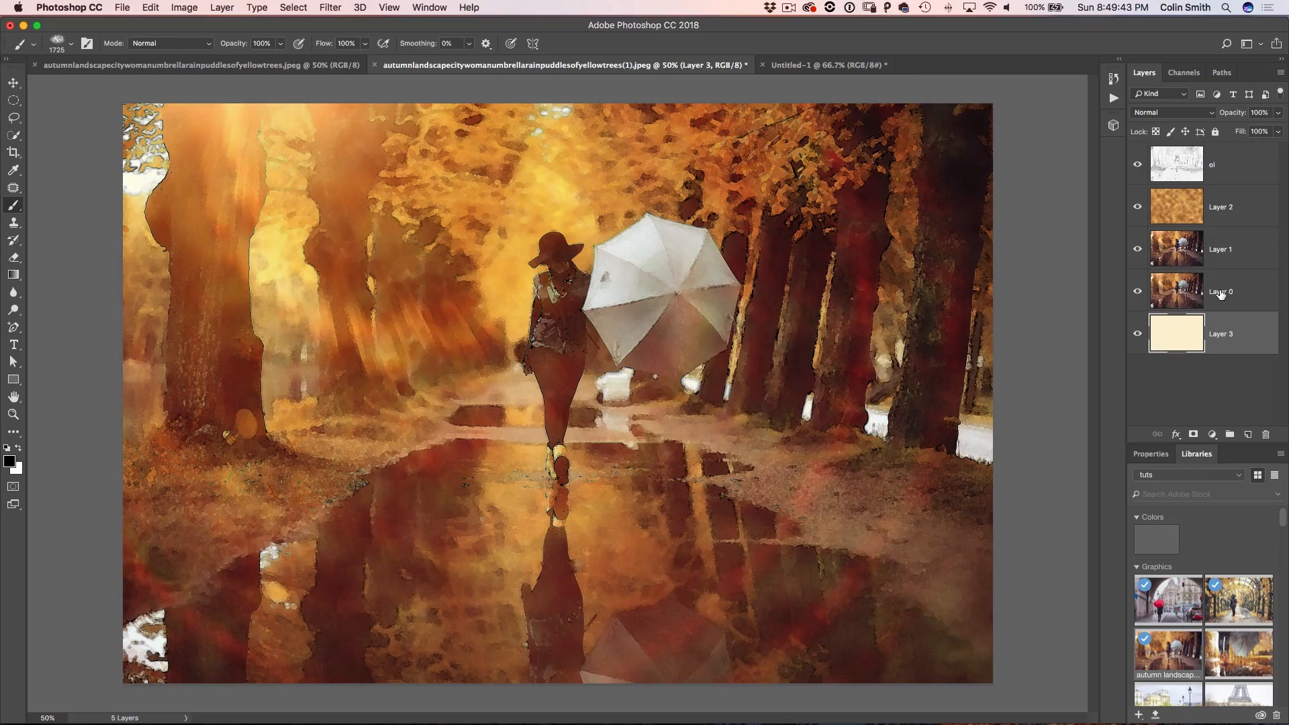
mouse_move(1231, 167)
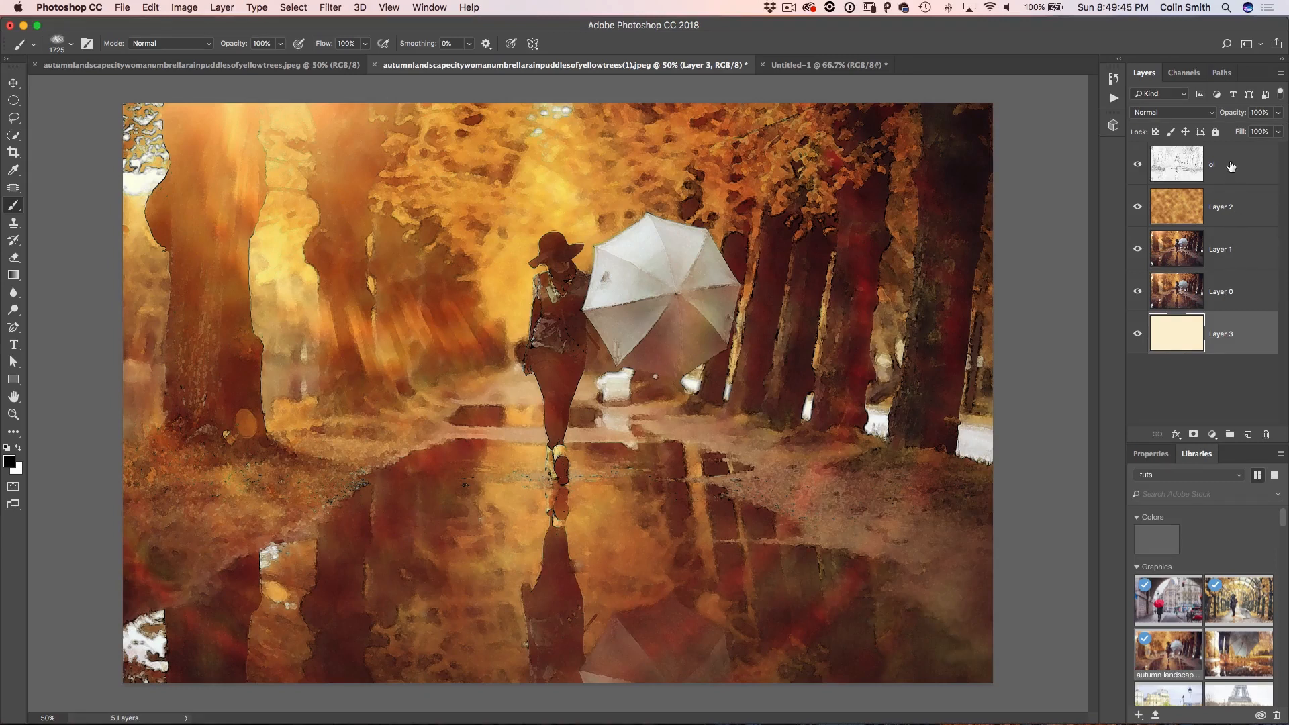
Select the Darken-blended line layer in the painting's layer stack
left_click(1166, 111)
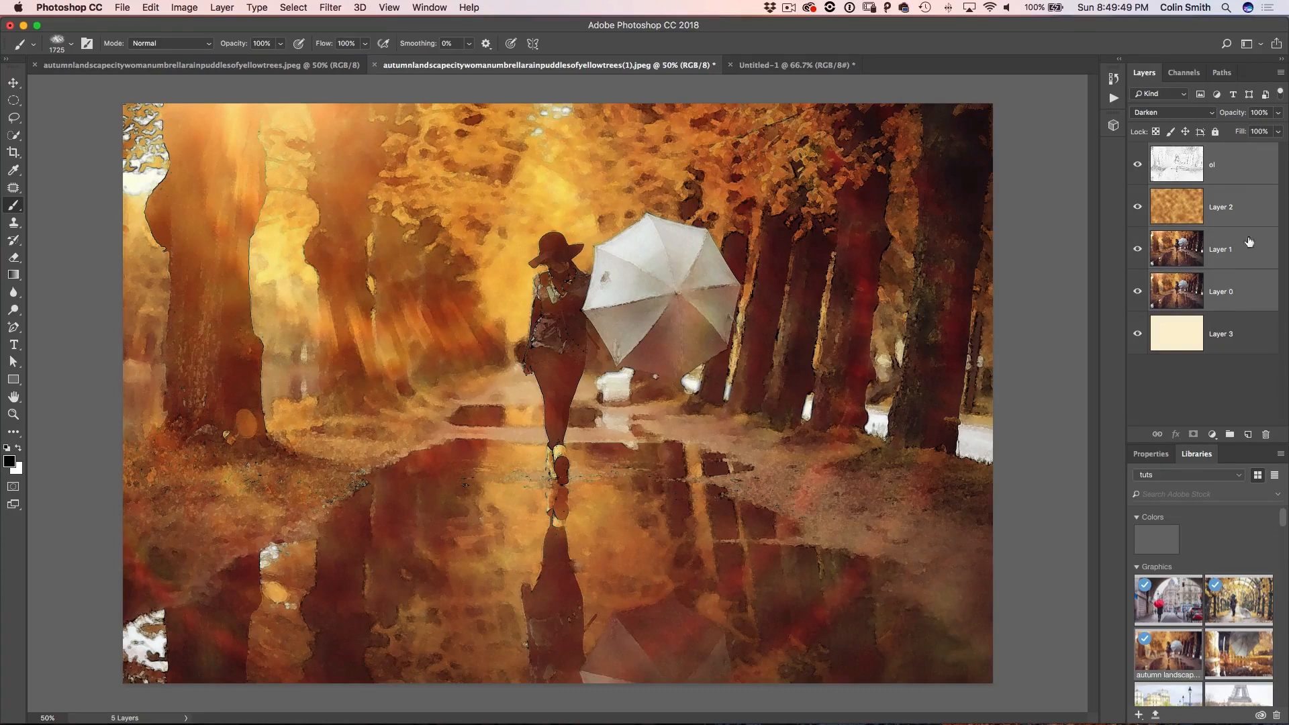
mouse_move(1232, 329)
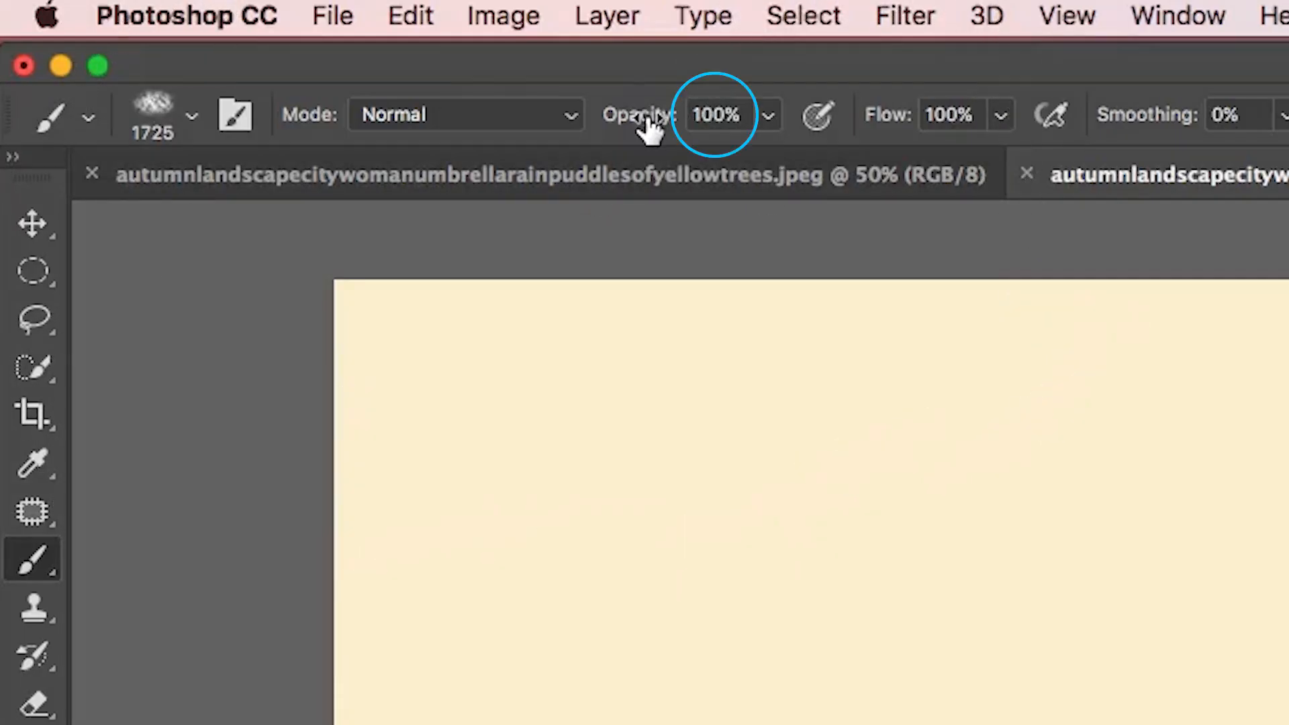
mouse_move(641, 144)
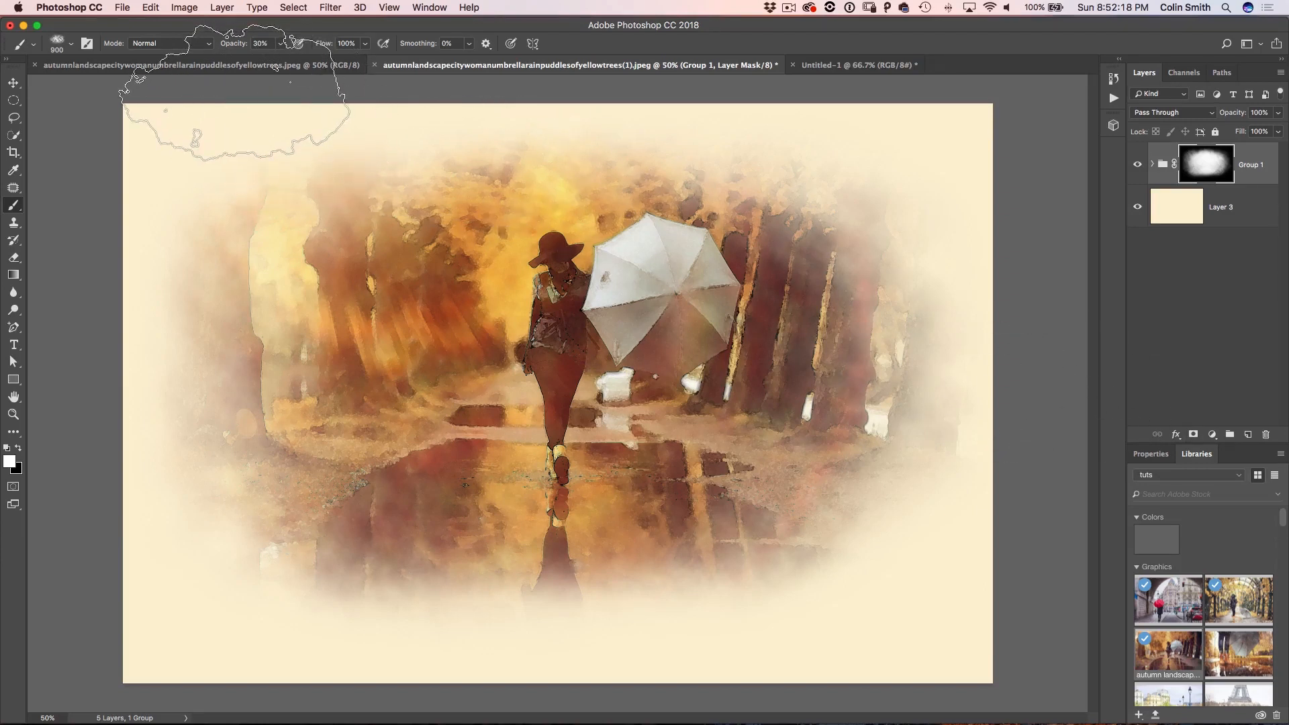
Apply the Watercolor filter to the arbor photo's duplicate layer and sample a golden yellow from the leaves
left_click(200, 64)
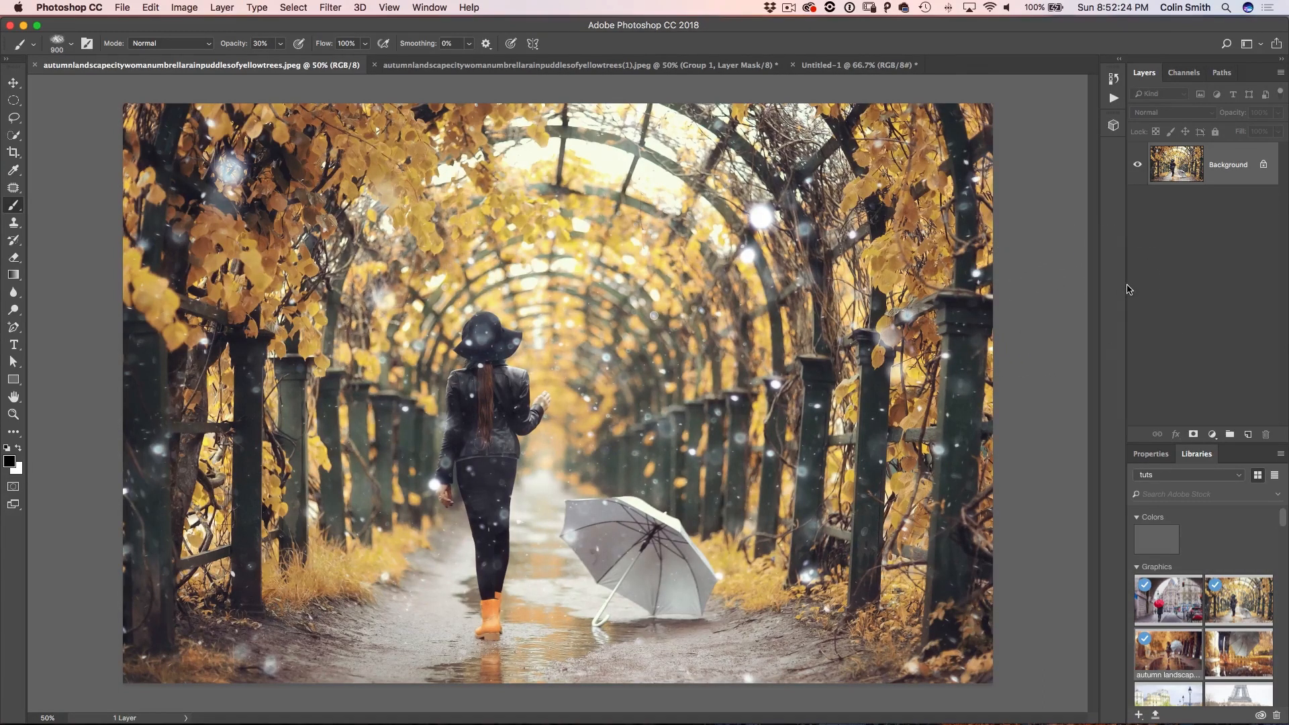
left_click(331, 8)
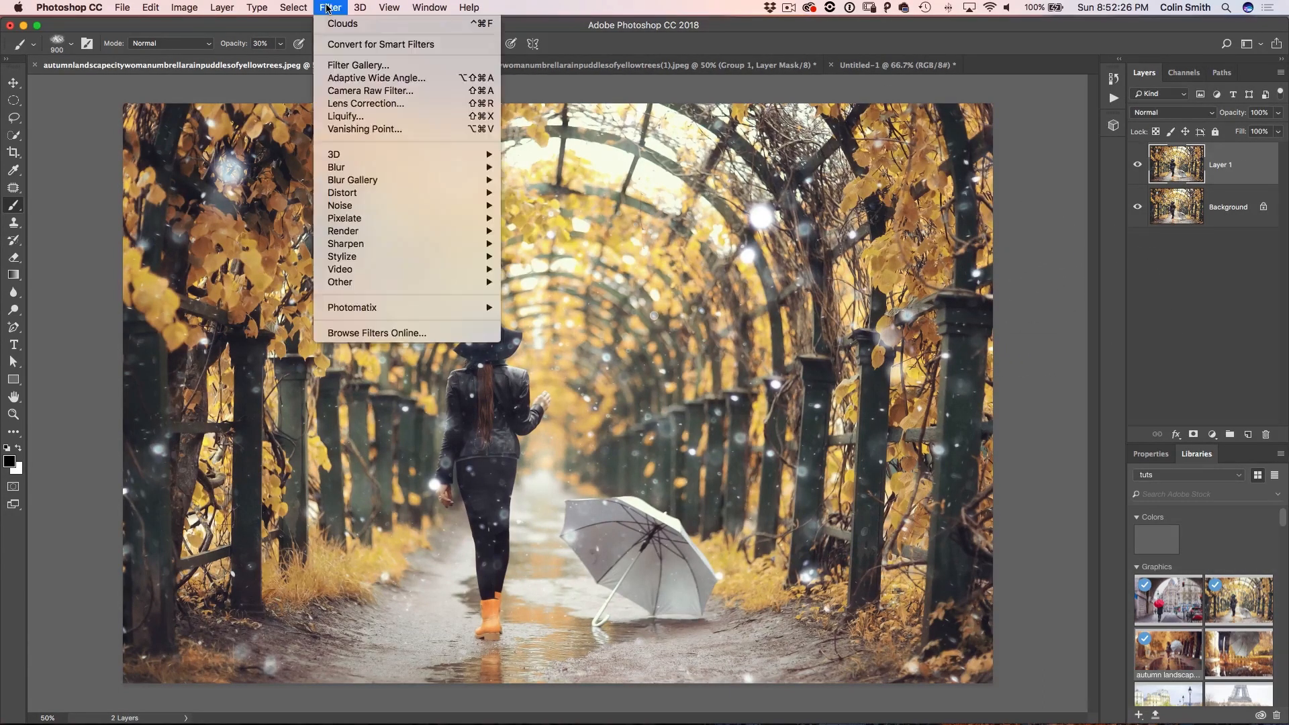
left_click(357, 64)
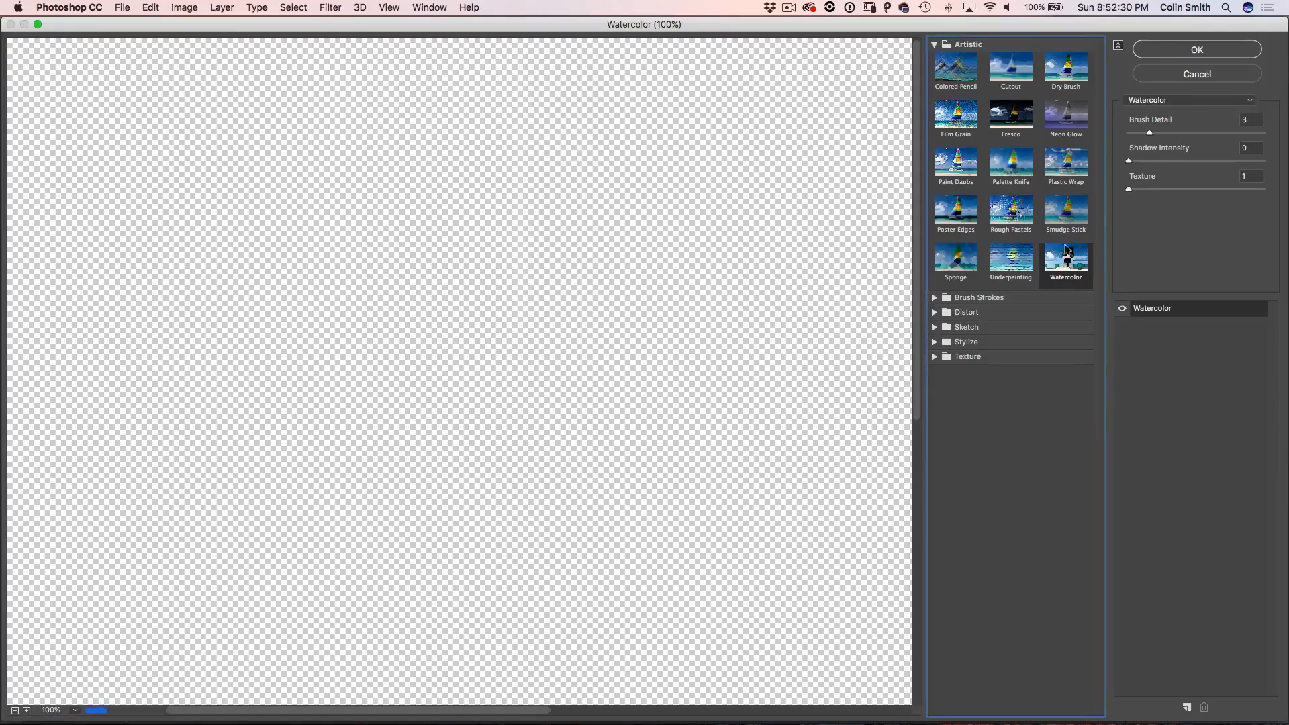
left_click(1196, 49)
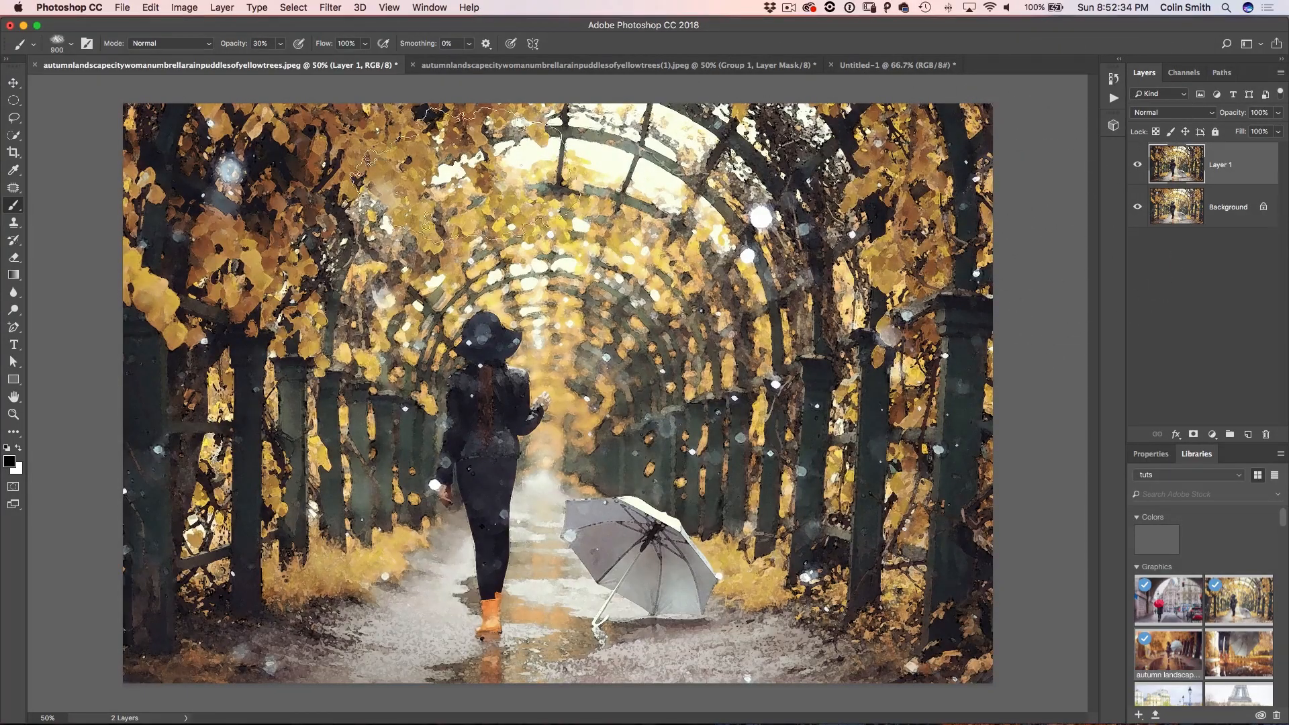
left_click(13, 188)
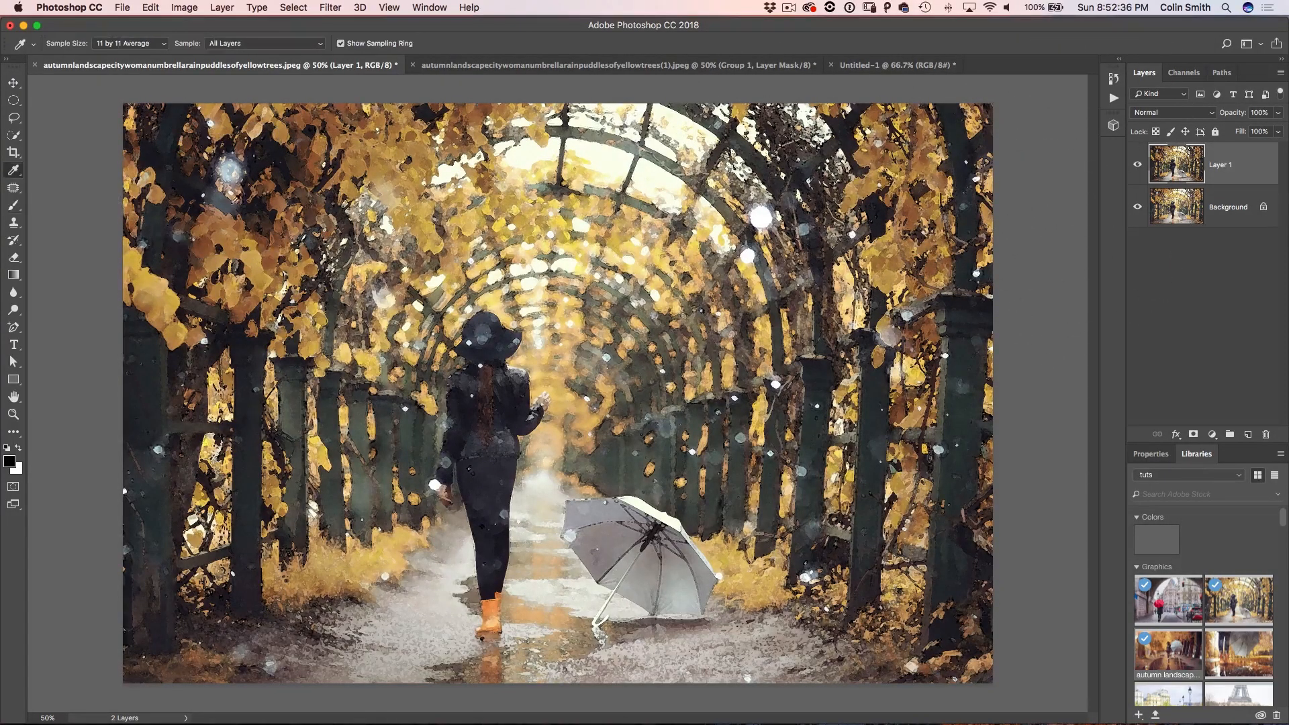
left_click(554, 225)
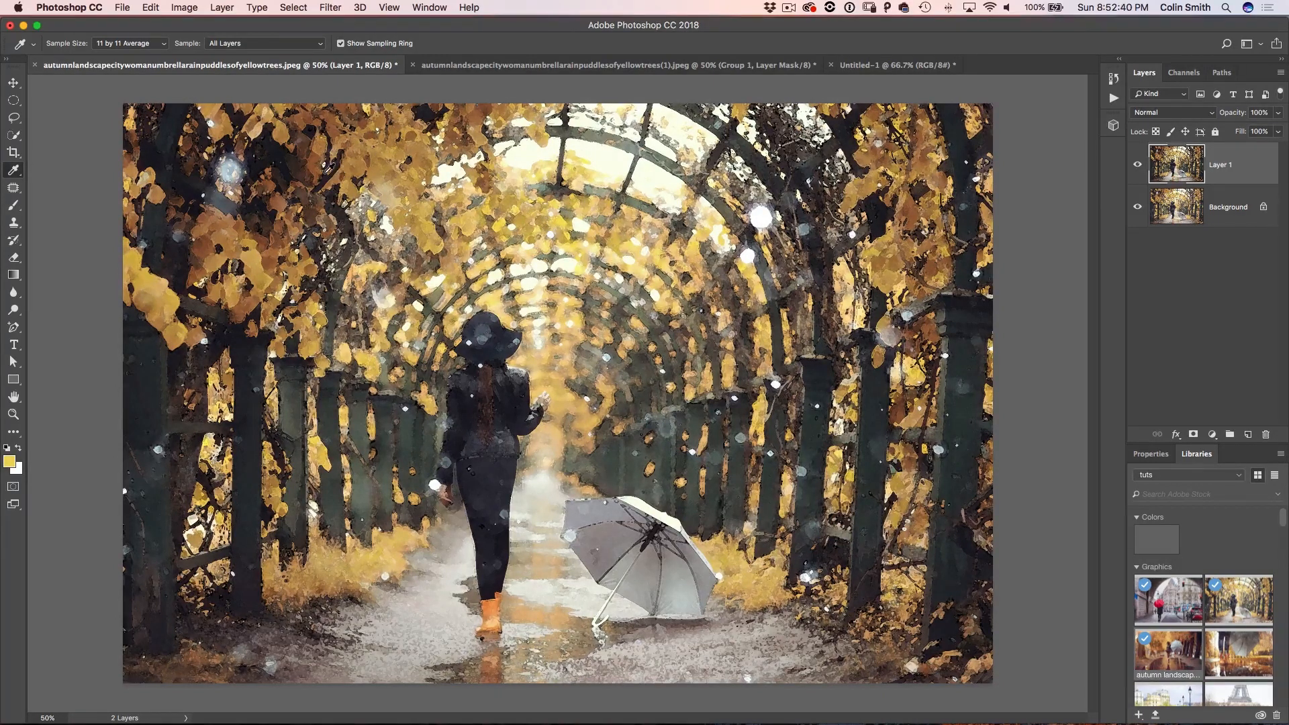
mouse_move(86, 400)
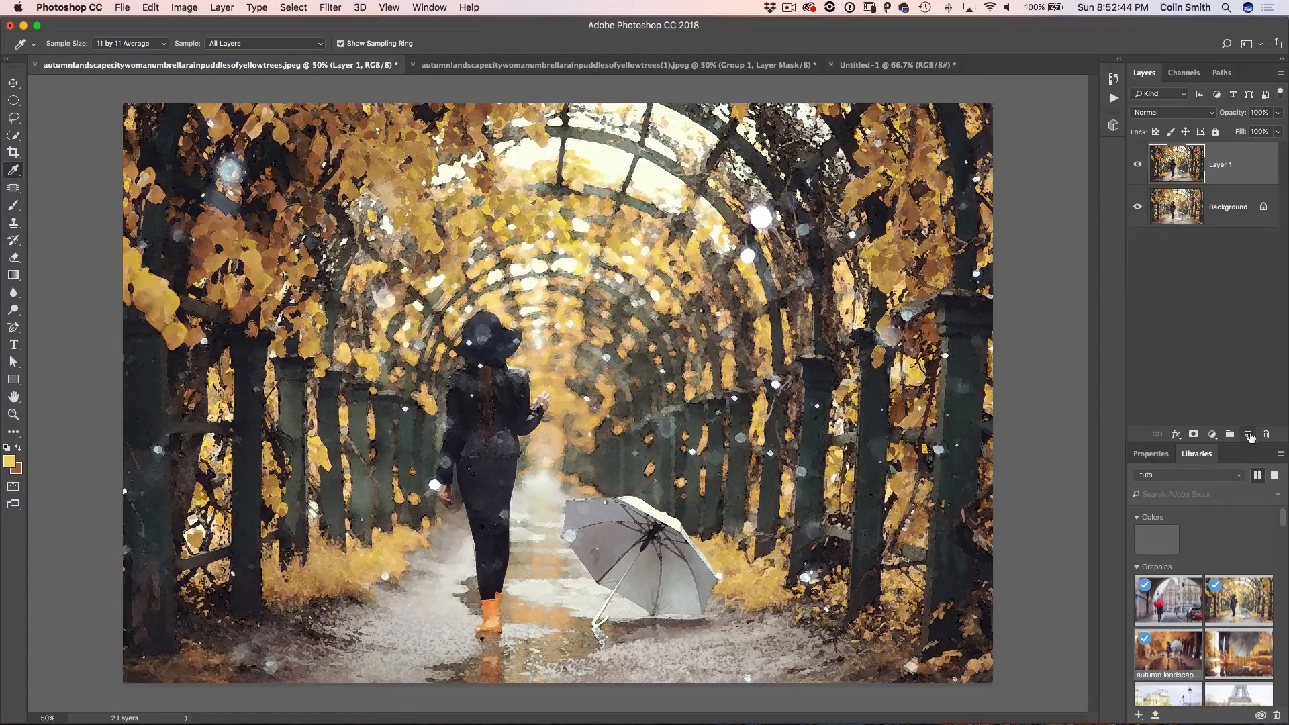
Render golden clouds on a new layer and blend them with Soft Light
left_click(330, 8)
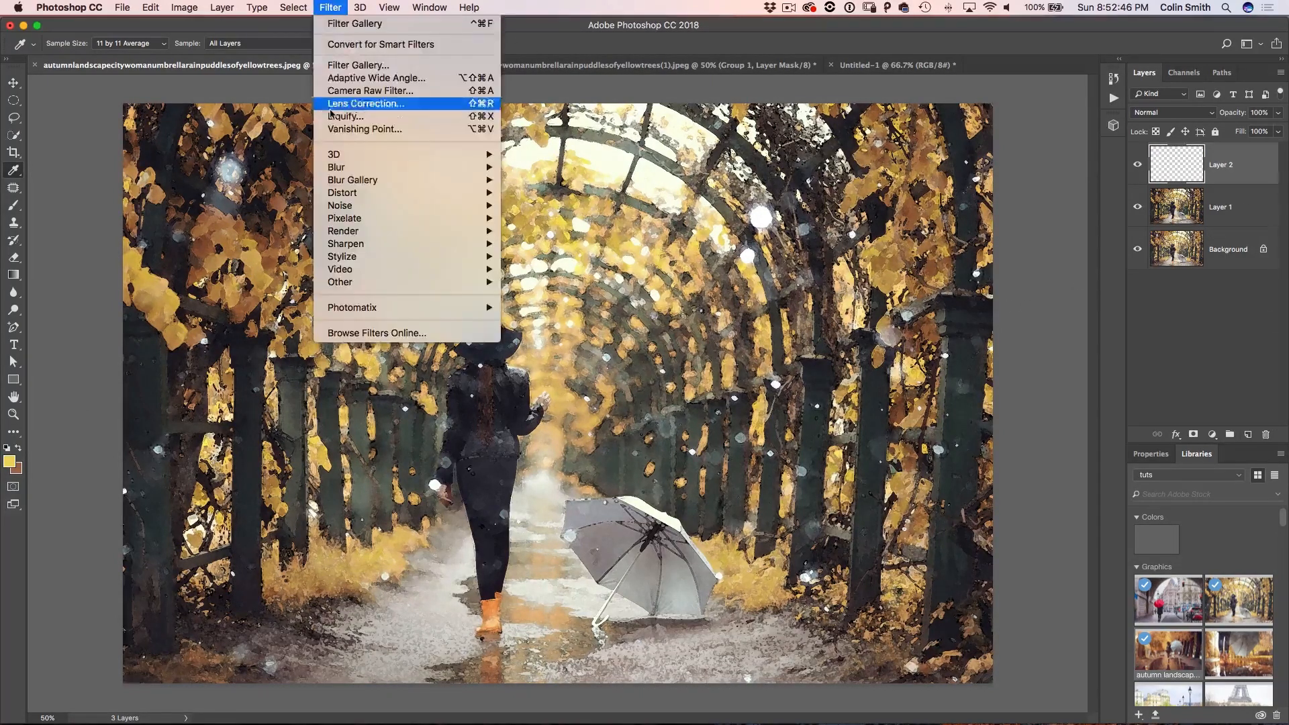
mouse_move(342, 231)
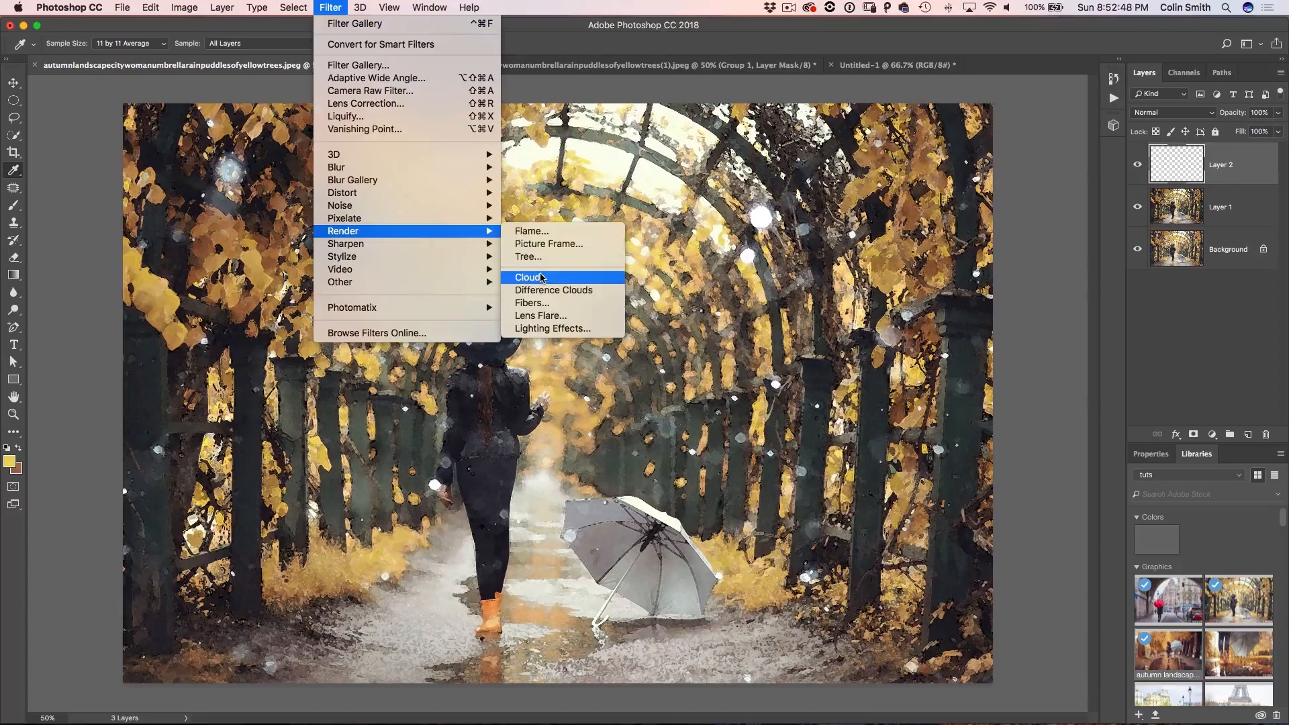
left_click(528, 277)
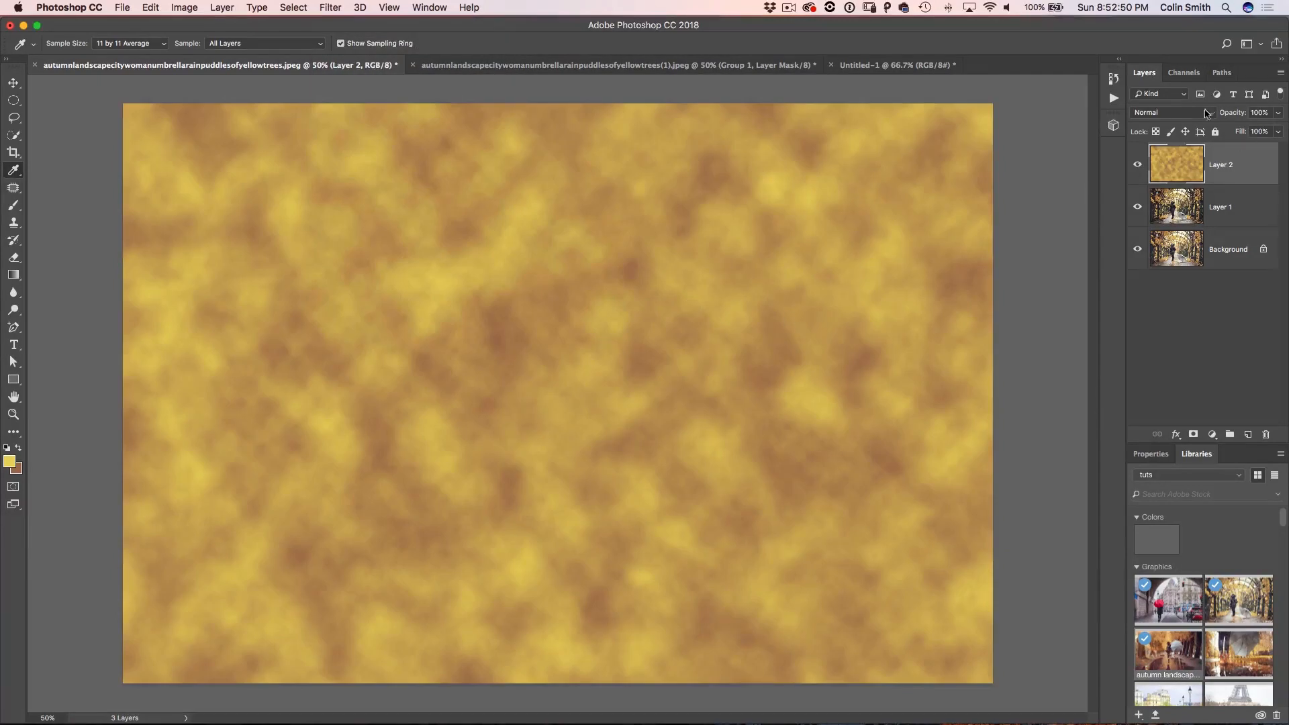
left_click(1159, 111)
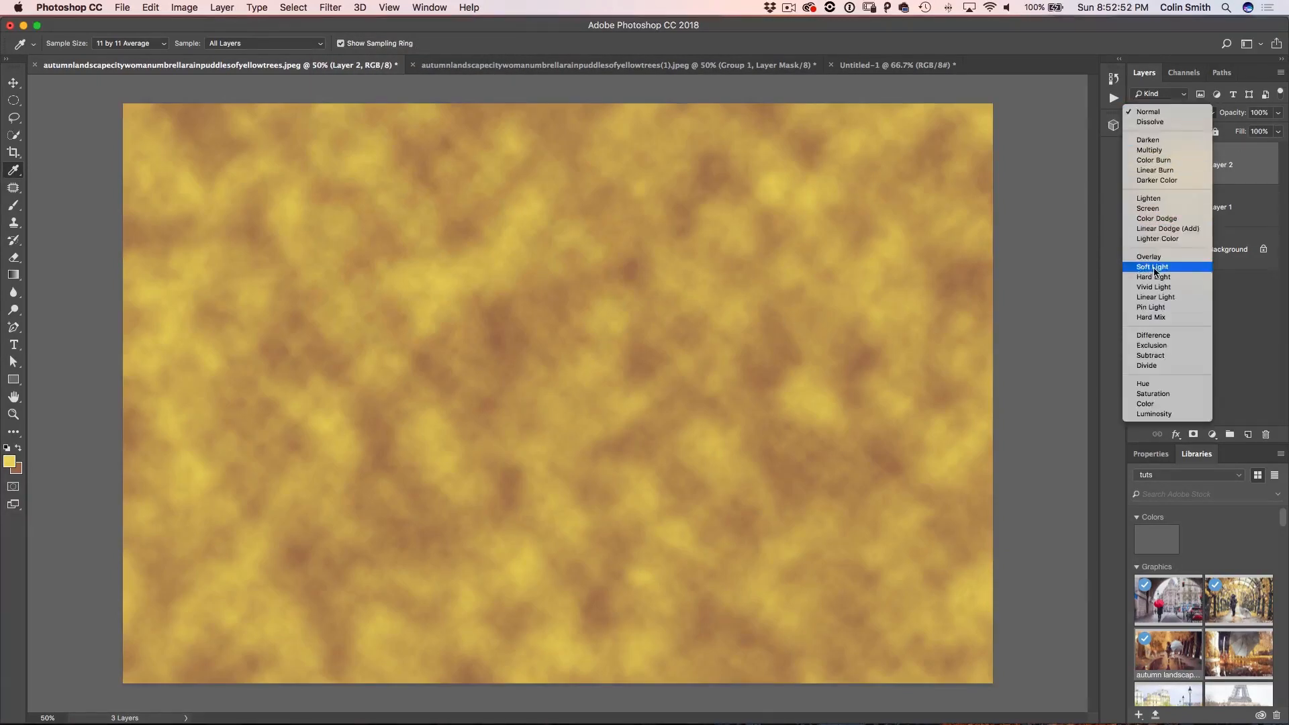
left_click(1151, 266)
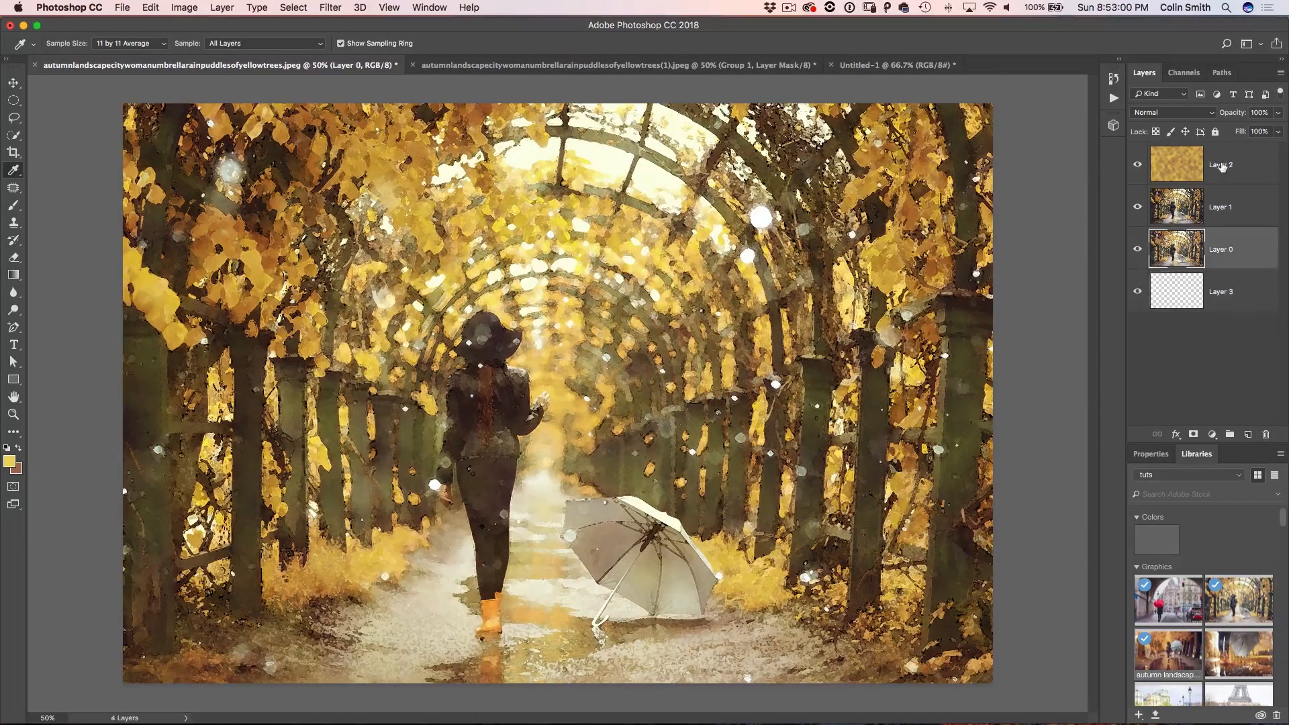
Group the upper layers under a black mask and ready the bottom layer for a white fill
left_click(1170, 112)
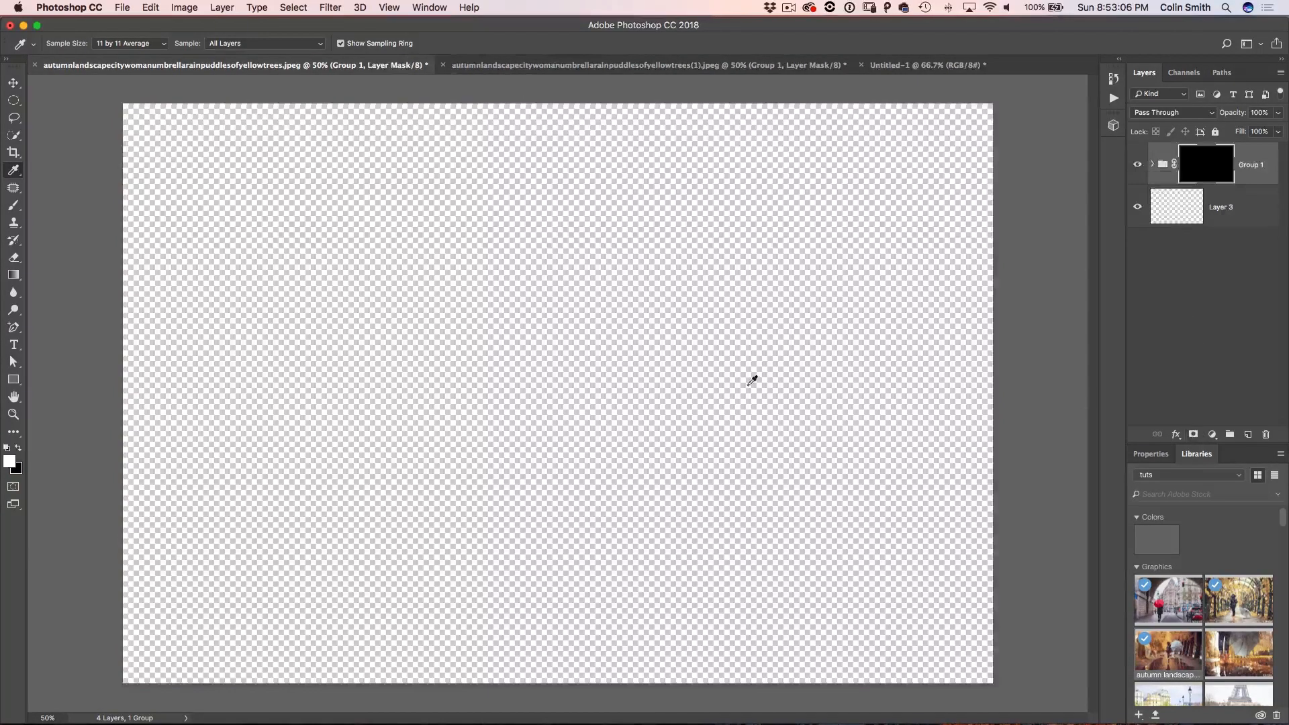
left_click(13, 206)
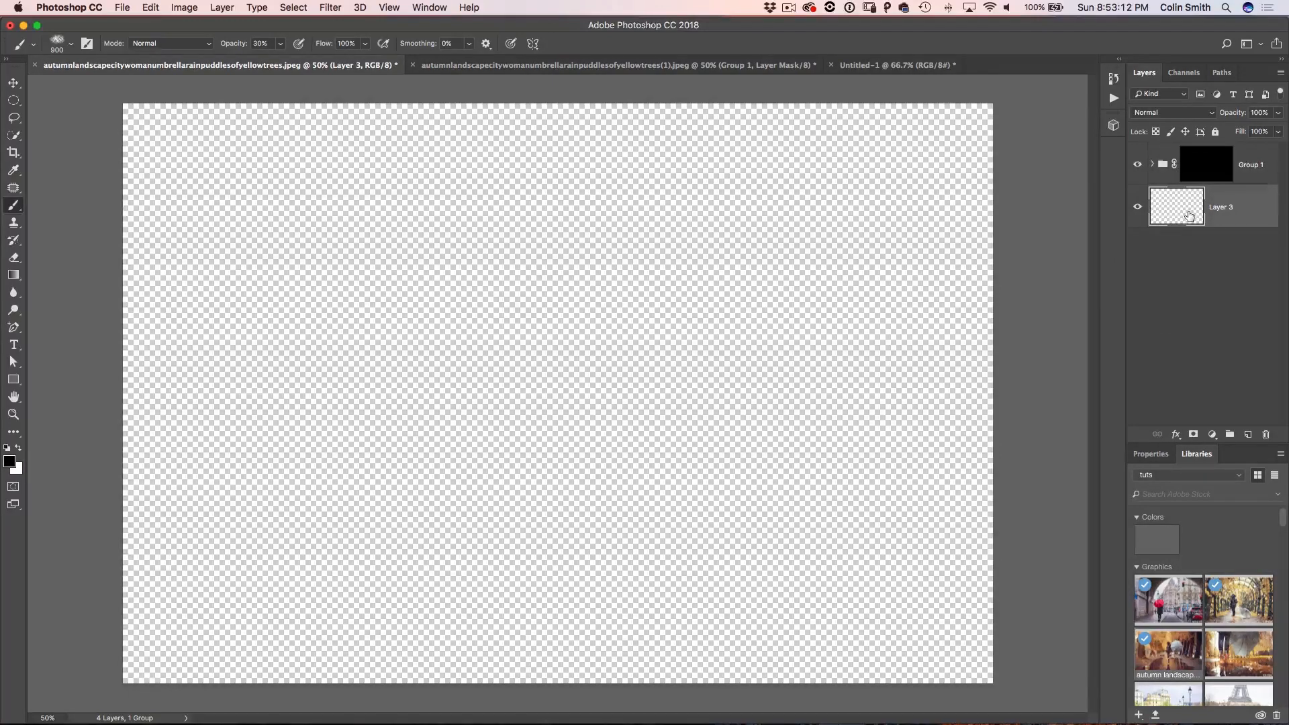
left_click(1206, 164)
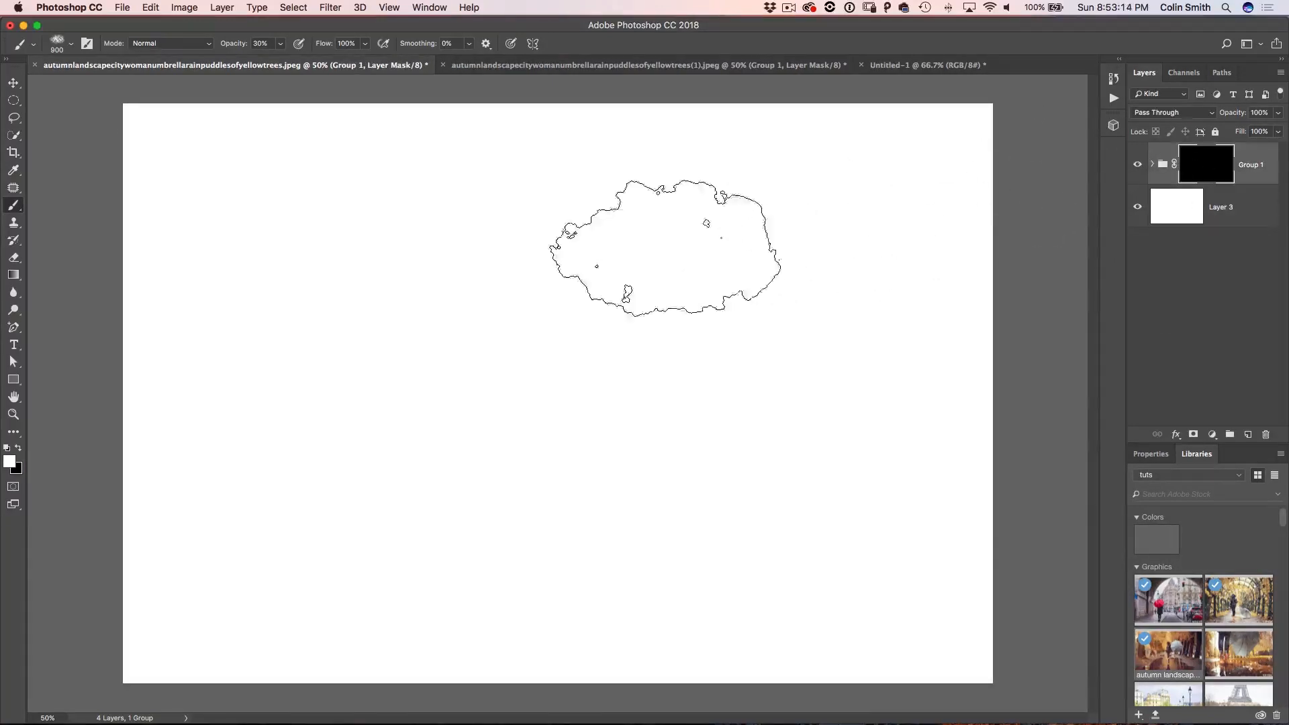